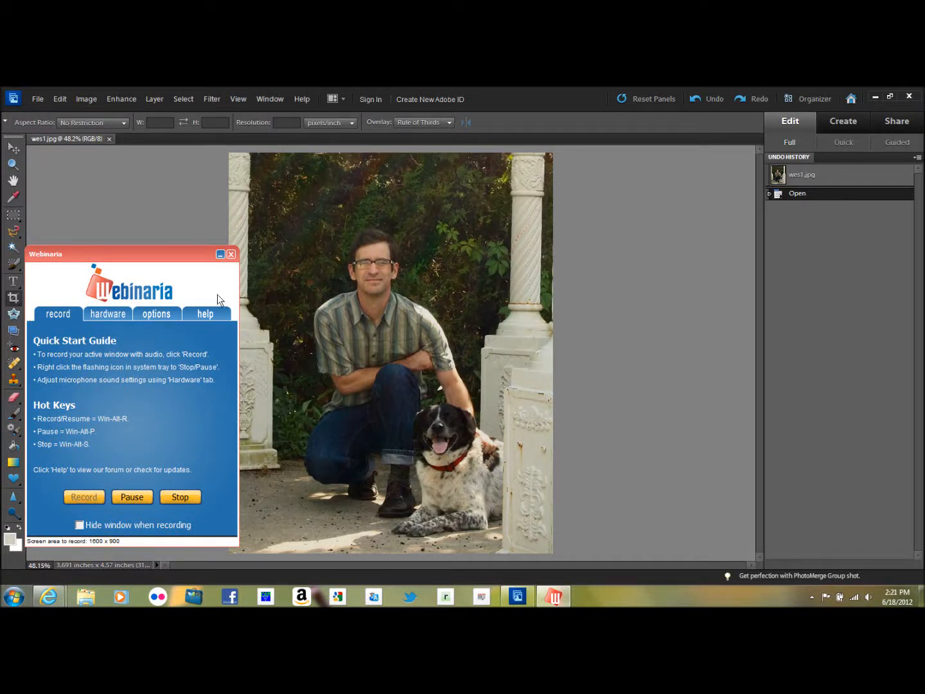
Open Levels, move the dialog aside, and set the input white point to 234
click(230, 253)
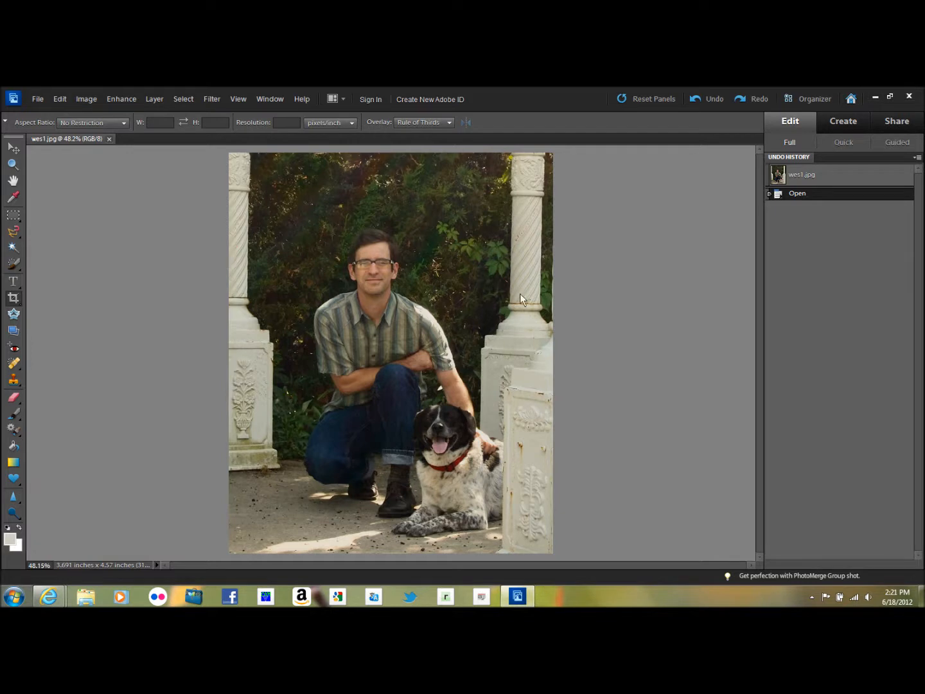
mouse_move(634, 303)
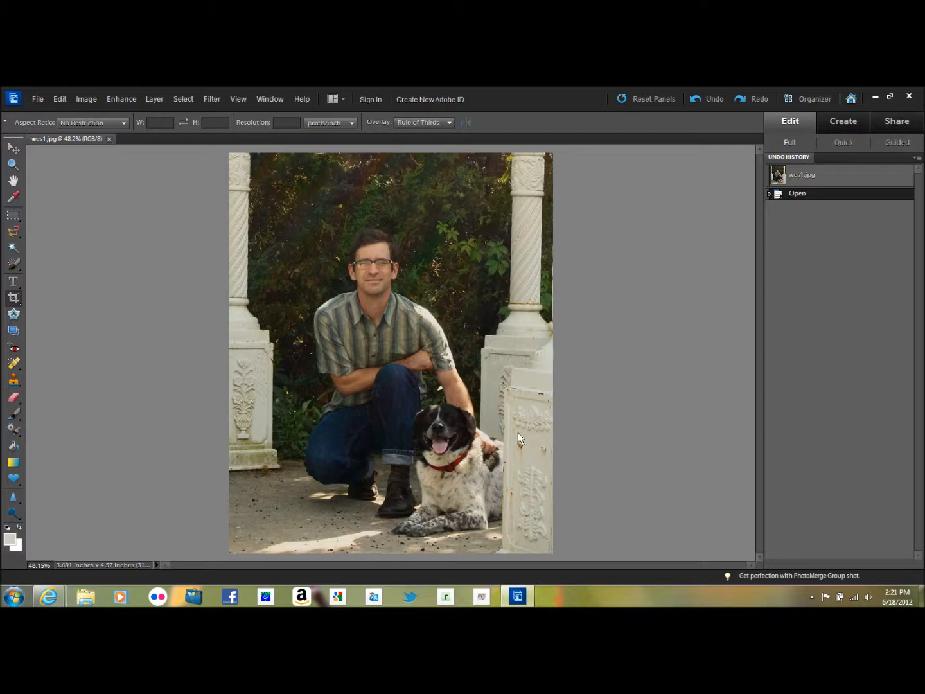
mouse_move(63, 102)
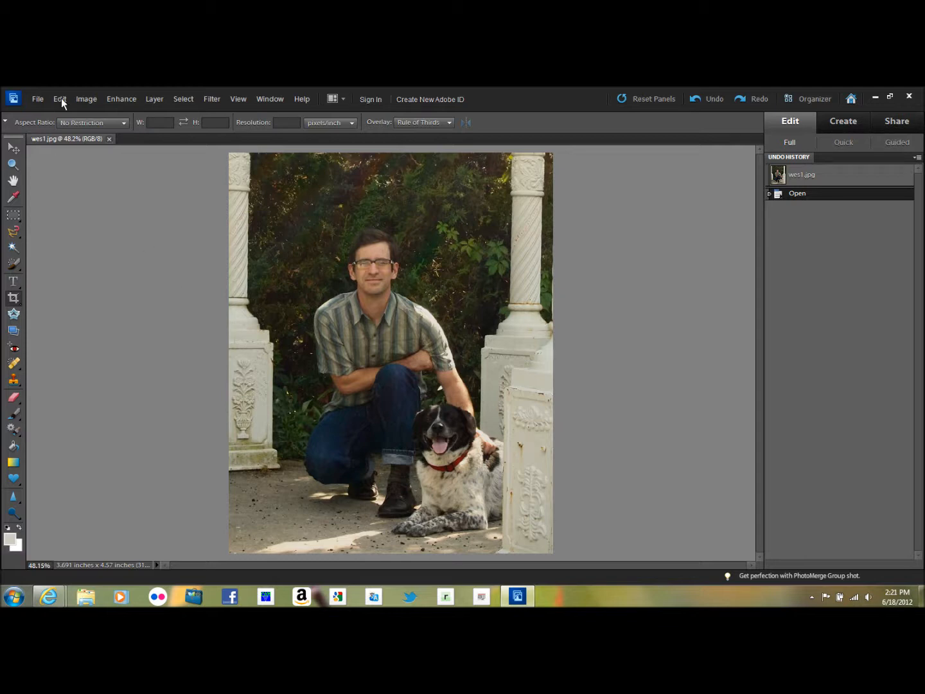
mouse_move(121, 99)
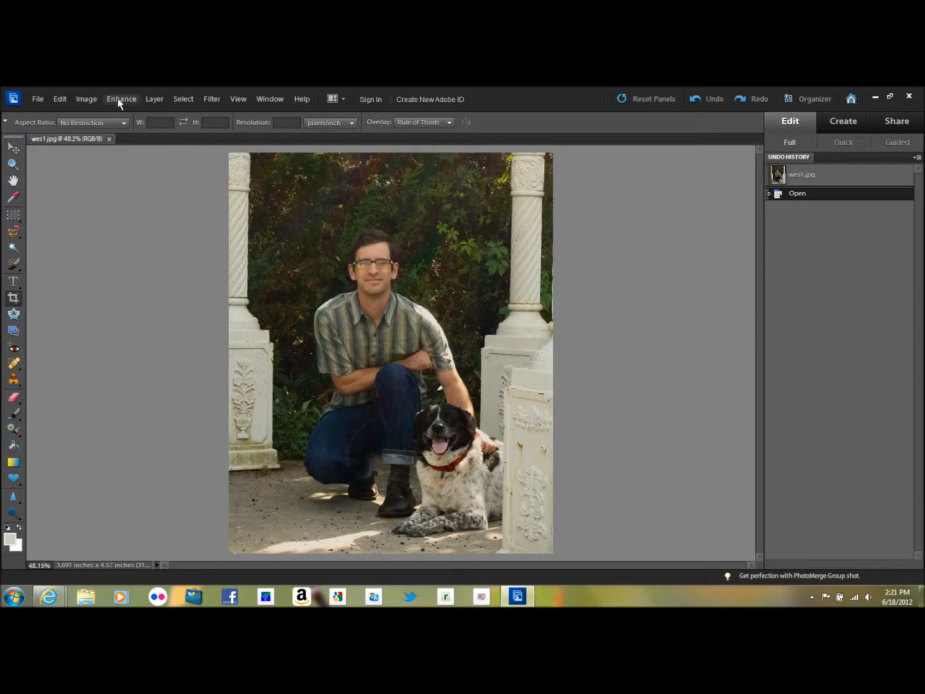
click(121, 99)
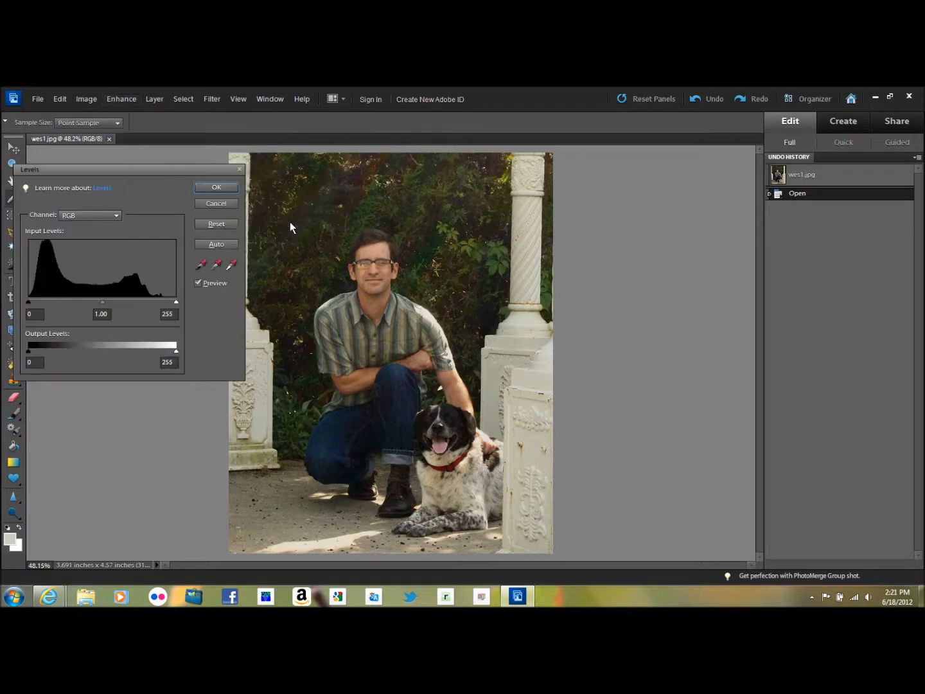
mouse_move(52, 248)
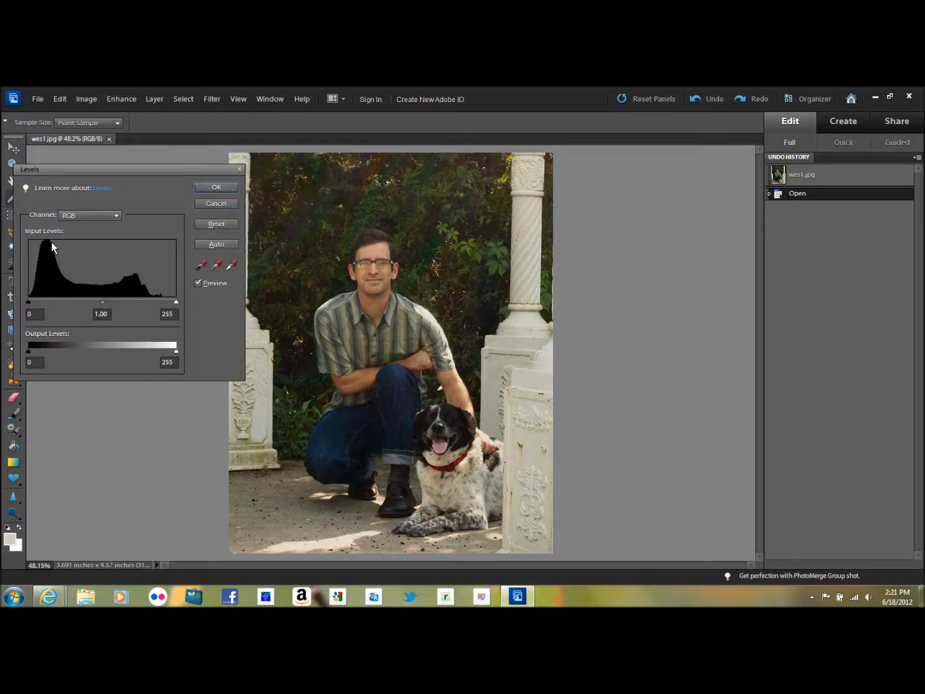
drag(129, 169, 421, 229)
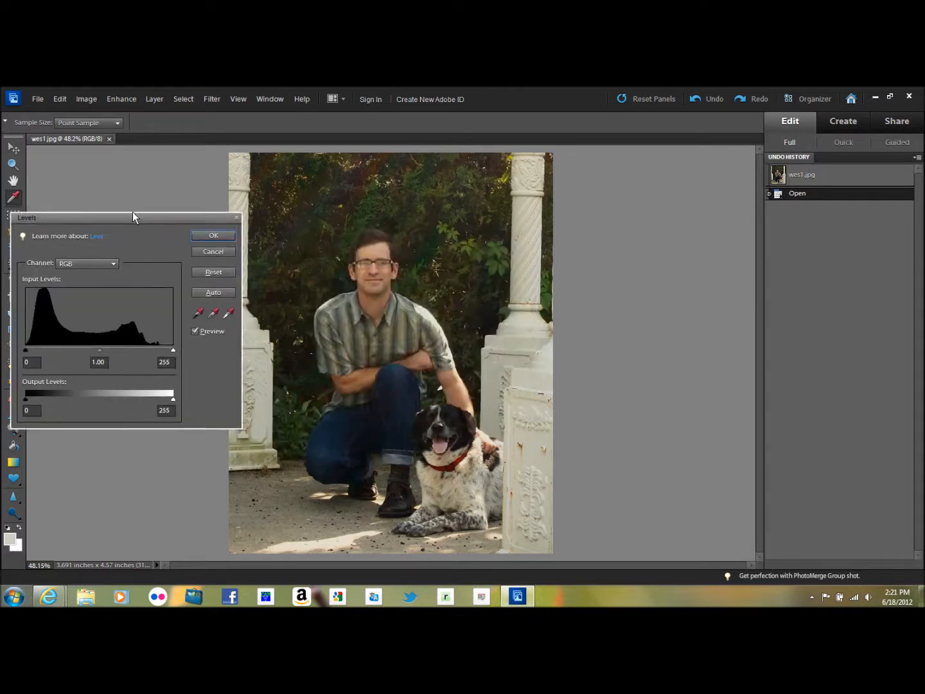
drag(133, 217, 137, 209)
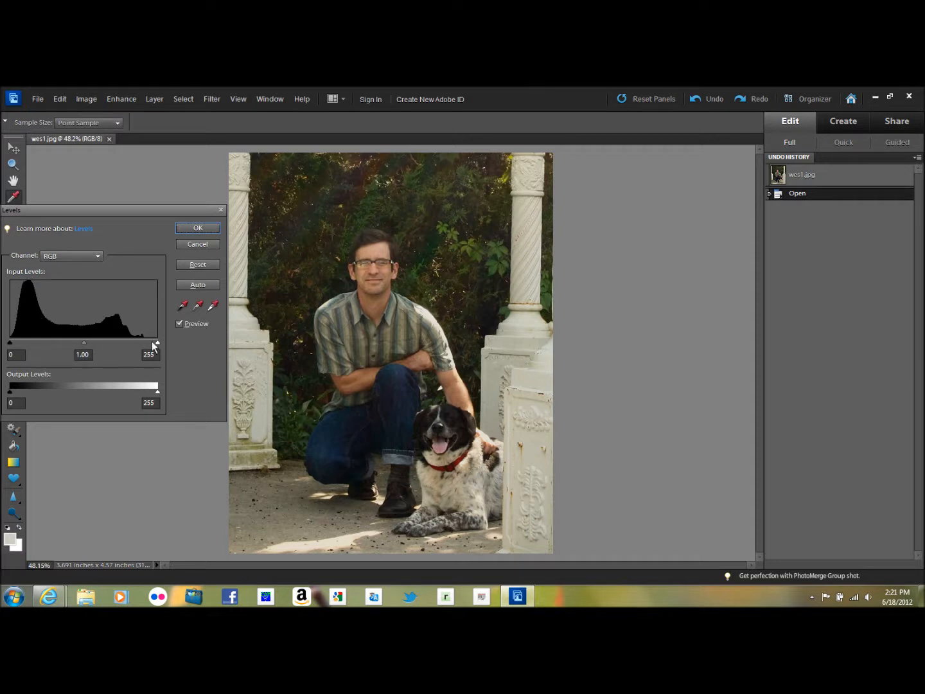
mouse_move(20, 295)
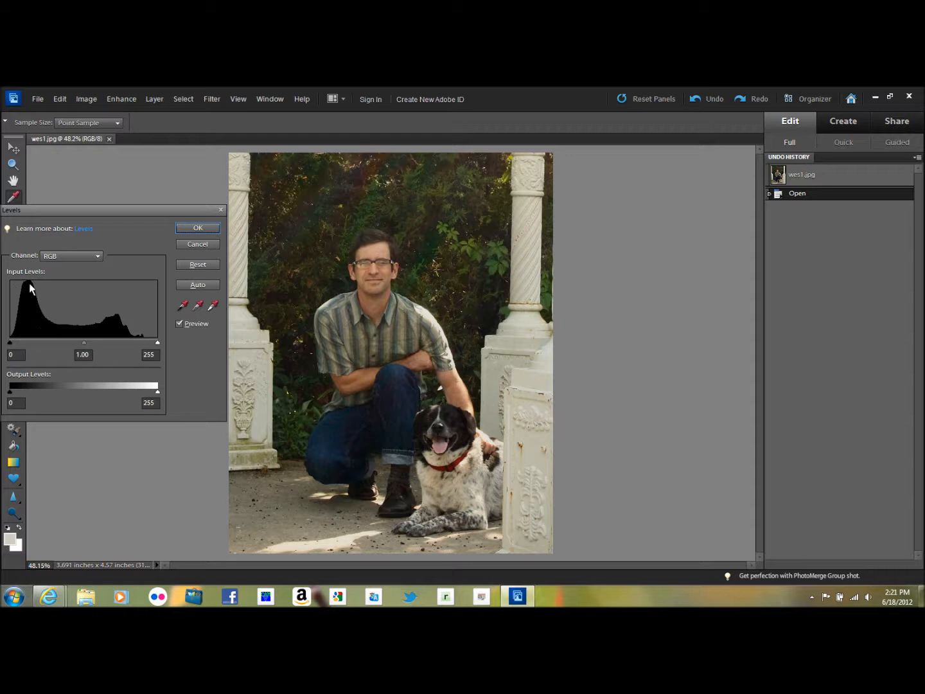
mouse_move(72, 333)
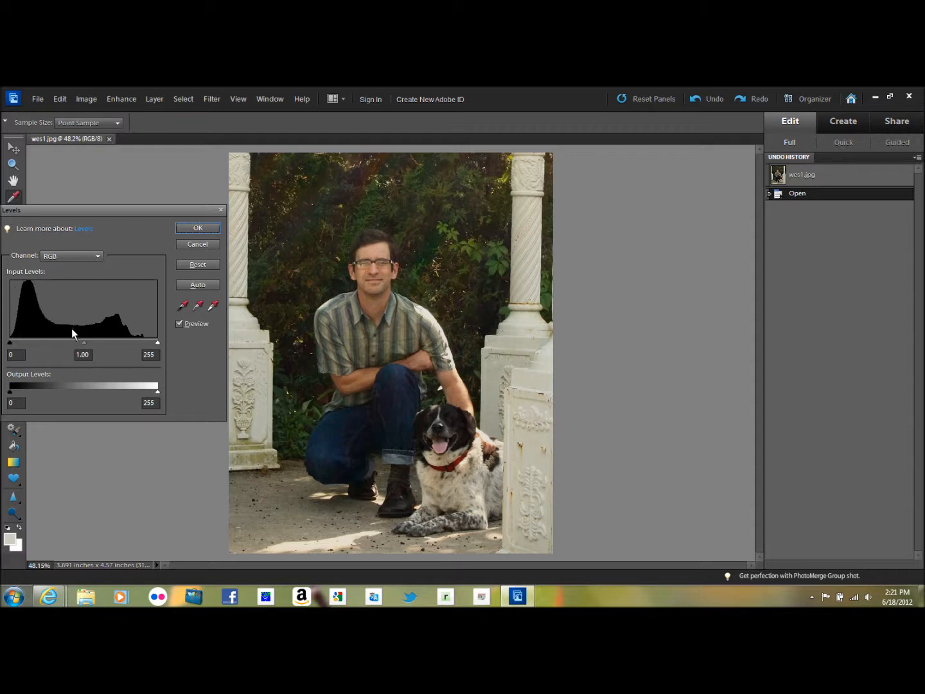
mouse_move(268, 208)
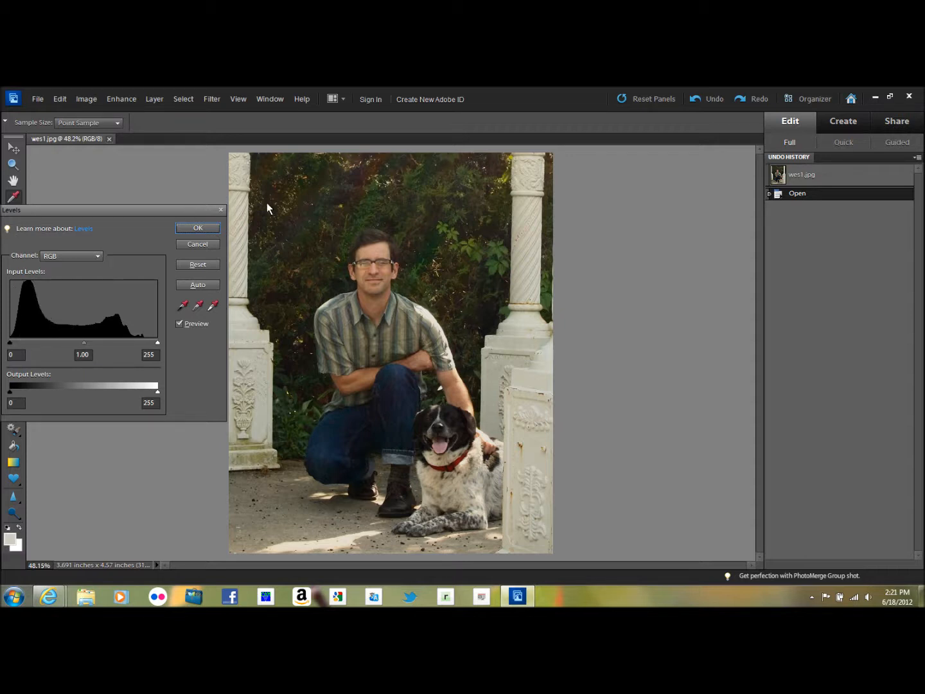
mouse_move(149, 320)
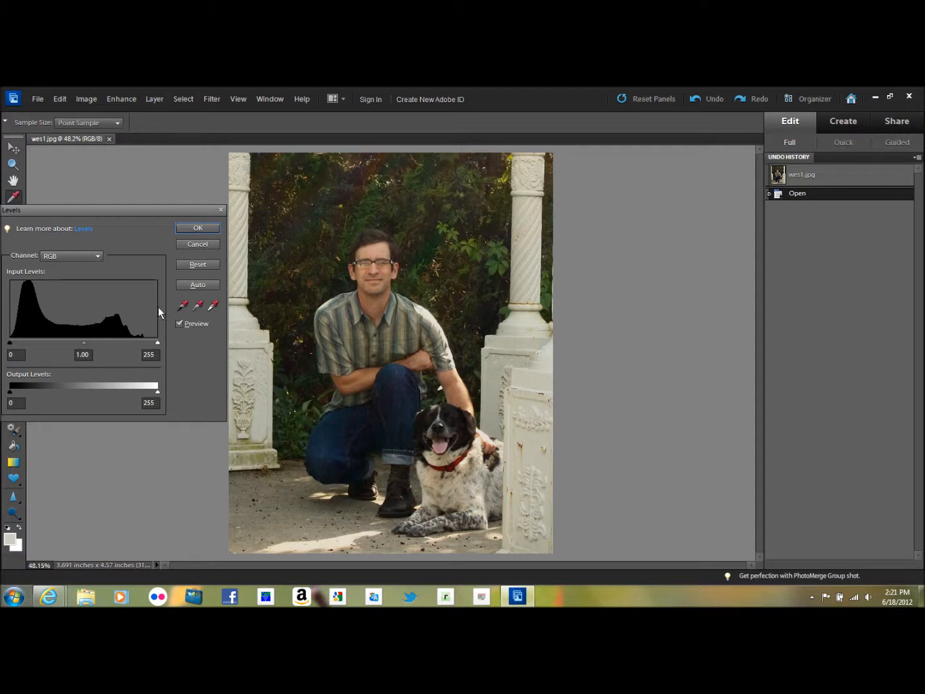
mouse_move(164, 351)
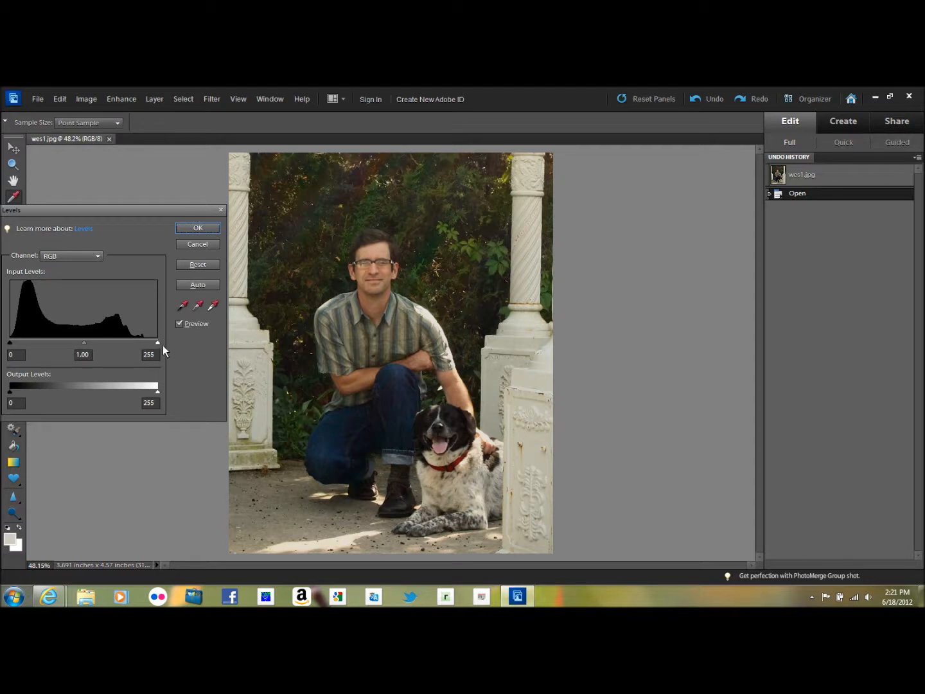
mouse_move(160, 348)
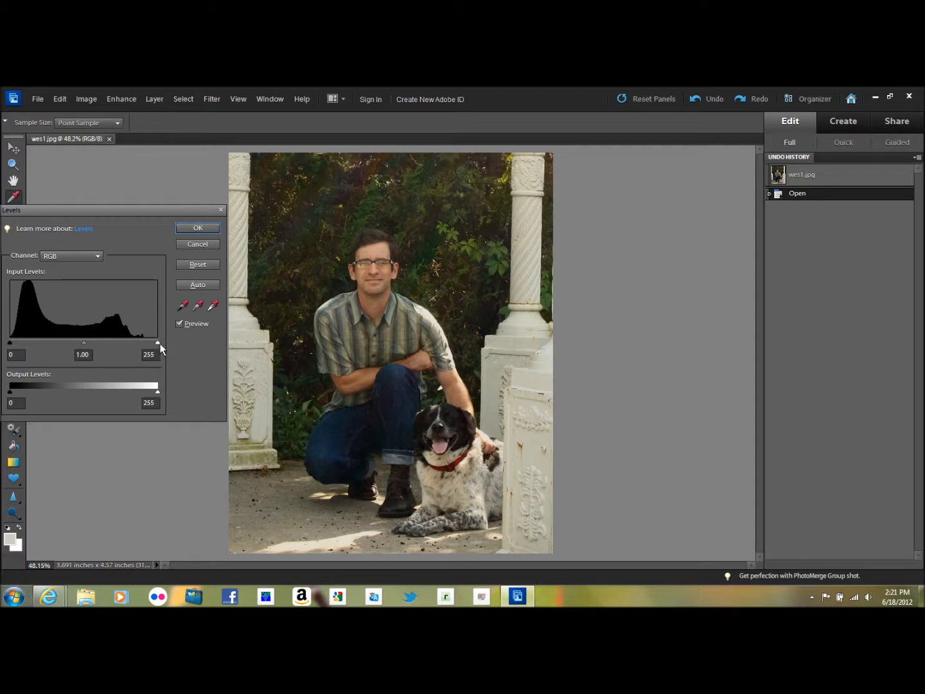
drag(157, 345, 152, 344)
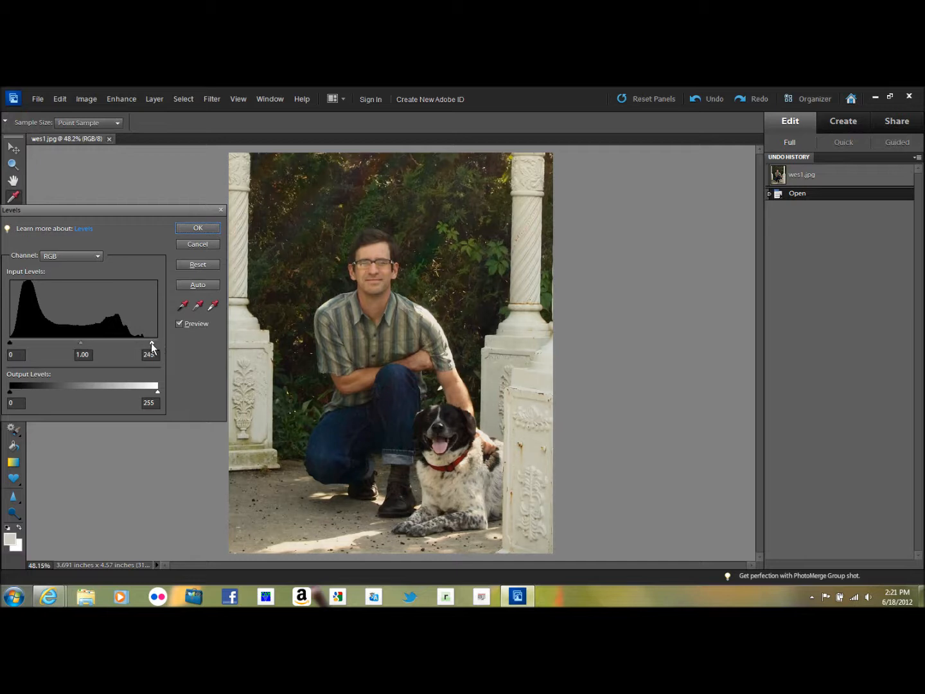
drag(152, 345, 145, 345)
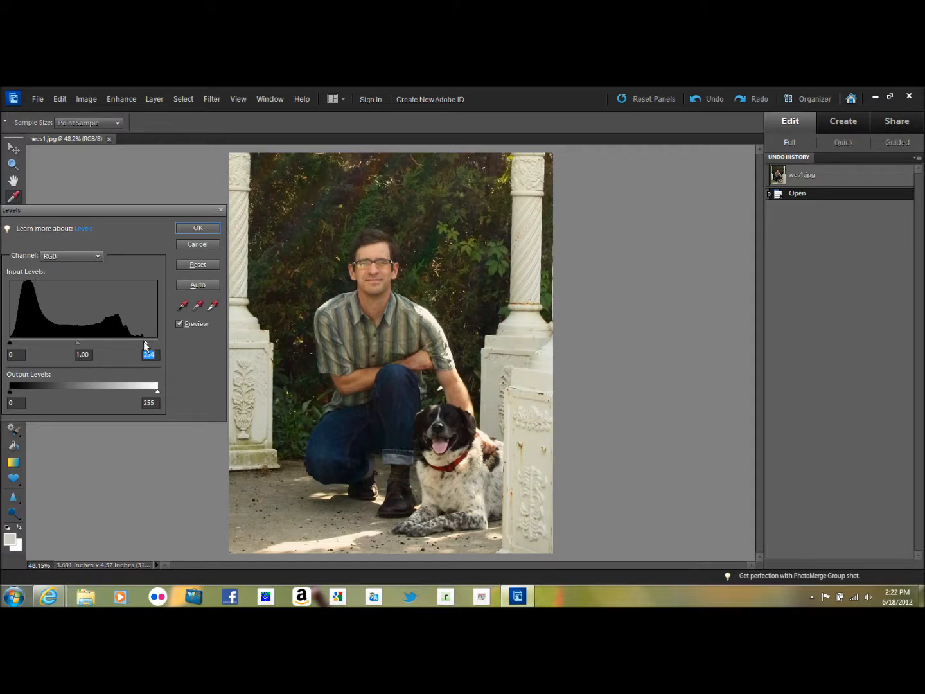
drag(150, 347, 127, 347)
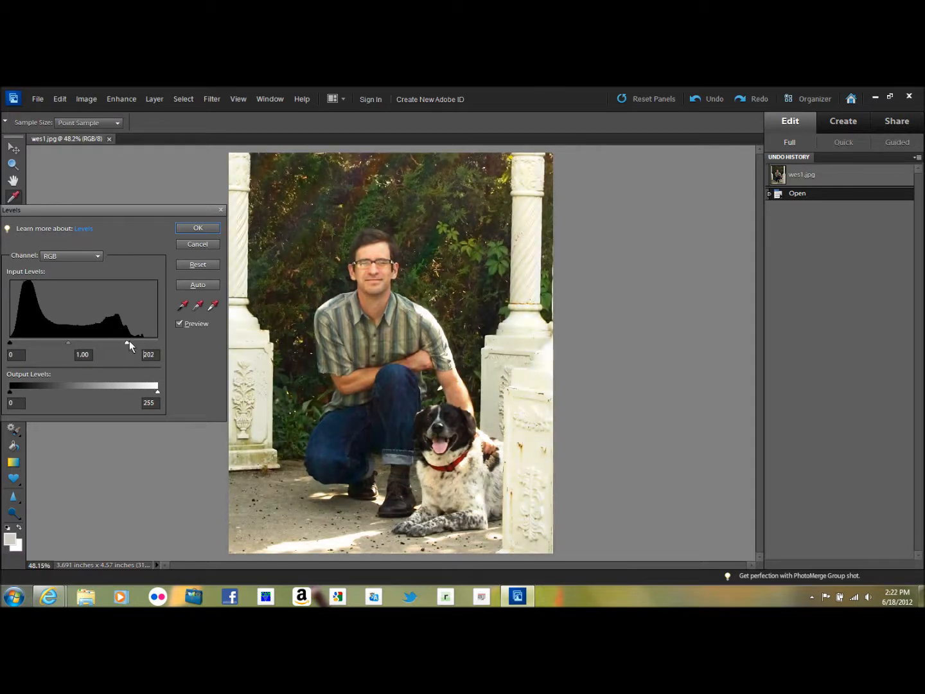
drag(127, 346, 148, 346)
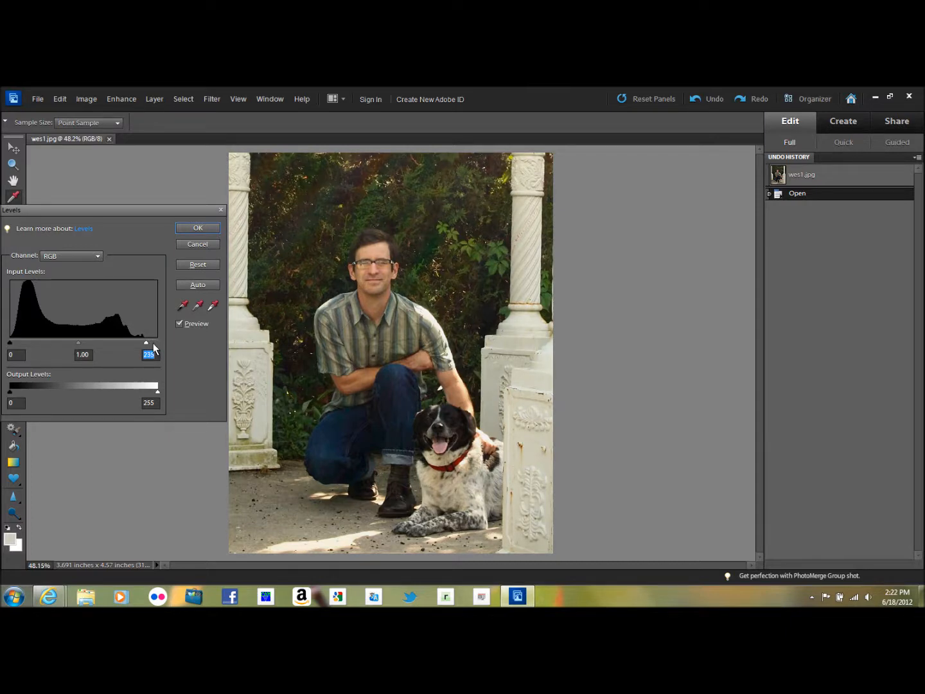
drag(146, 342, 145, 343)
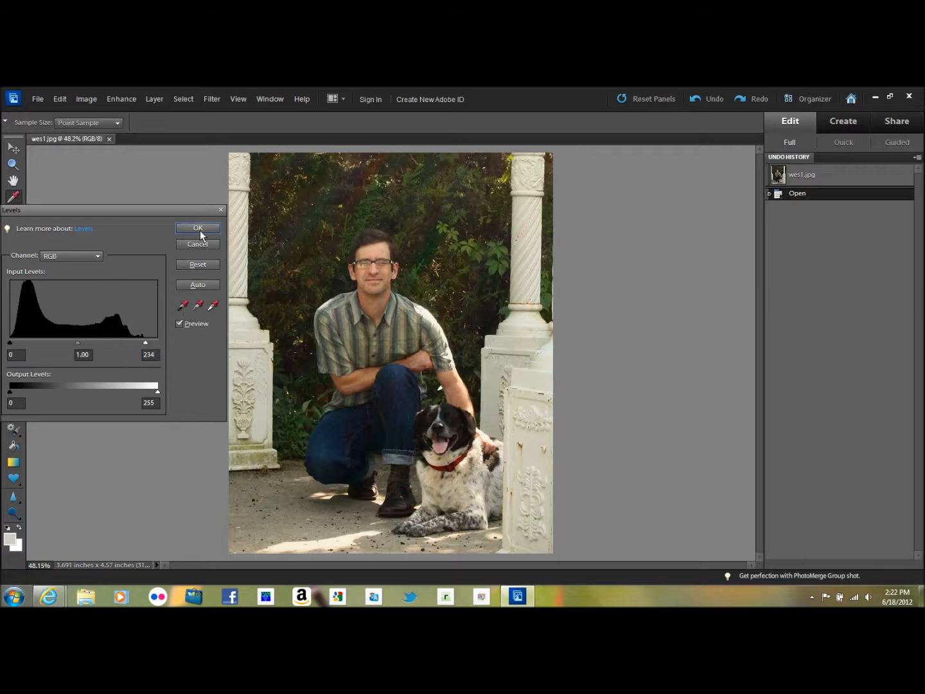
Commit Levels, then compare before and after through the Undo History steps
click(197, 228)
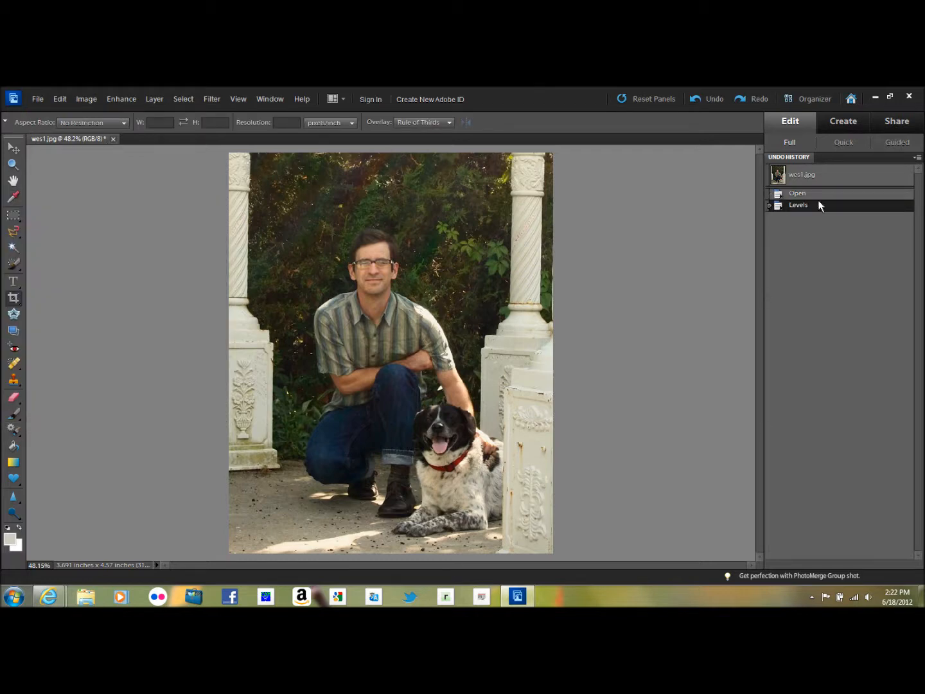
mouse_move(832, 203)
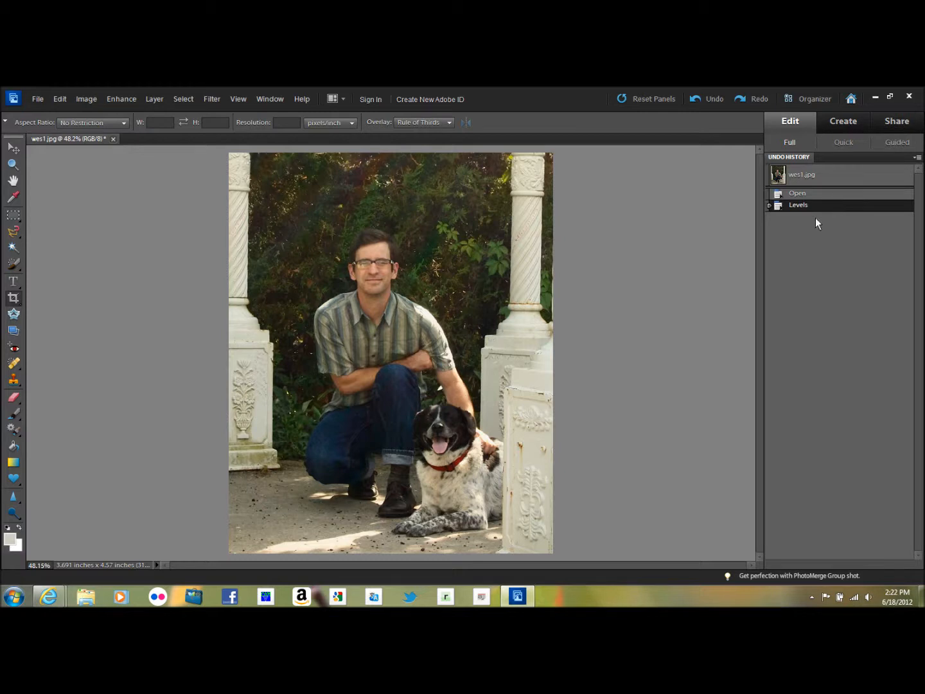
mouse_move(815, 260)
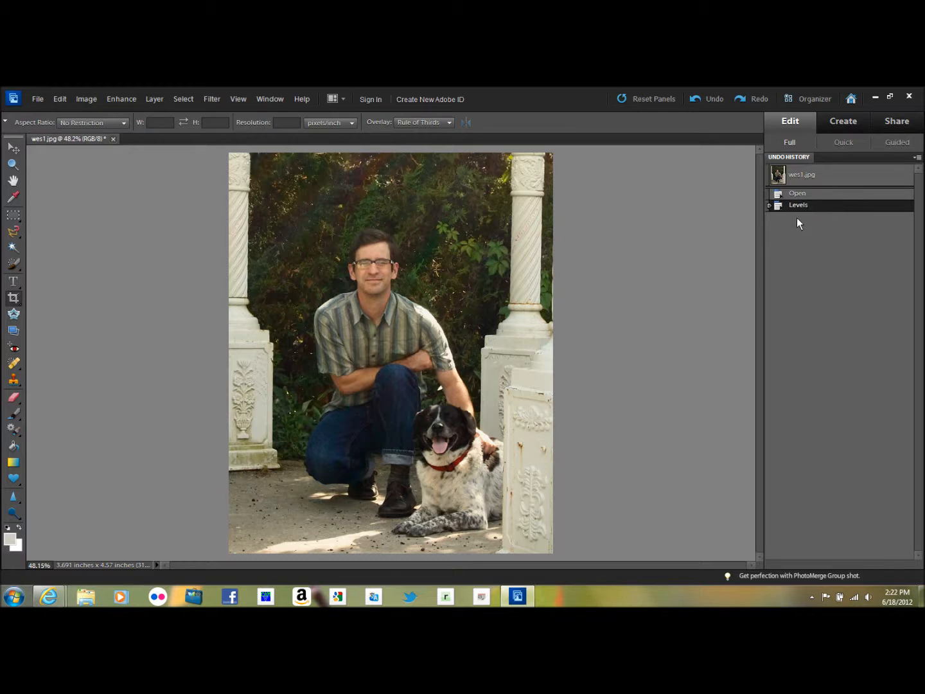
click(797, 193)
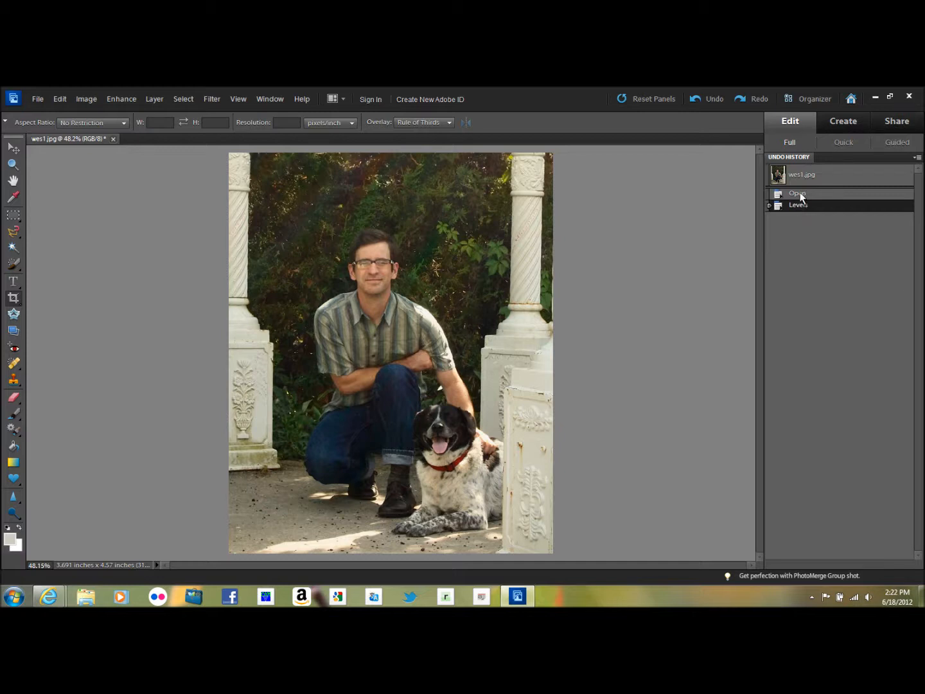
mouse_move(799, 200)
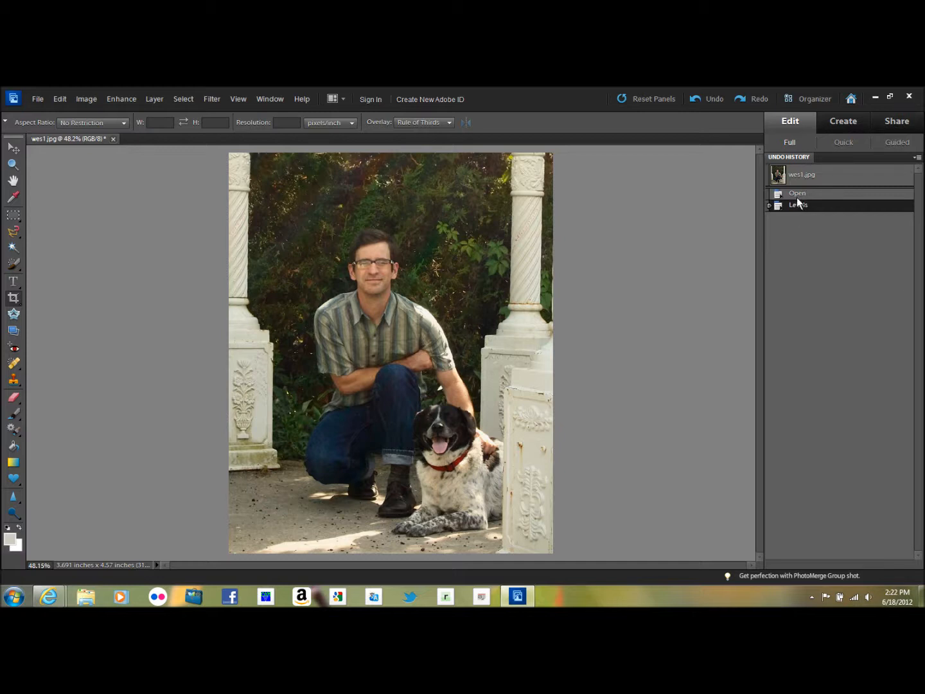
click(797, 193)
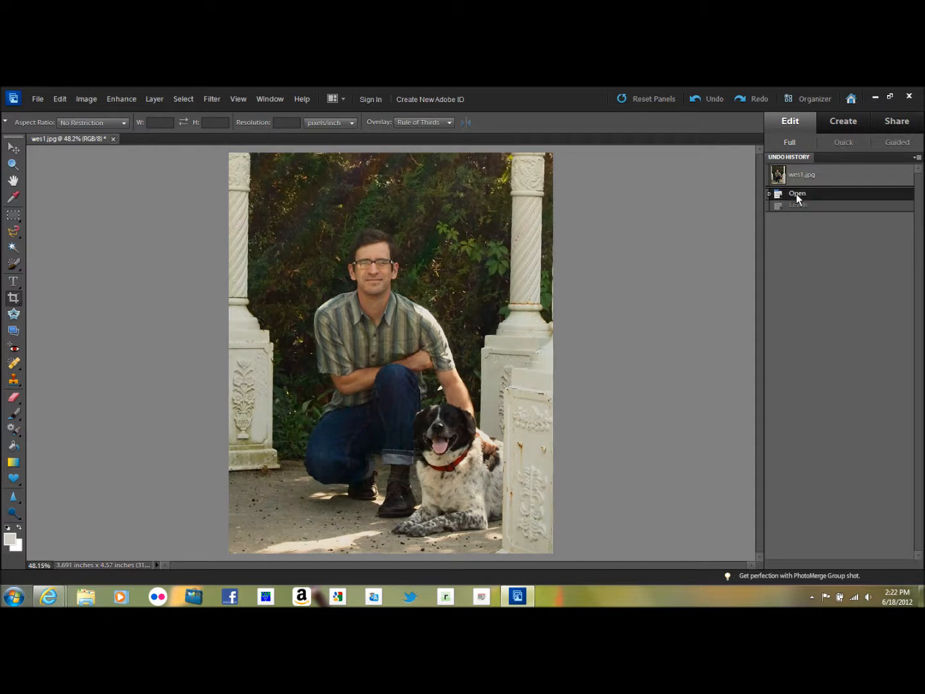
click(798, 204)
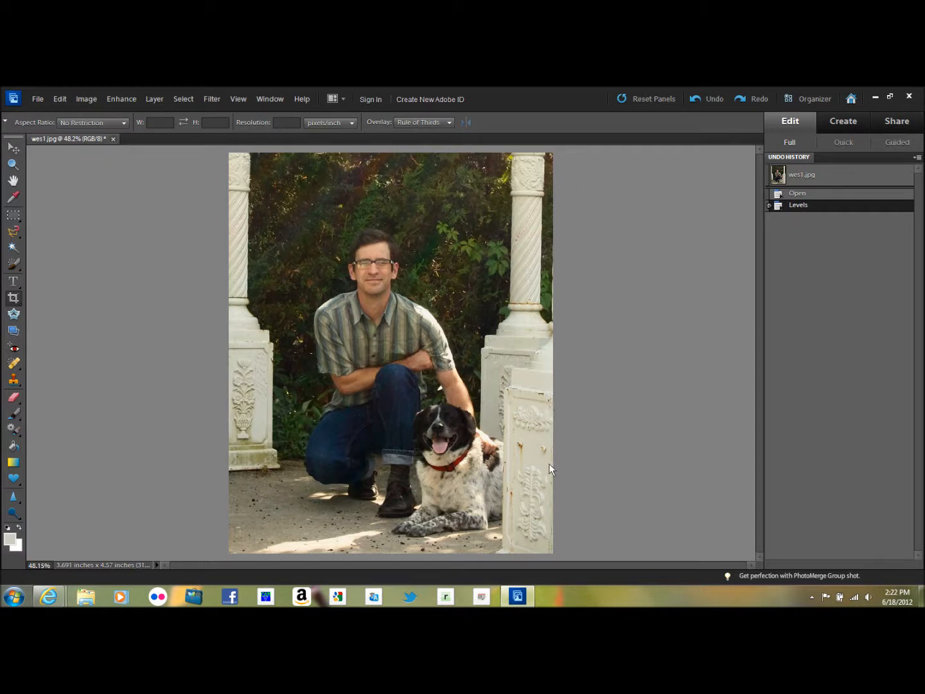
mouse_move(527, 313)
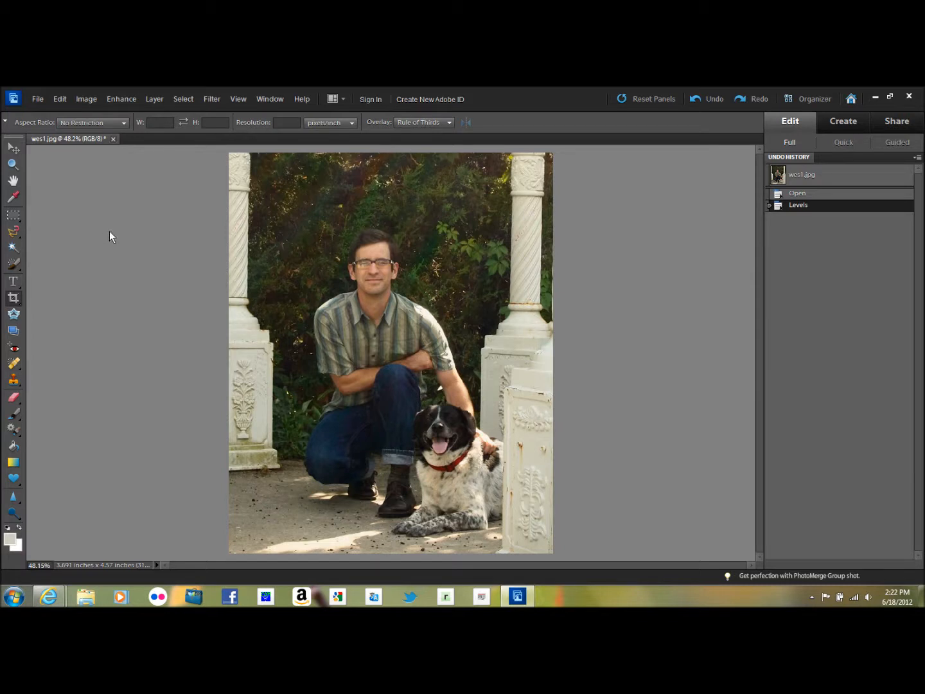
mouse_move(120, 99)
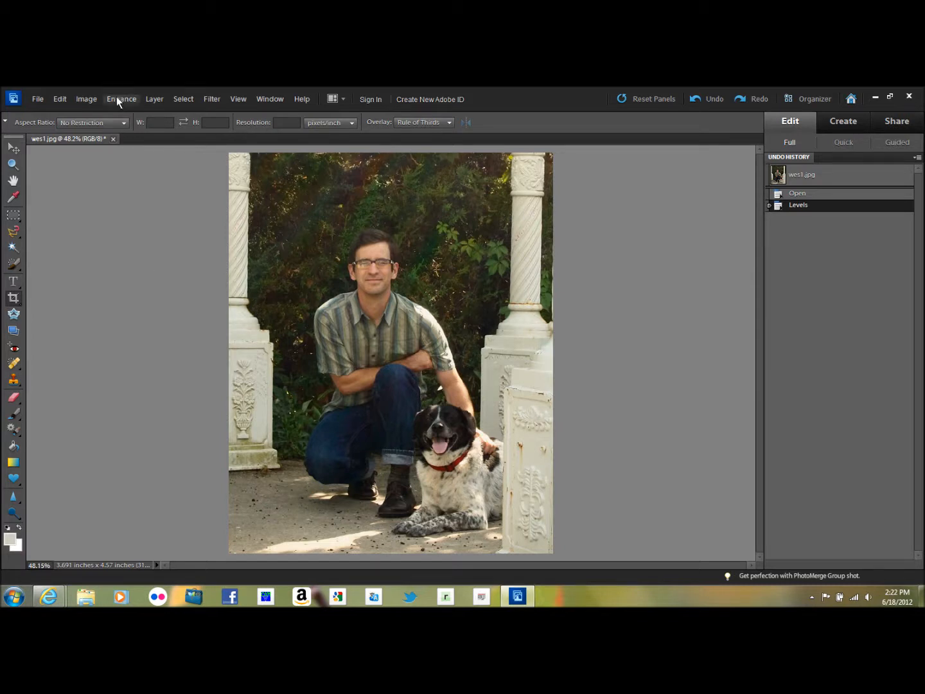
Start Remove Color Cast and sample the right, then left, white pillar as neutral
click(121, 99)
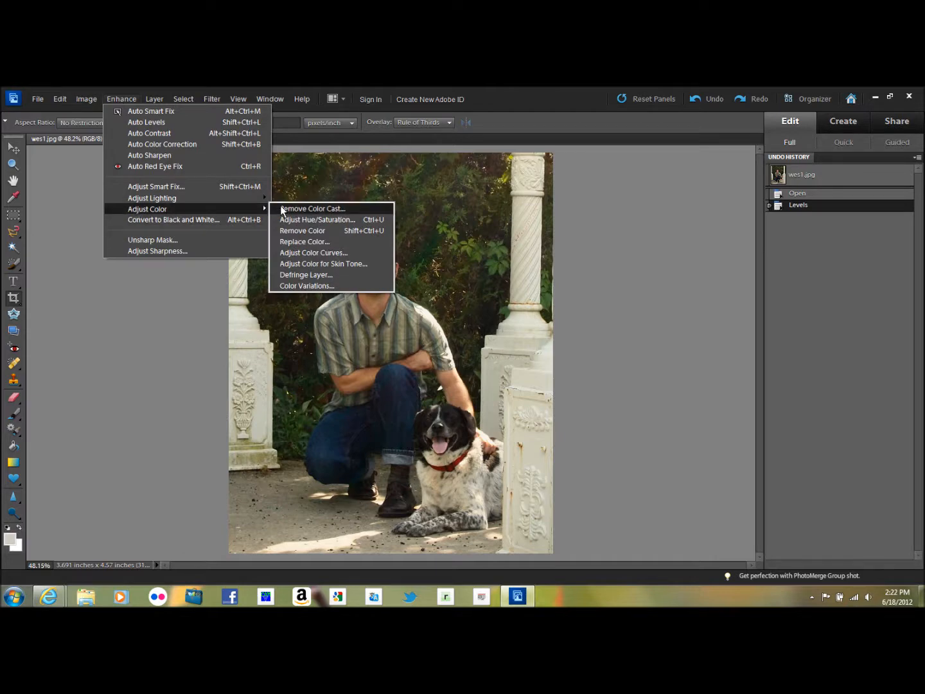
click(313, 209)
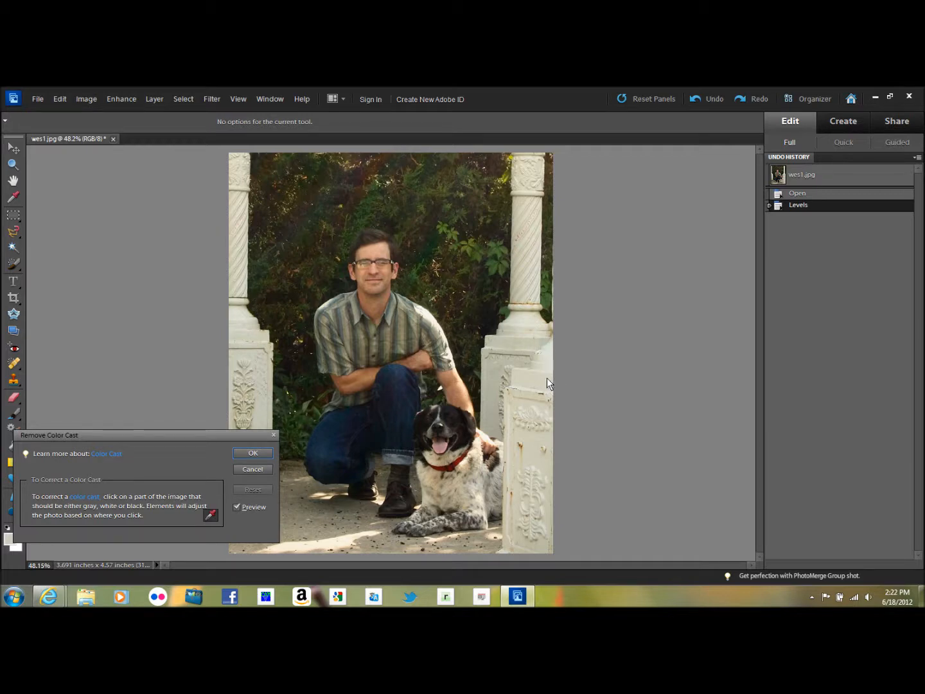
mouse_move(549, 408)
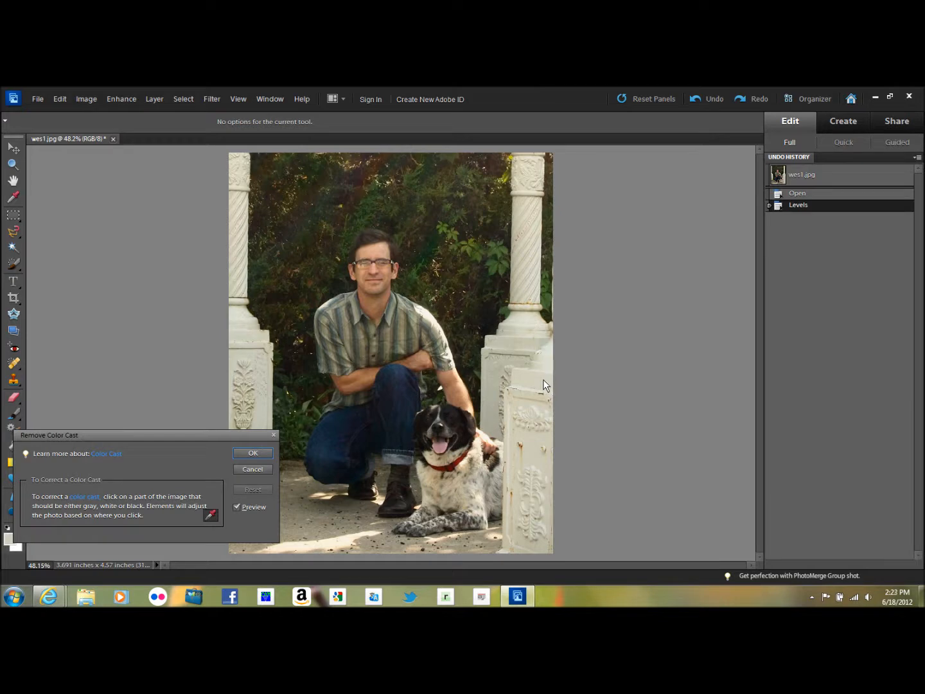
mouse_move(545, 386)
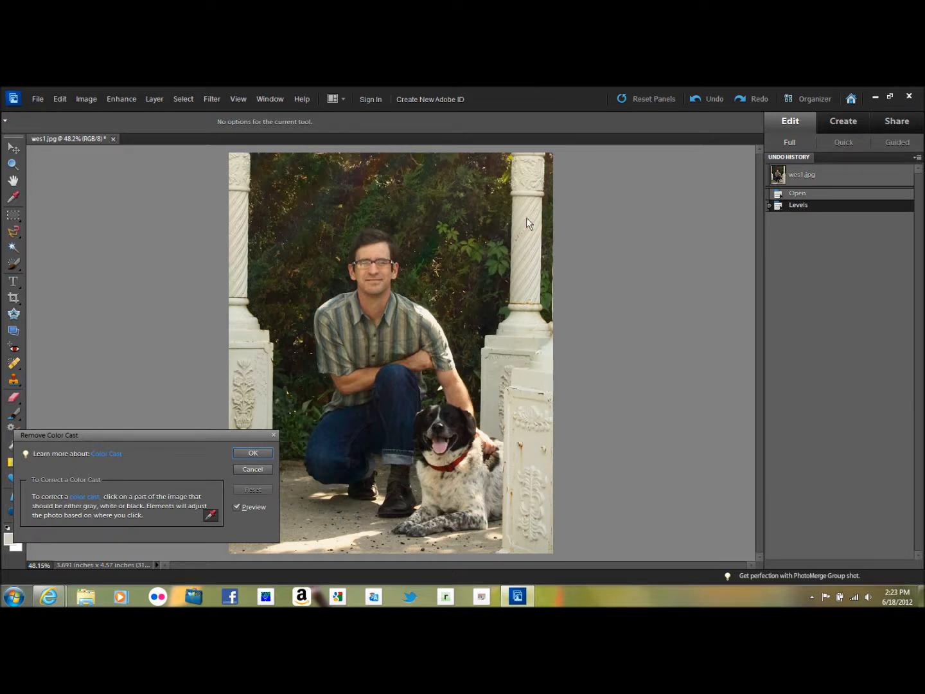
click(525, 195)
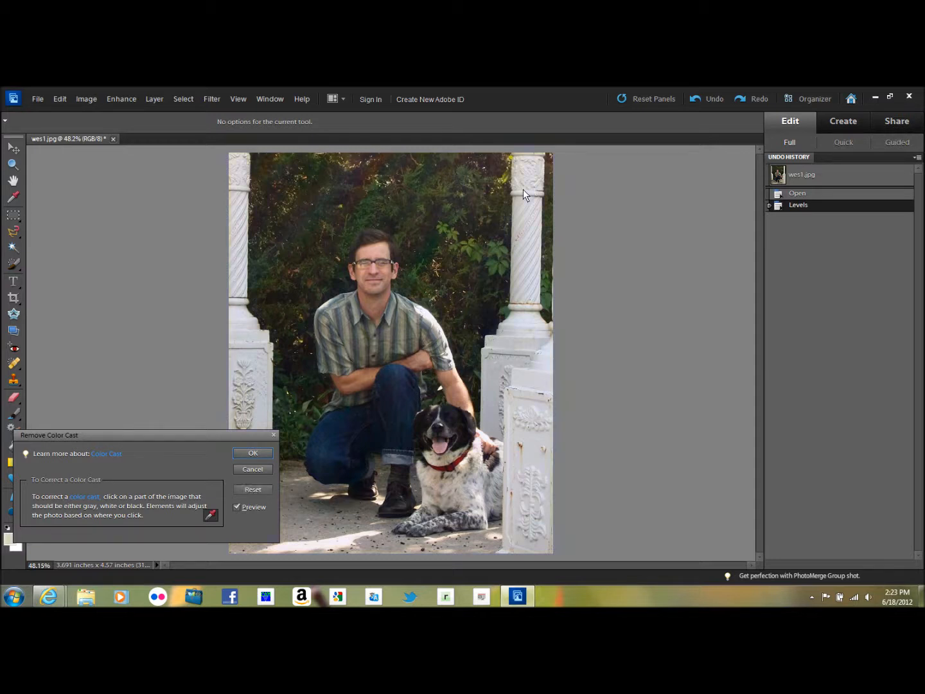
mouse_move(252, 561)
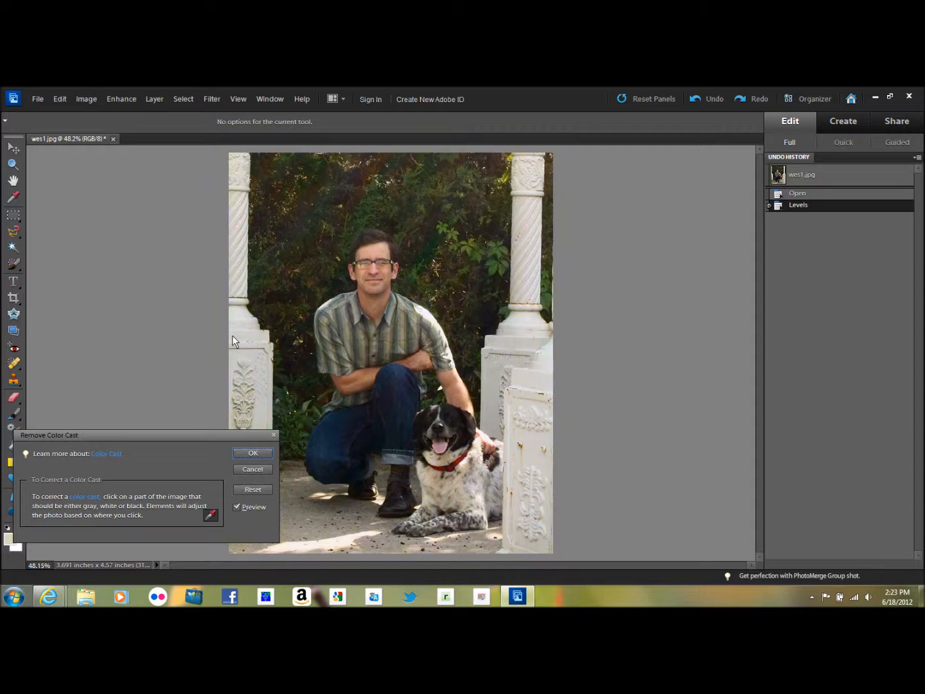
click(253, 489)
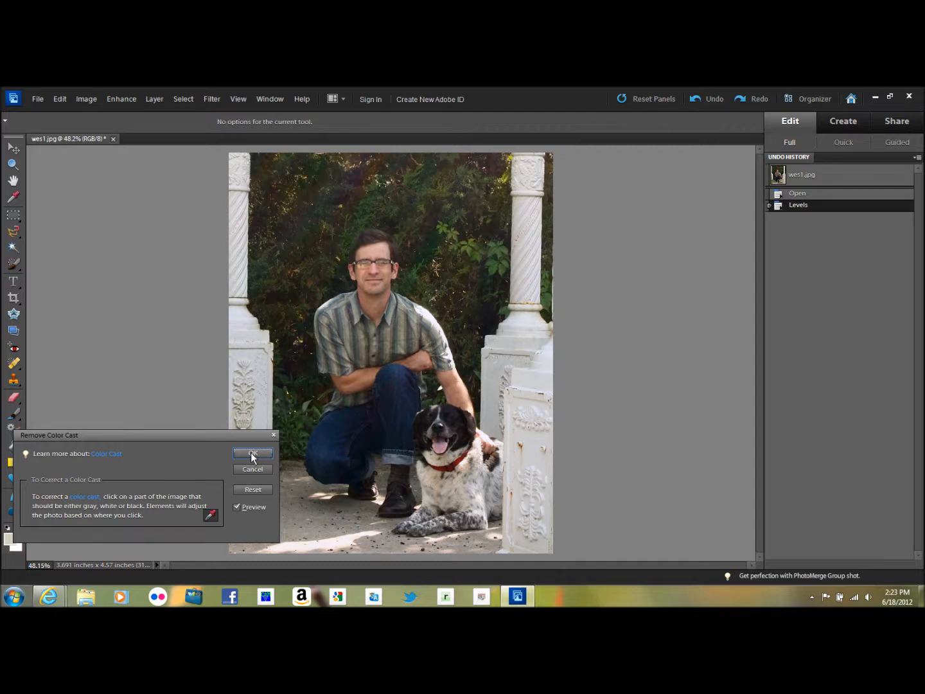
Confirm the pillar-sampled Remove Color Cast correction with OK
click(252, 454)
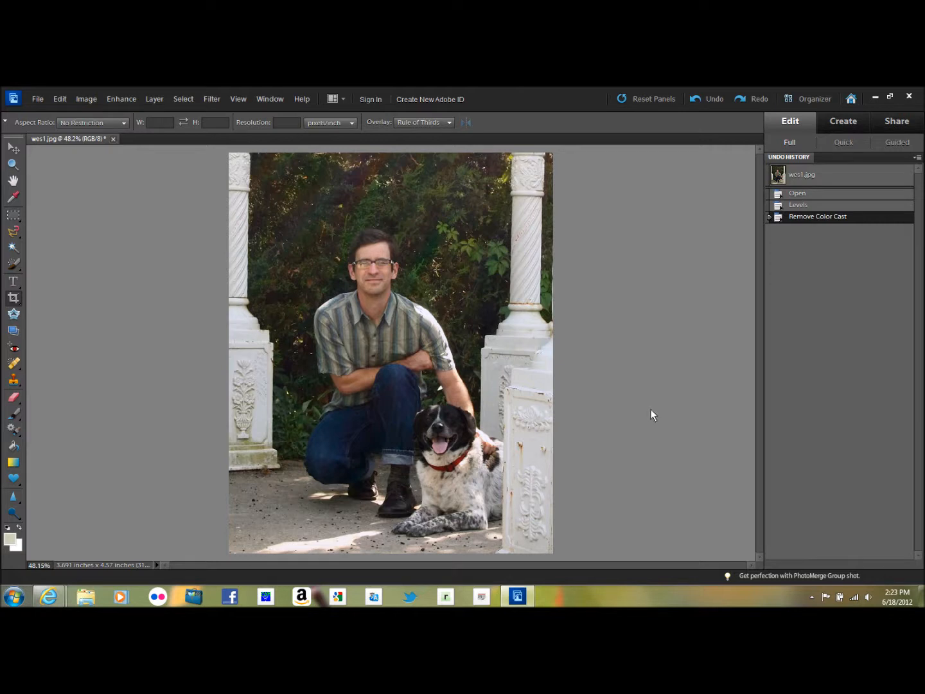
mouse_move(106, 228)
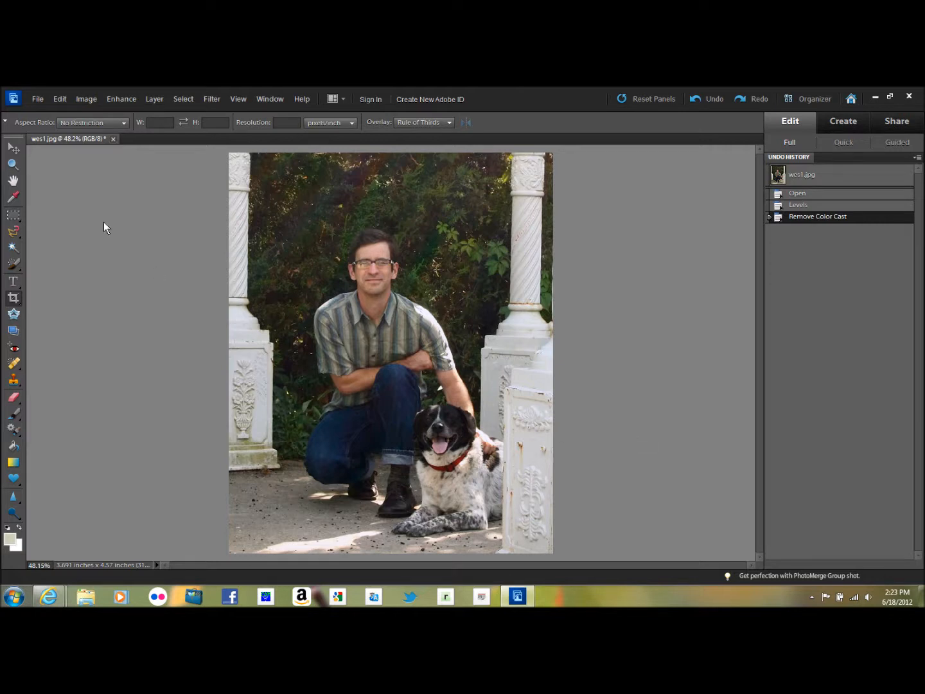
mouse_move(130, 198)
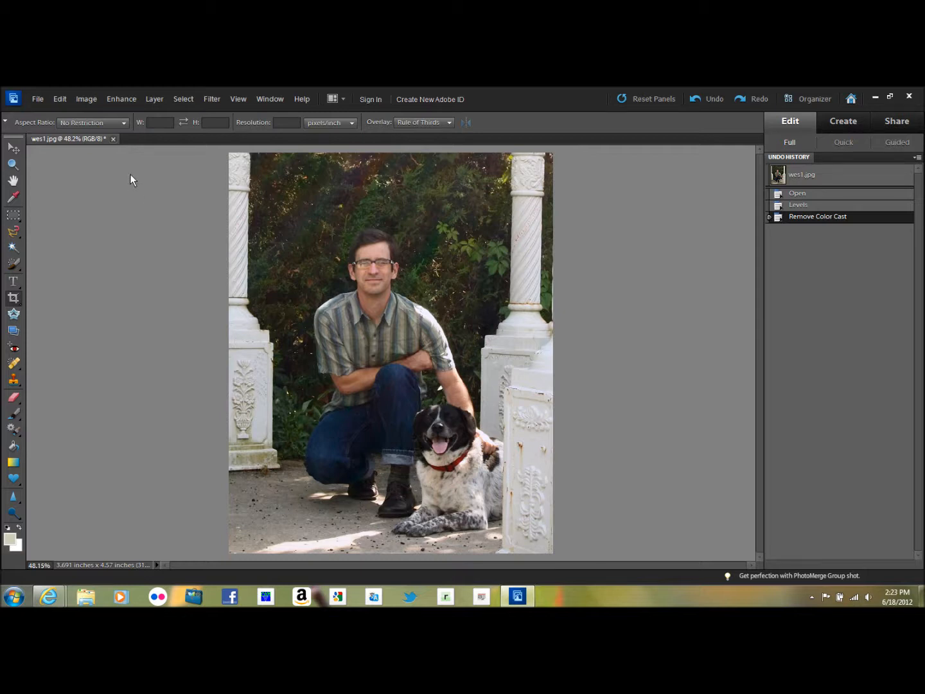
mouse_move(138, 252)
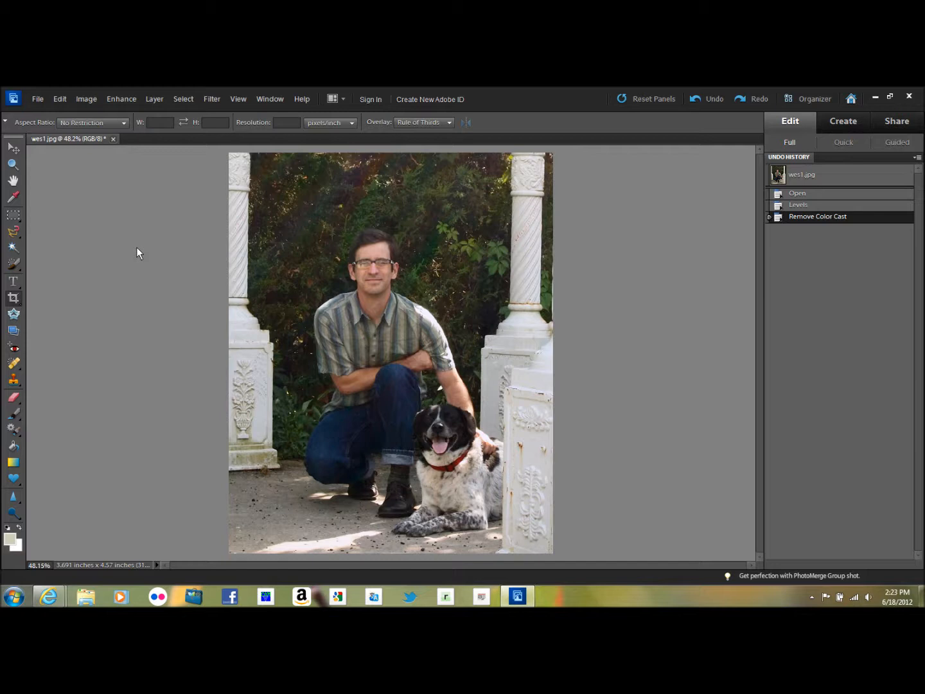
mouse_move(136, 254)
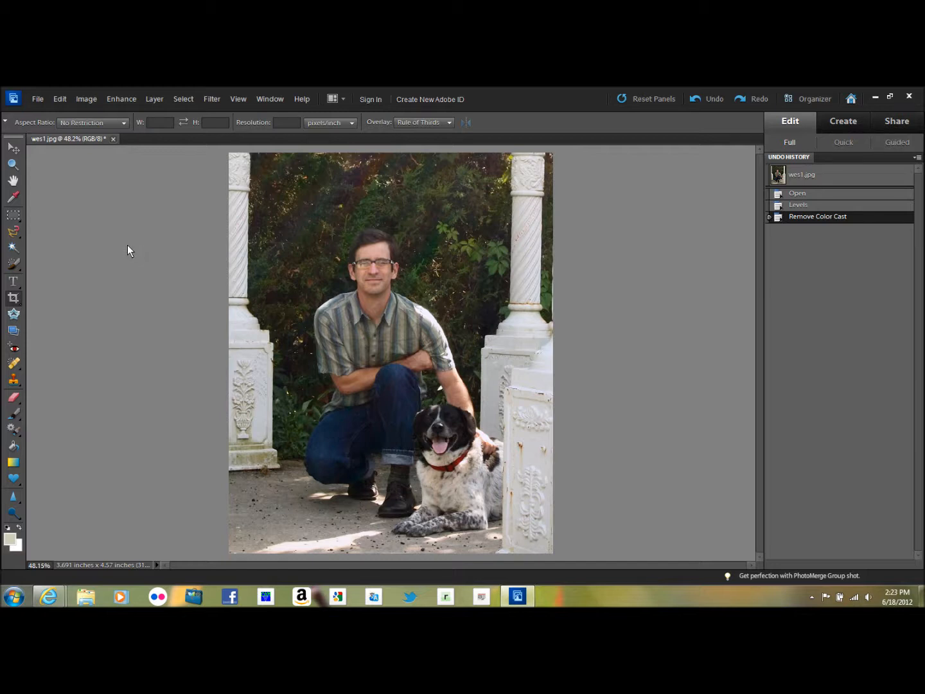
Open the Adjust Color Curves dialog from the Enhance menu
click(121, 98)
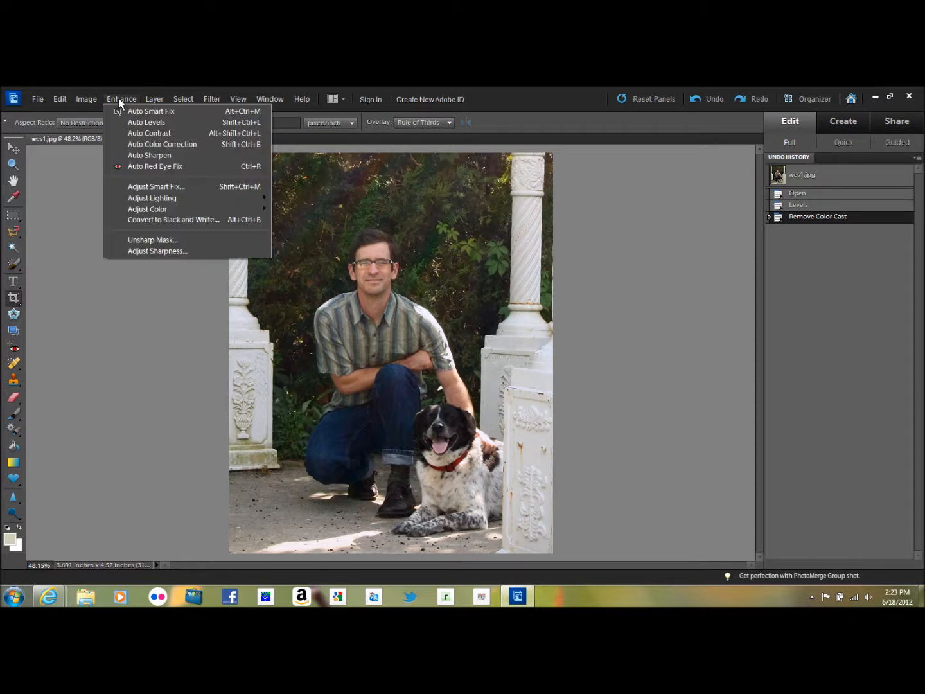
mouse_move(147, 209)
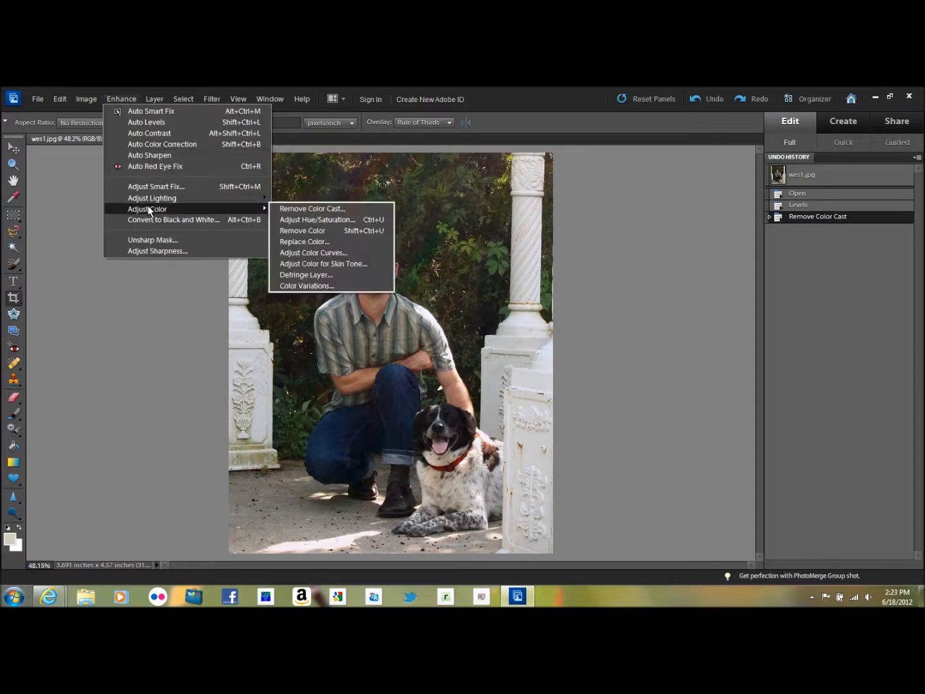
mouse_move(314, 253)
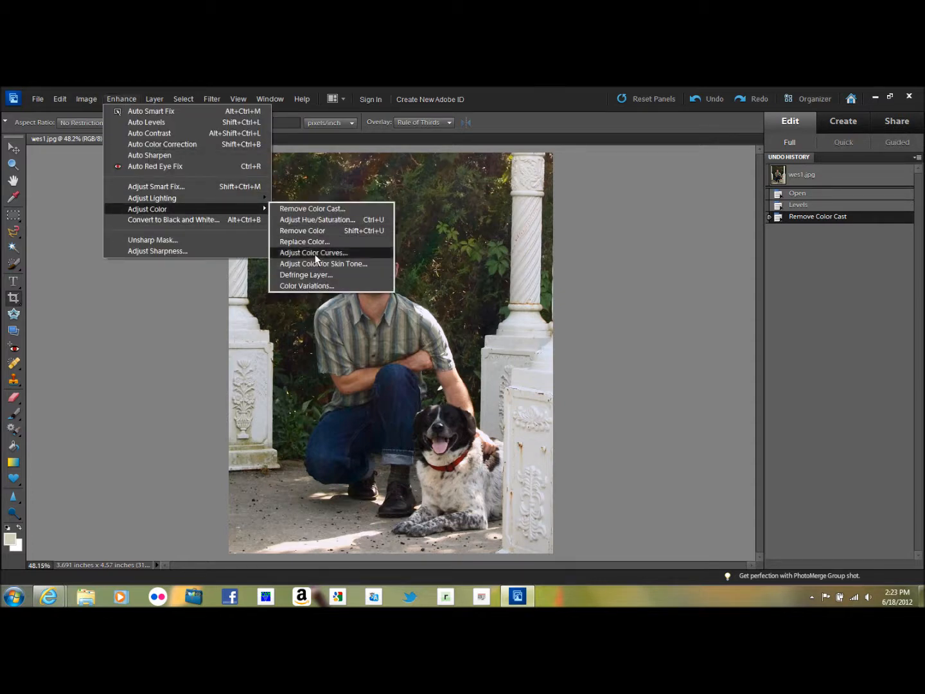
click(314, 252)
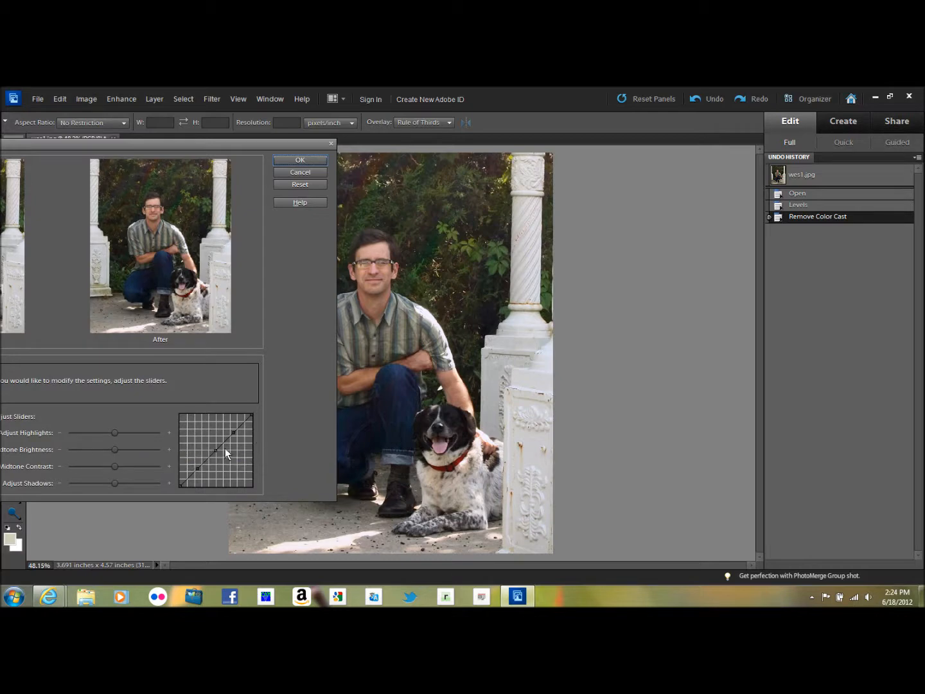
mouse_move(124, 458)
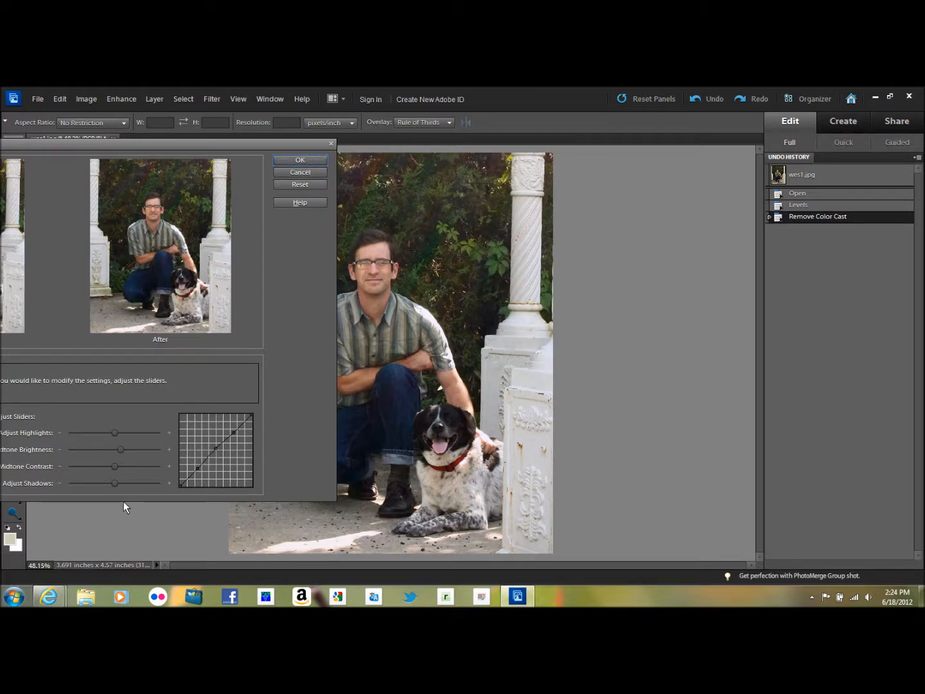
mouse_move(238, 467)
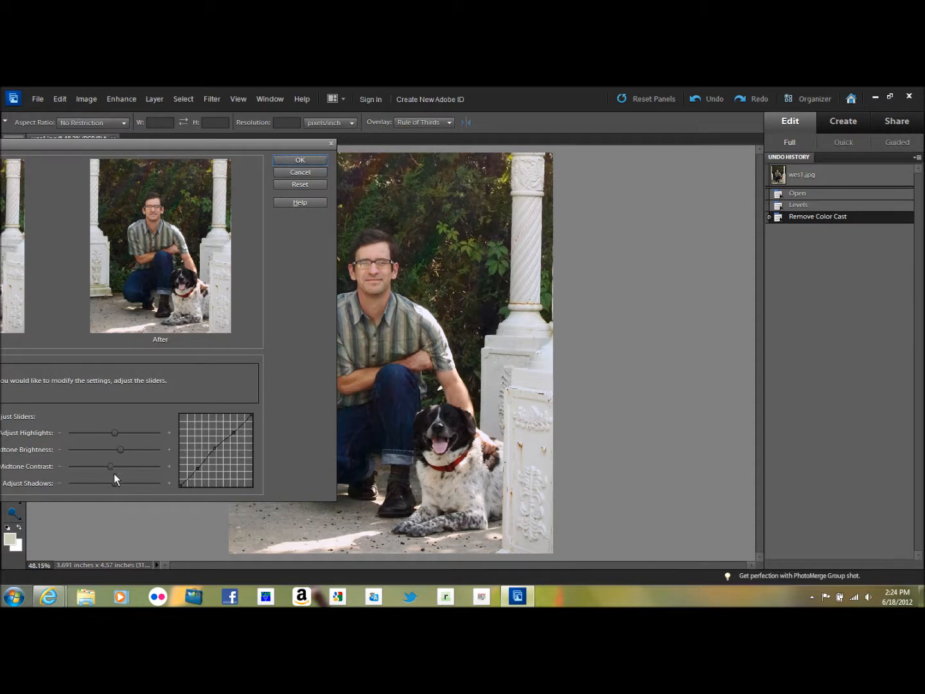
mouse_move(248, 487)
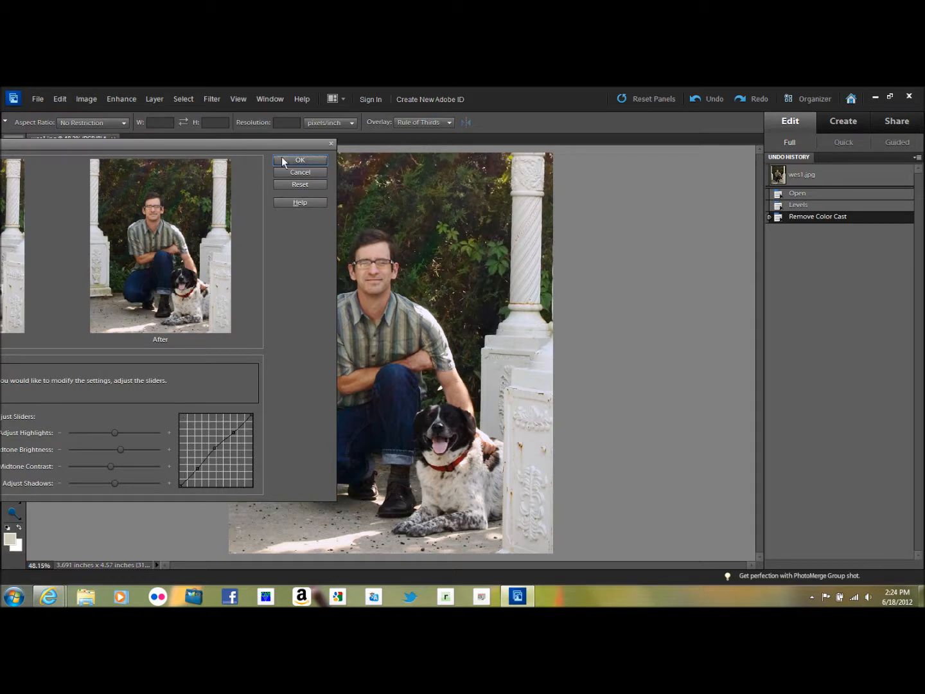
Apply Color Curves and preview the pre-curves state in Undo History
click(299, 159)
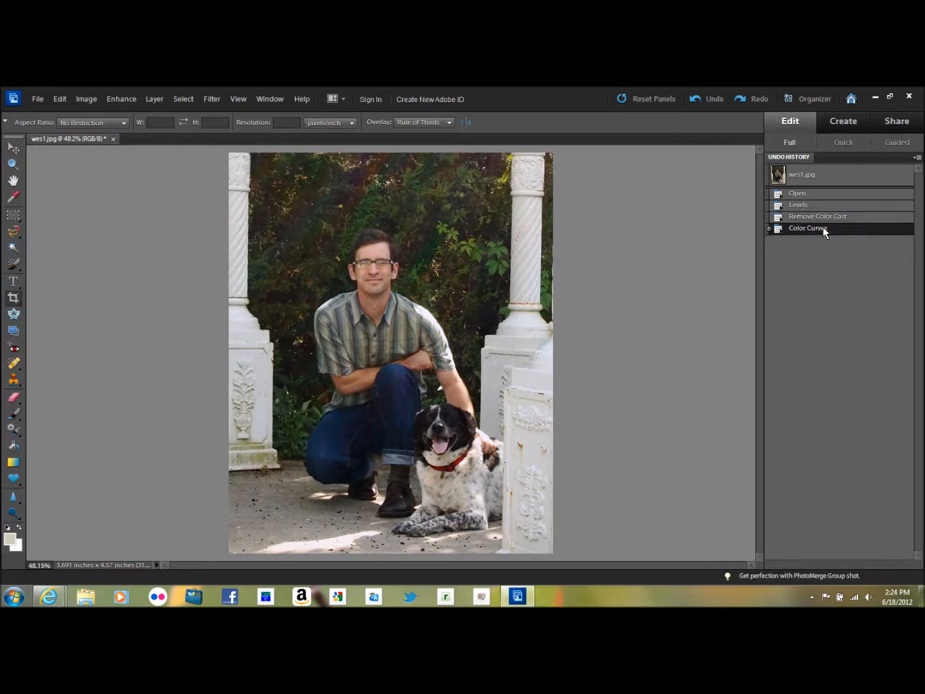
click(818, 216)
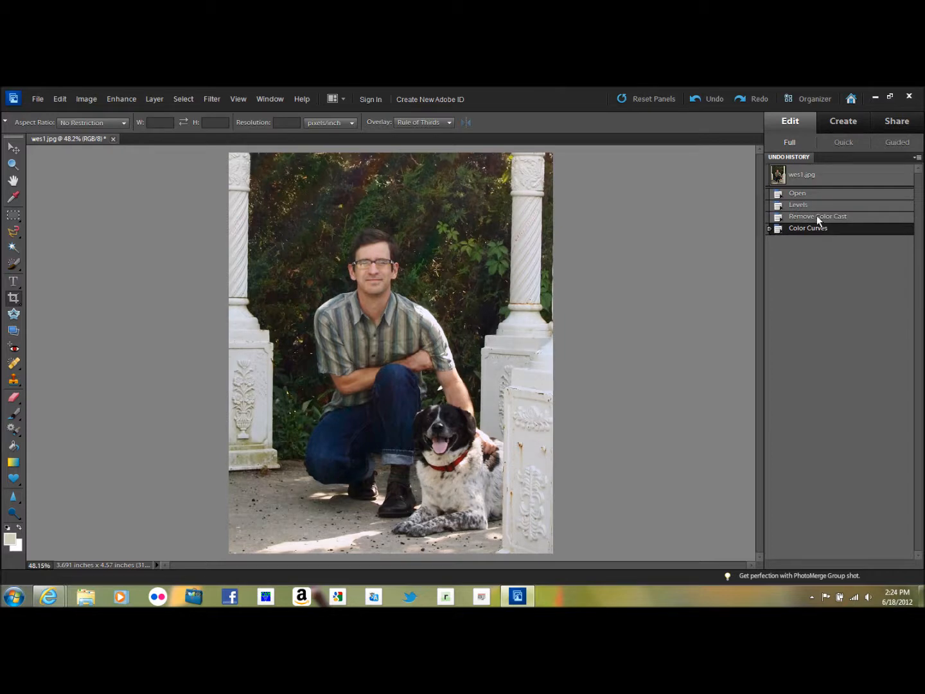
click(808, 228)
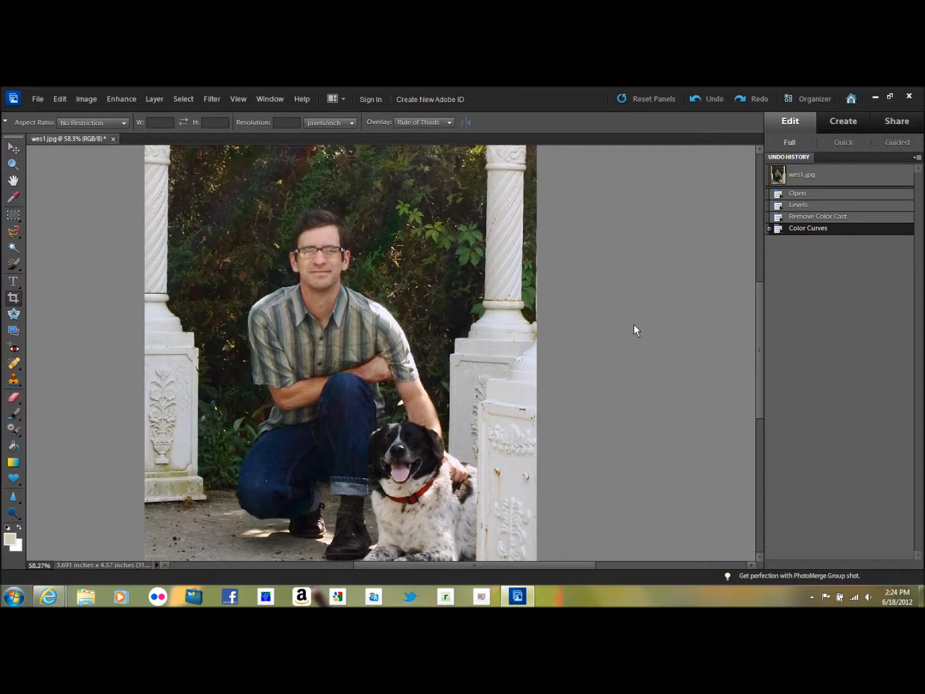
mouse_move(280, 463)
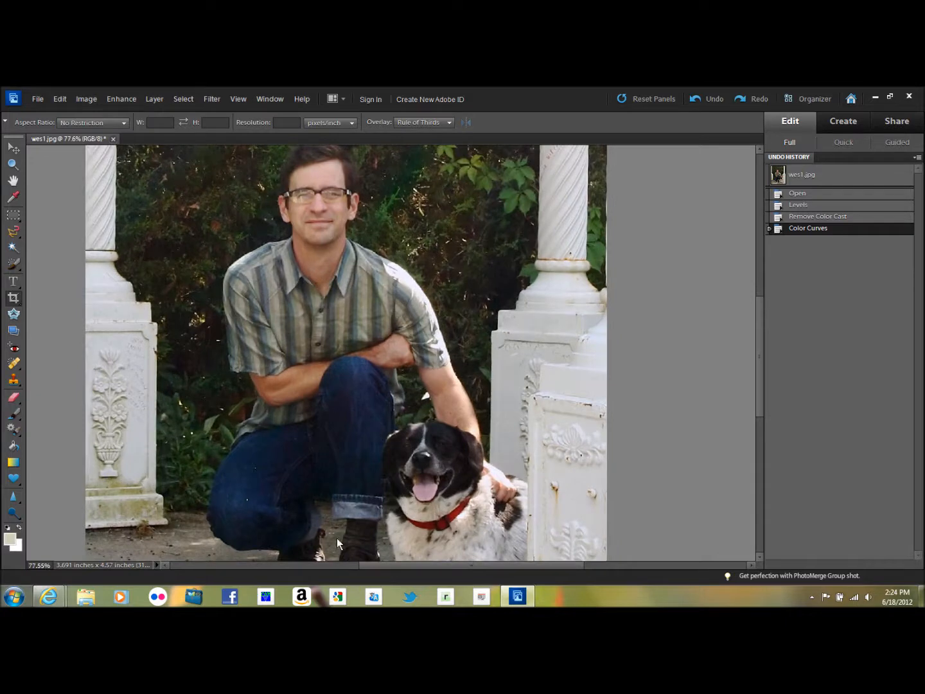
mouse_move(250, 471)
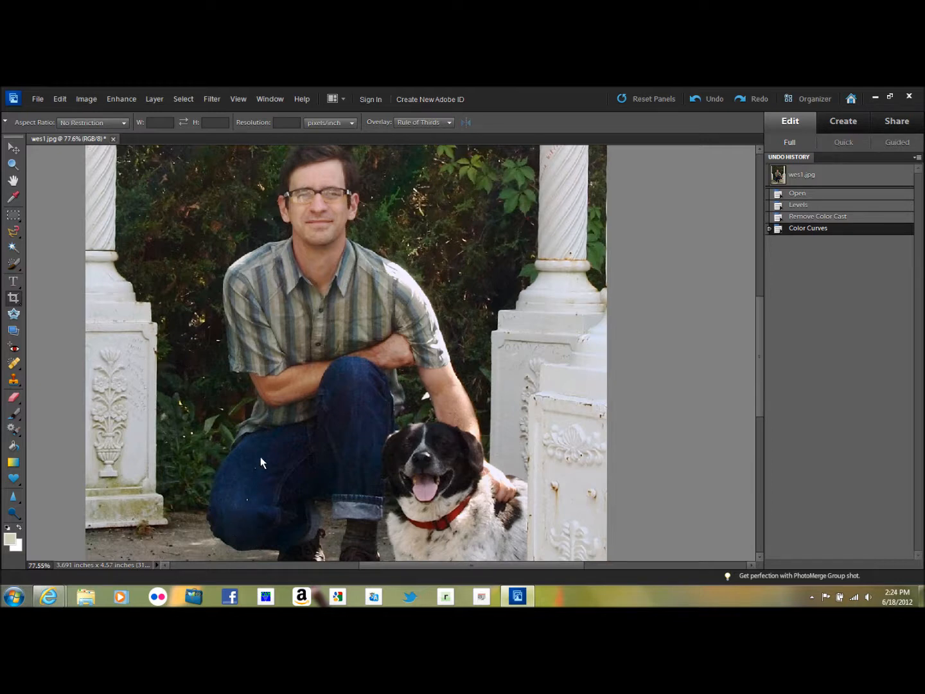
mouse_move(244, 516)
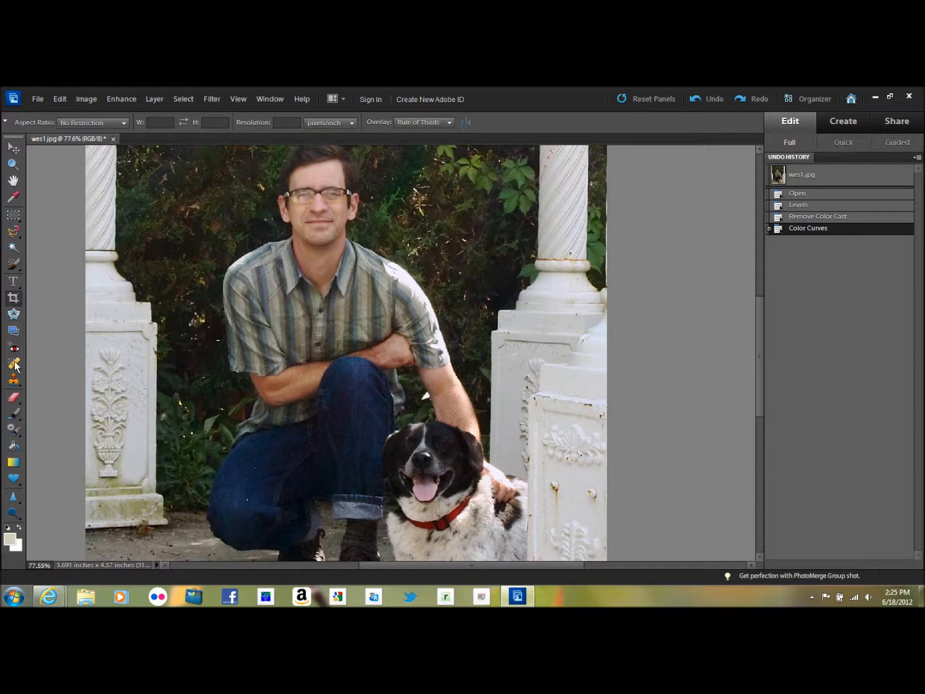
mouse_move(13, 364)
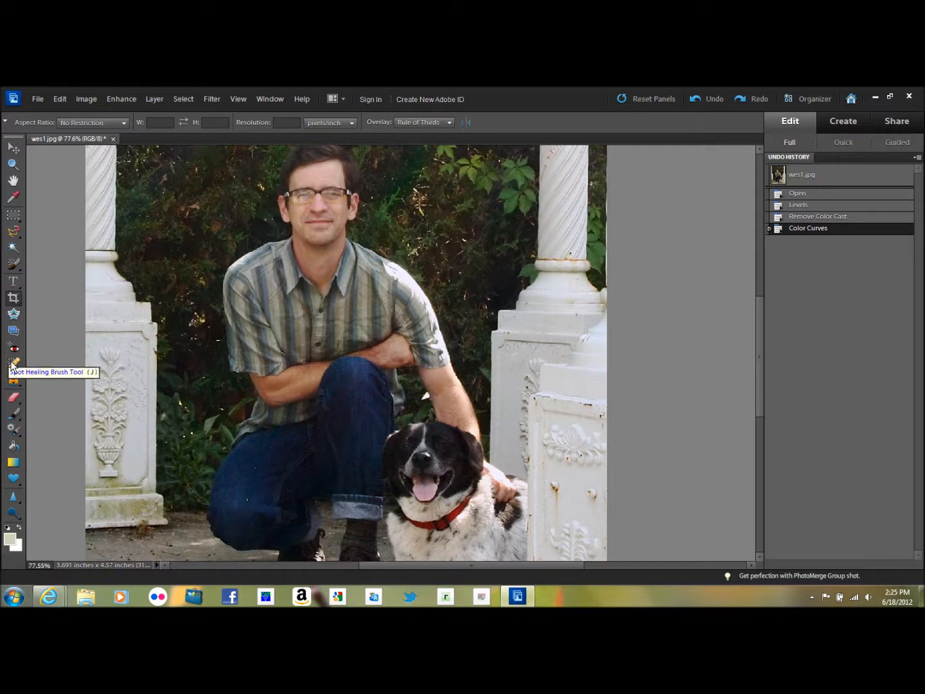
Heal a spot on the jeans with the Spot Healing Brush, then enlarge the brush
click(12, 363)
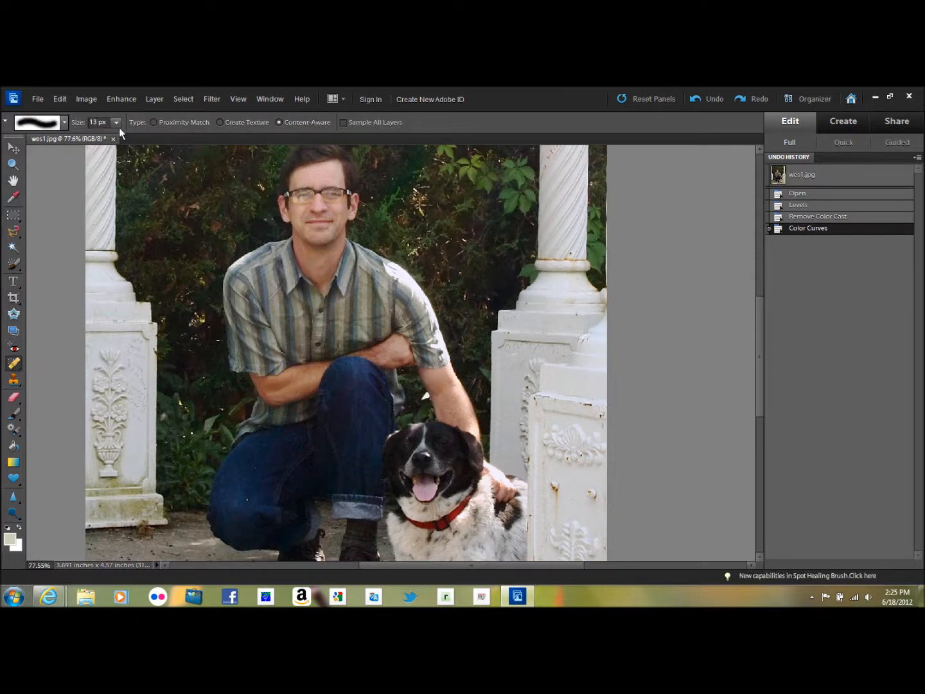
mouse_move(116, 122)
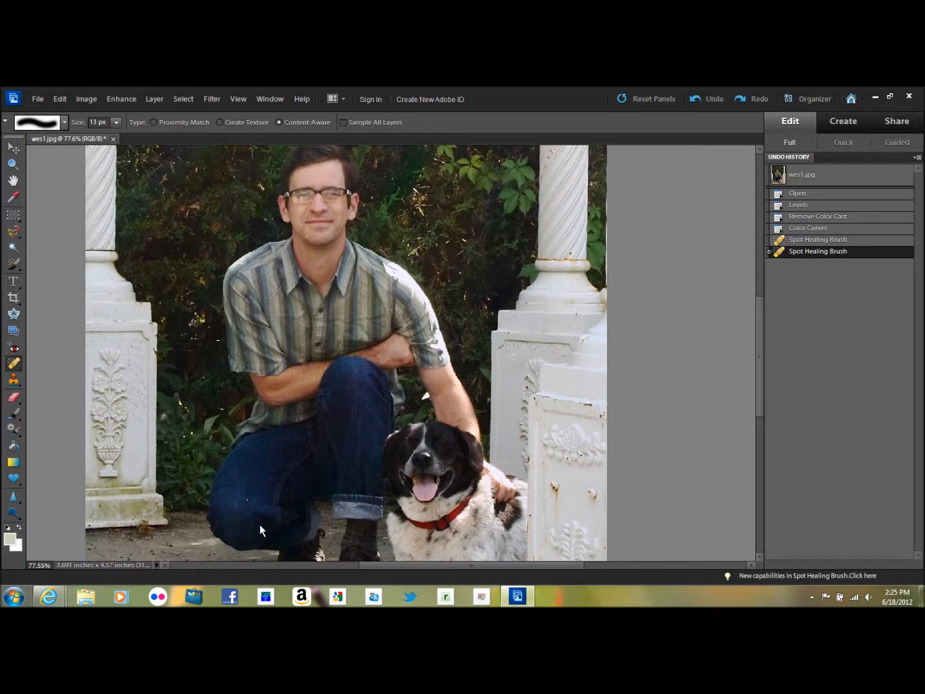
mouse_move(252, 476)
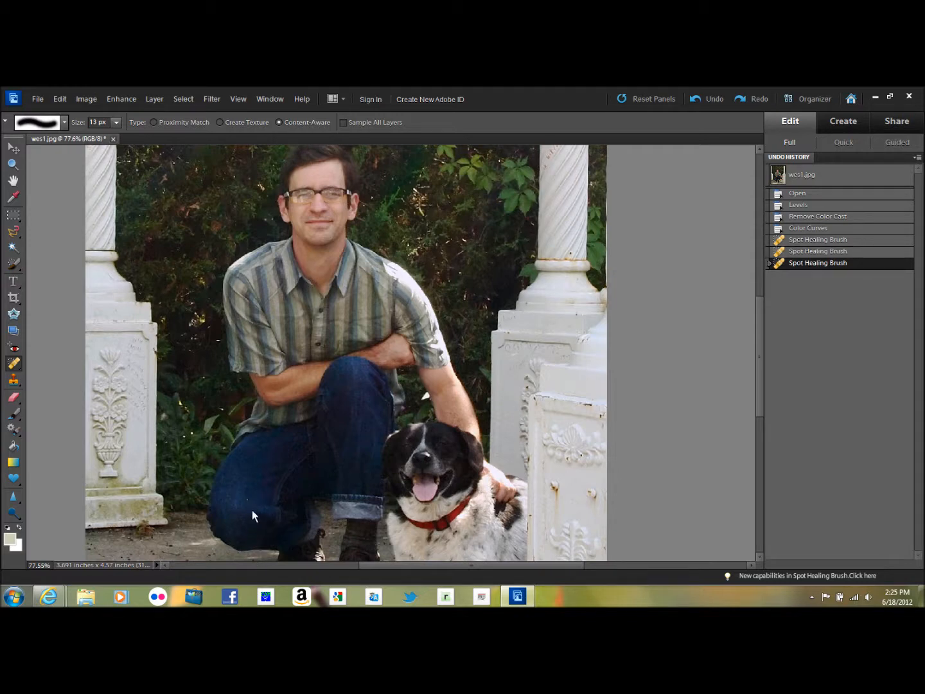
click(257, 540)
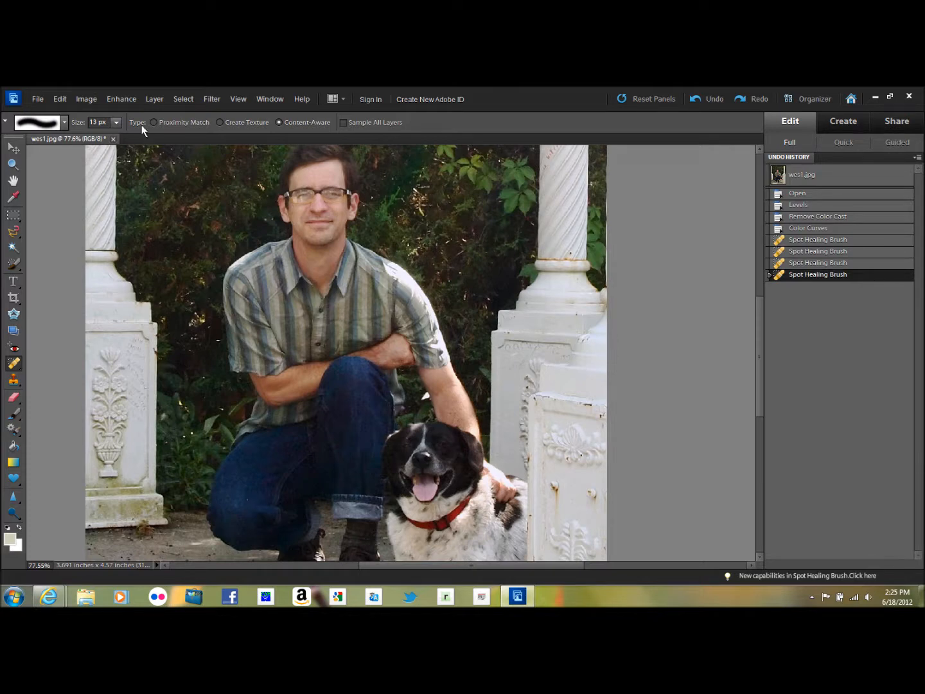
click(117, 122)
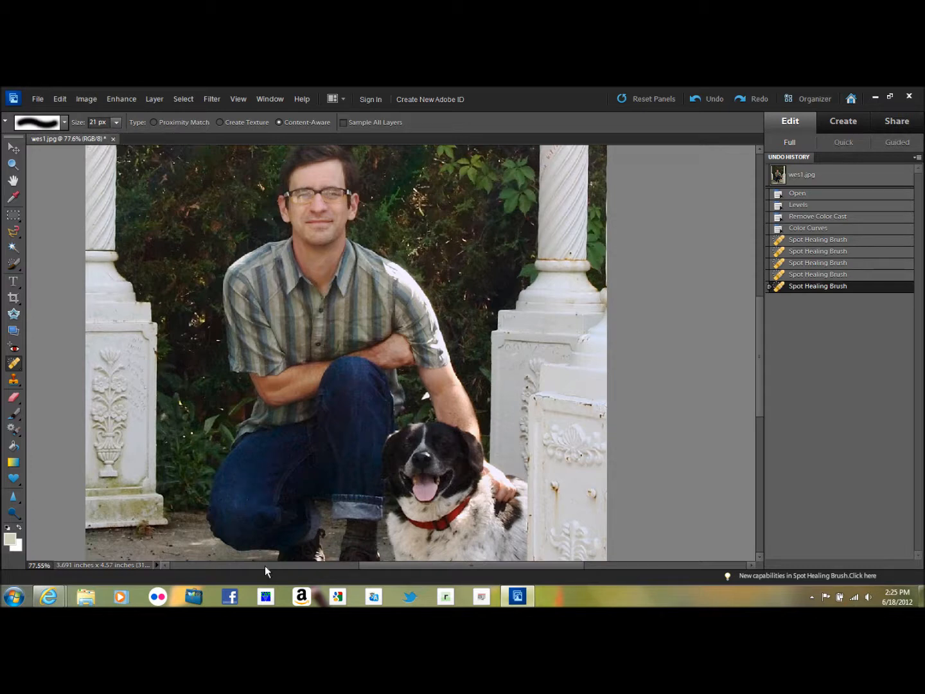
mouse_move(250, 502)
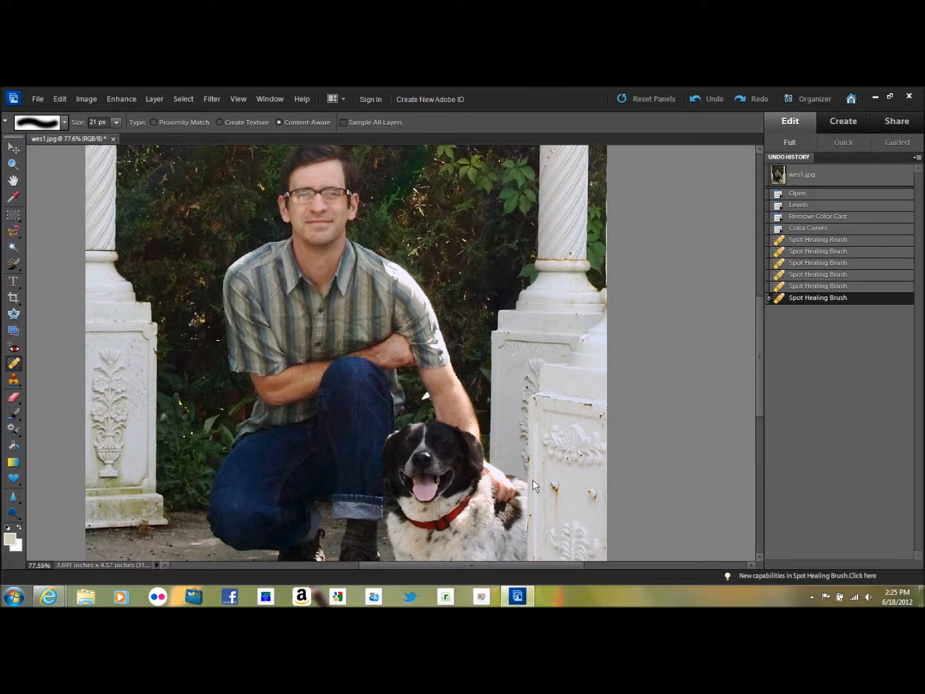
mouse_move(665, 331)
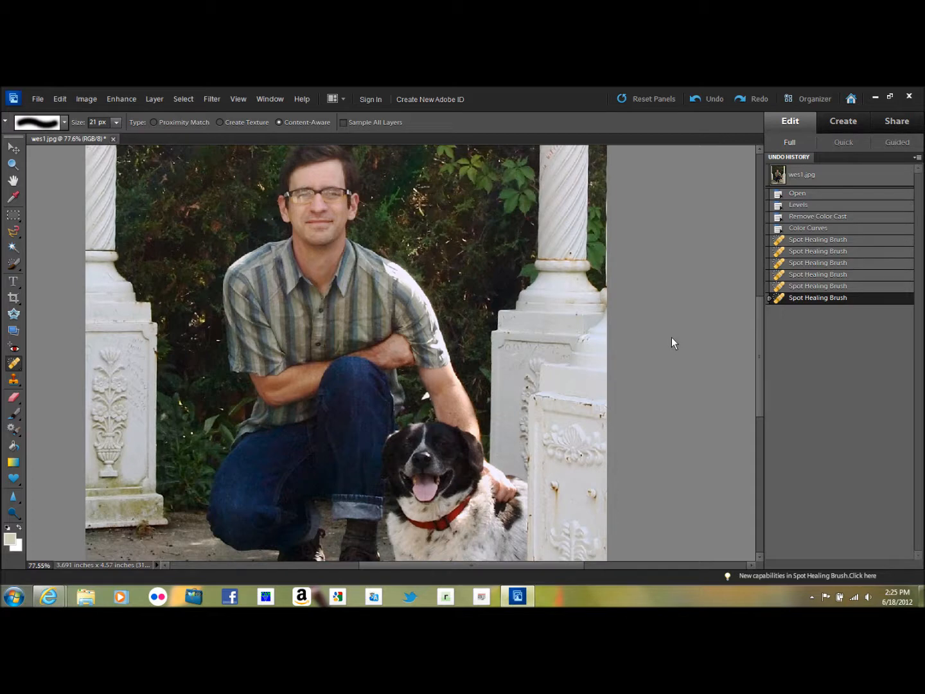
mouse_move(740, 319)
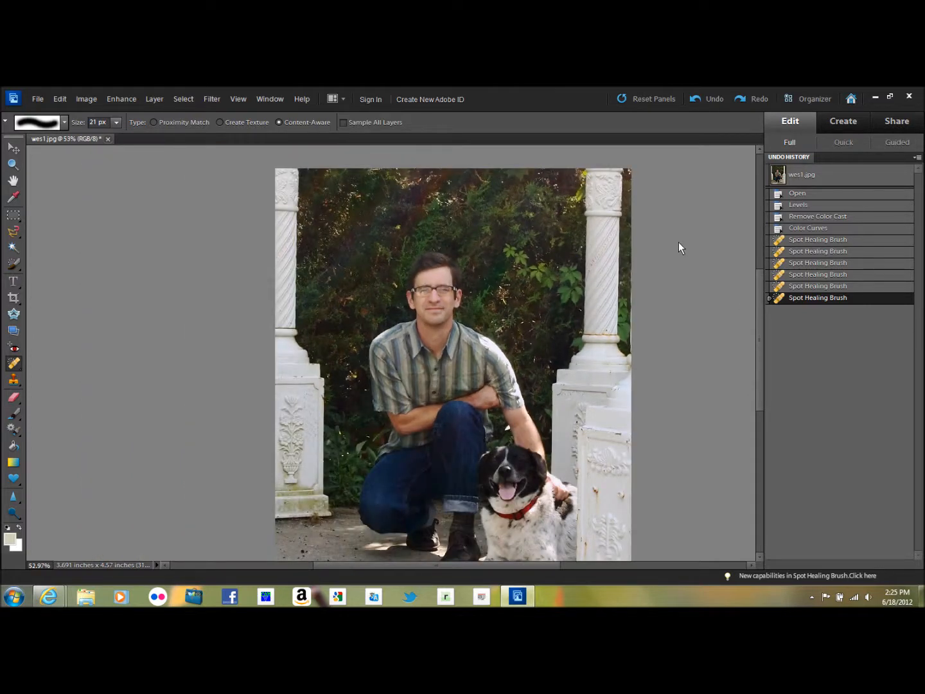
mouse_move(627, 365)
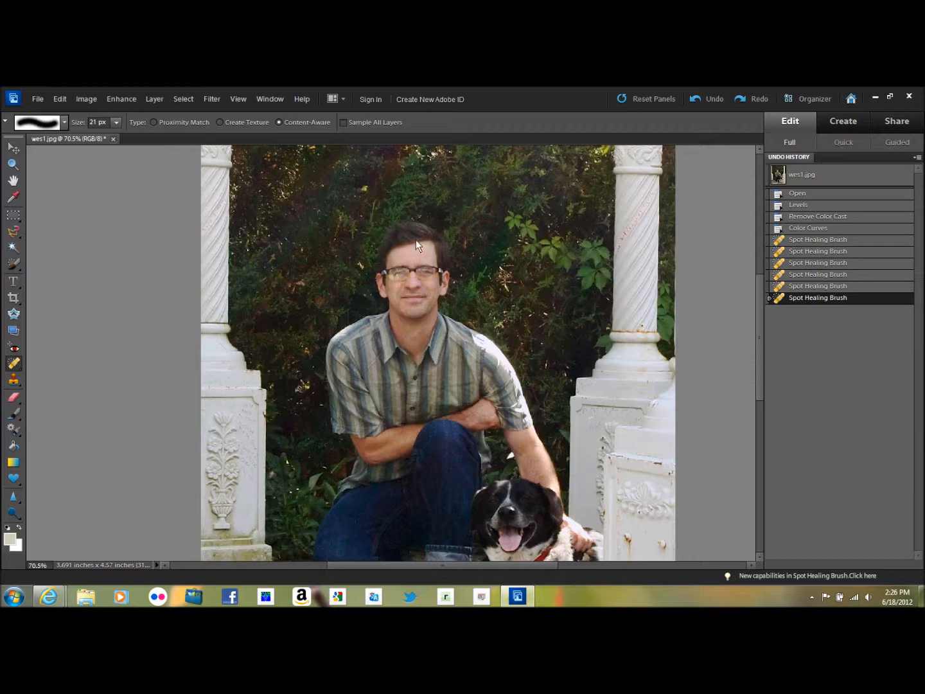
mouse_move(432, 269)
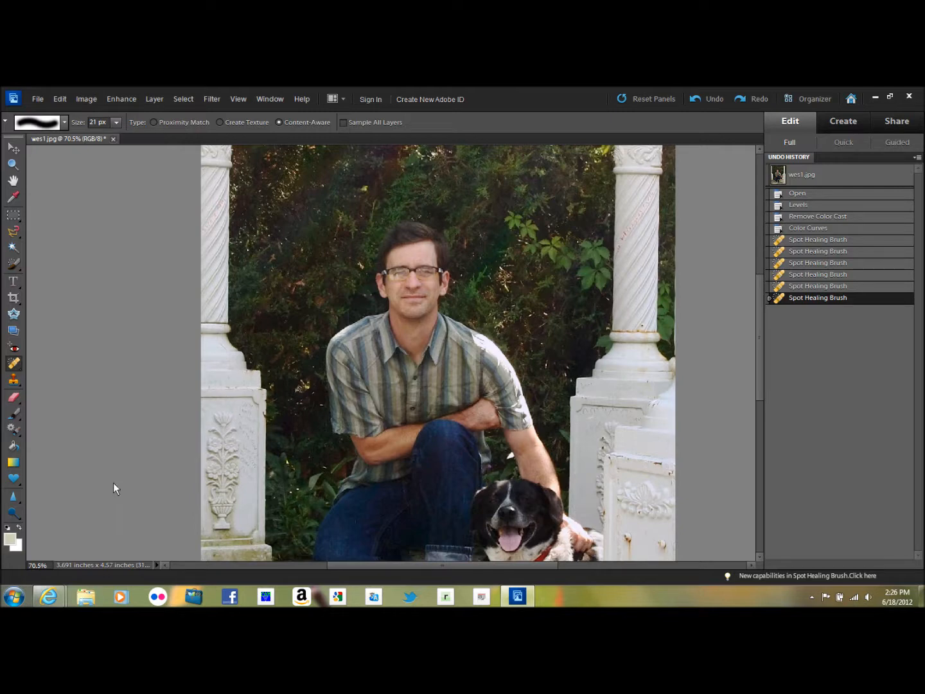
mouse_move(18, 521)
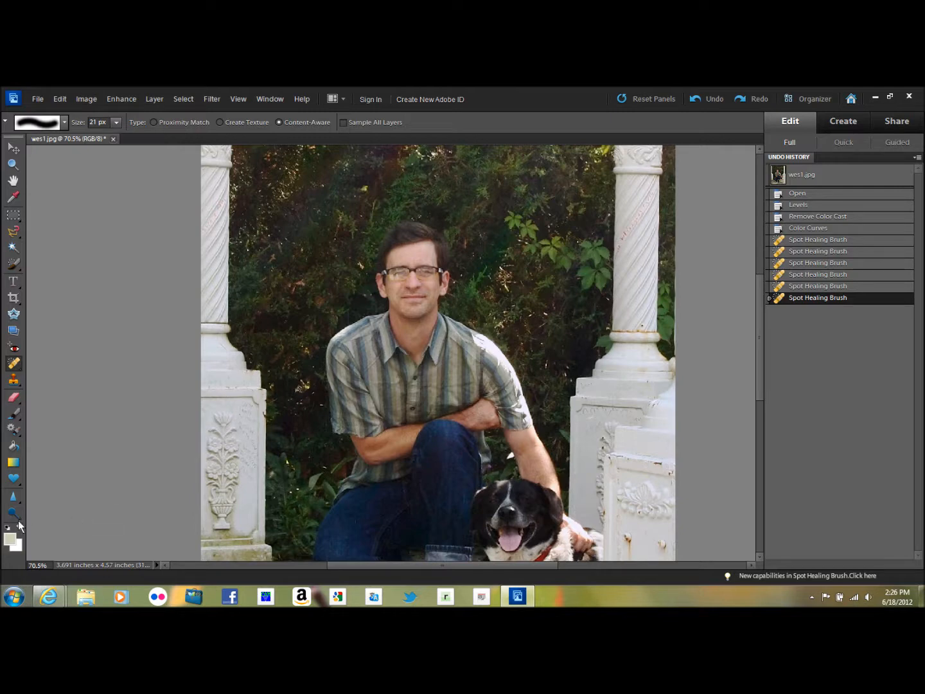
mouse_move(9, 527)
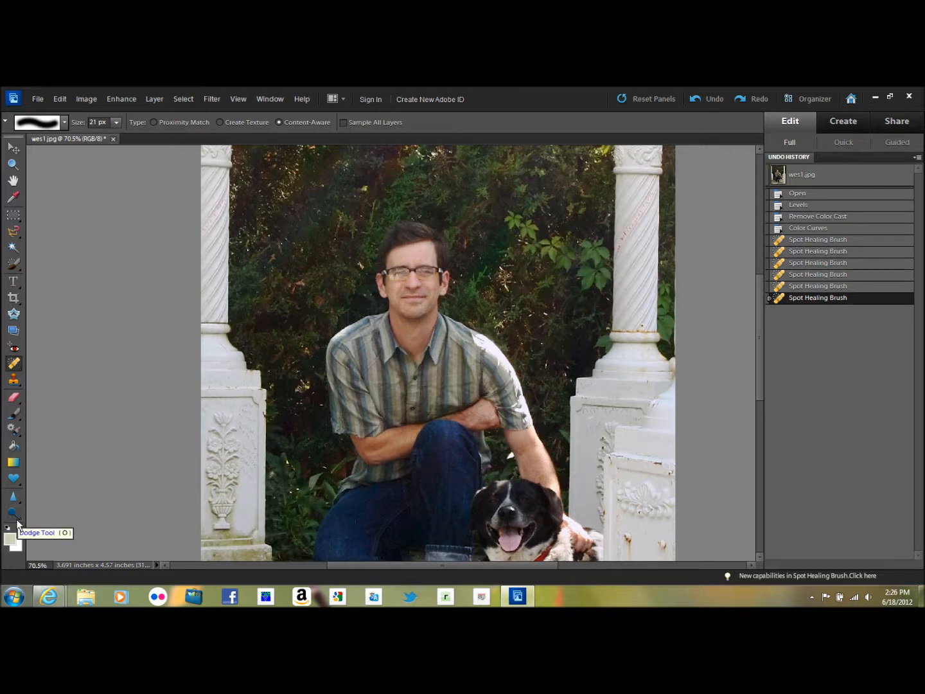
Set up the Dodge Tool's highlight range and review dodge strokes in Undo History
click(12, 512)
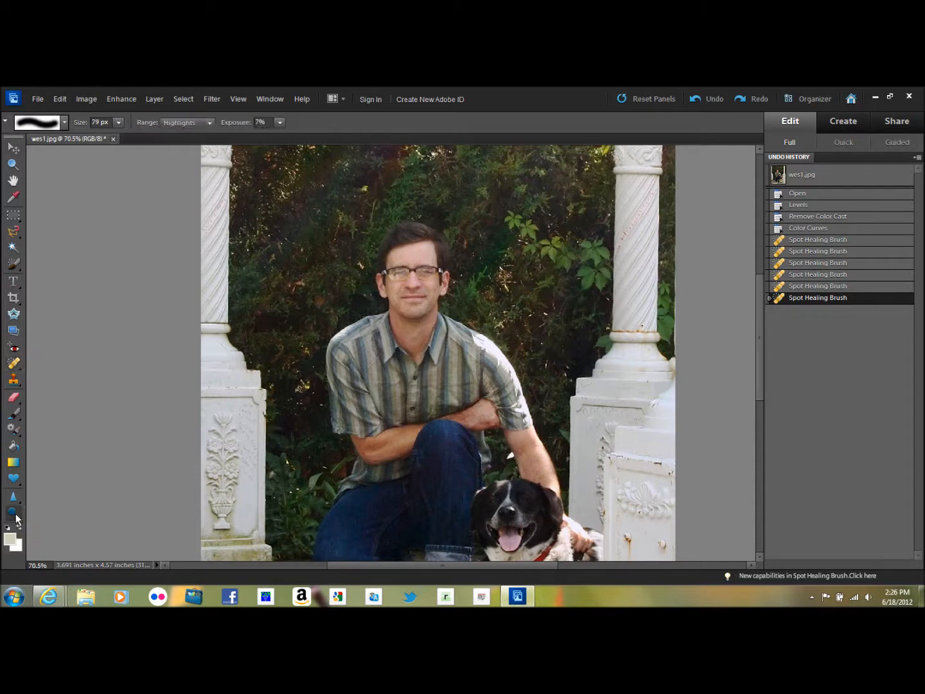
click(13, 512)
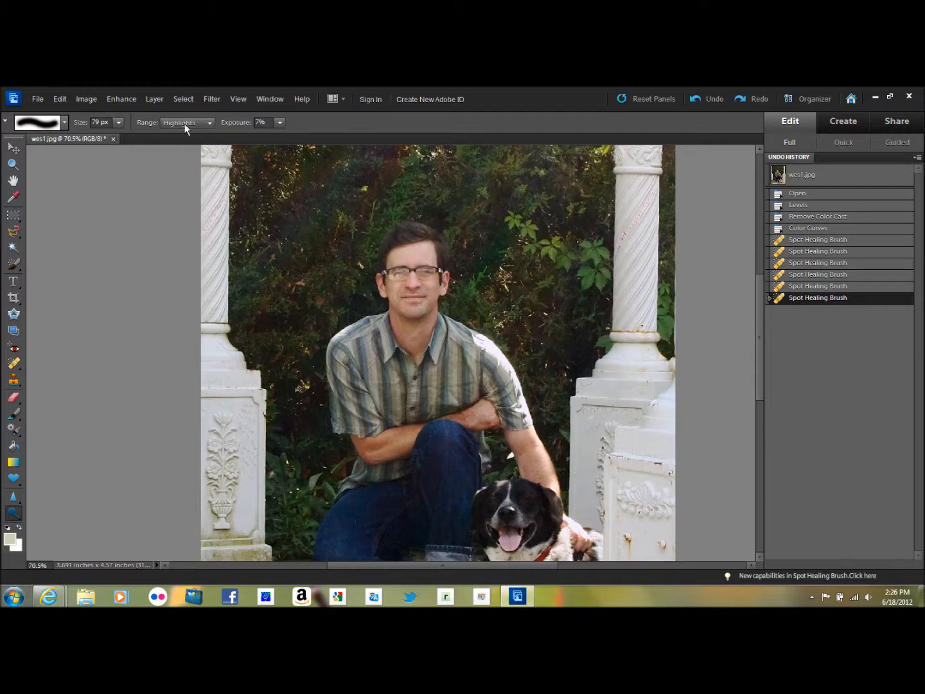
click(209, 122)
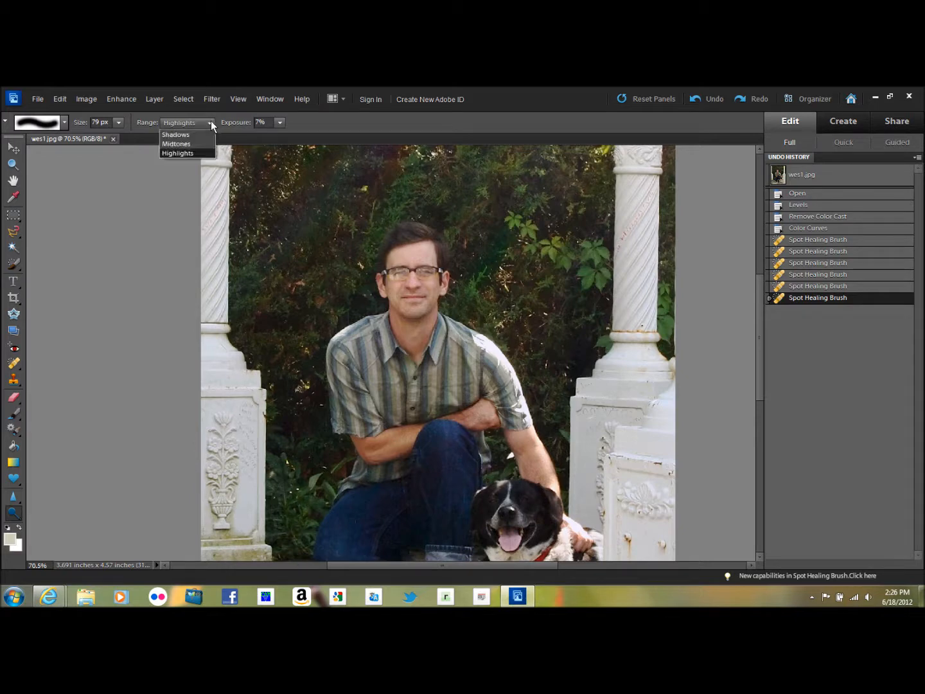
mouse_move(186, 143)
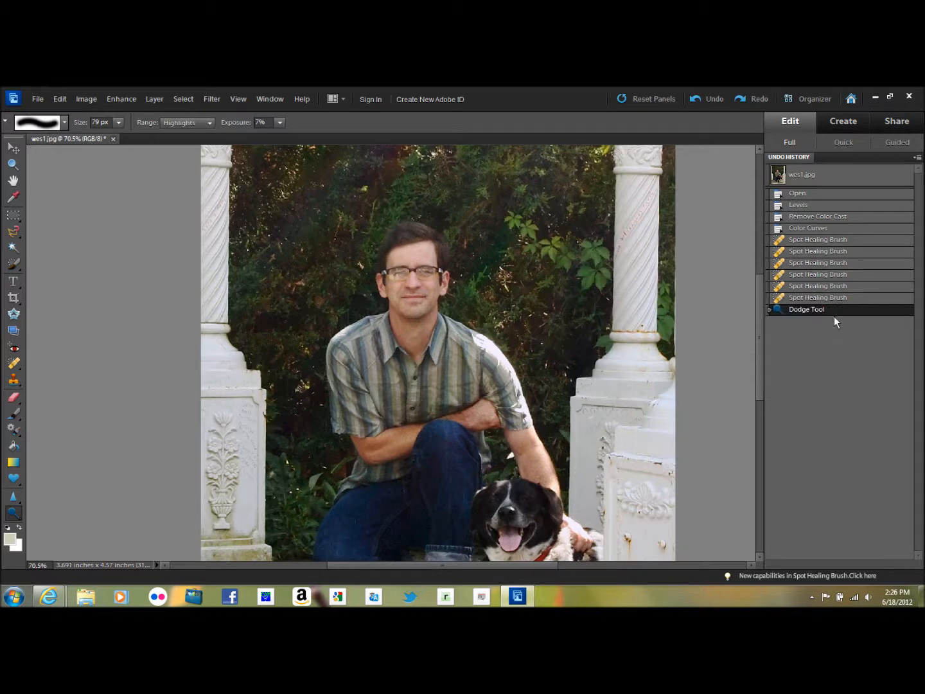
mouse_move(824, 300)
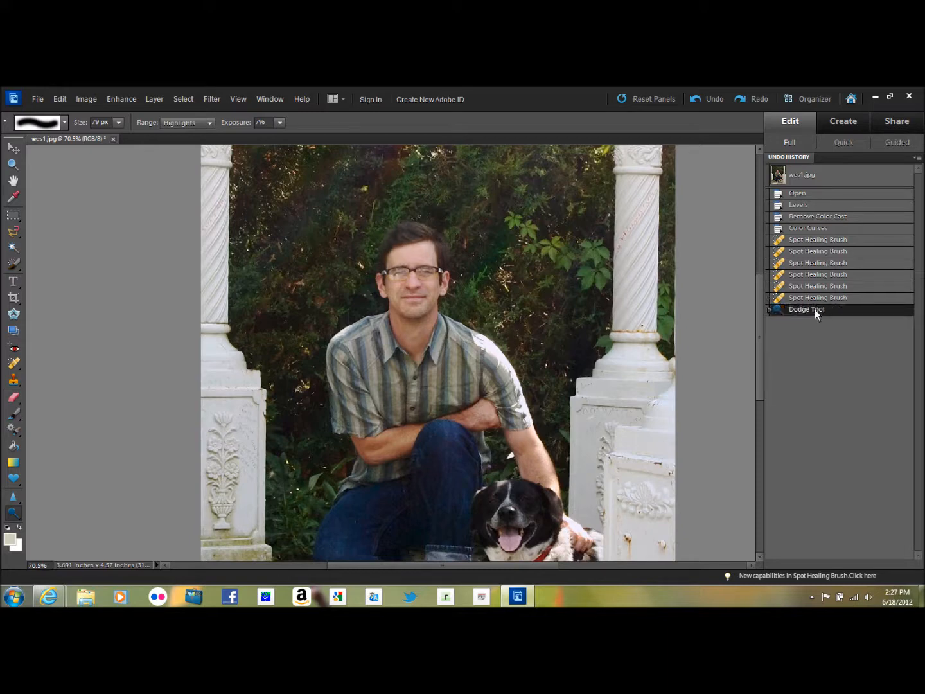
mouse_move(422, 286)
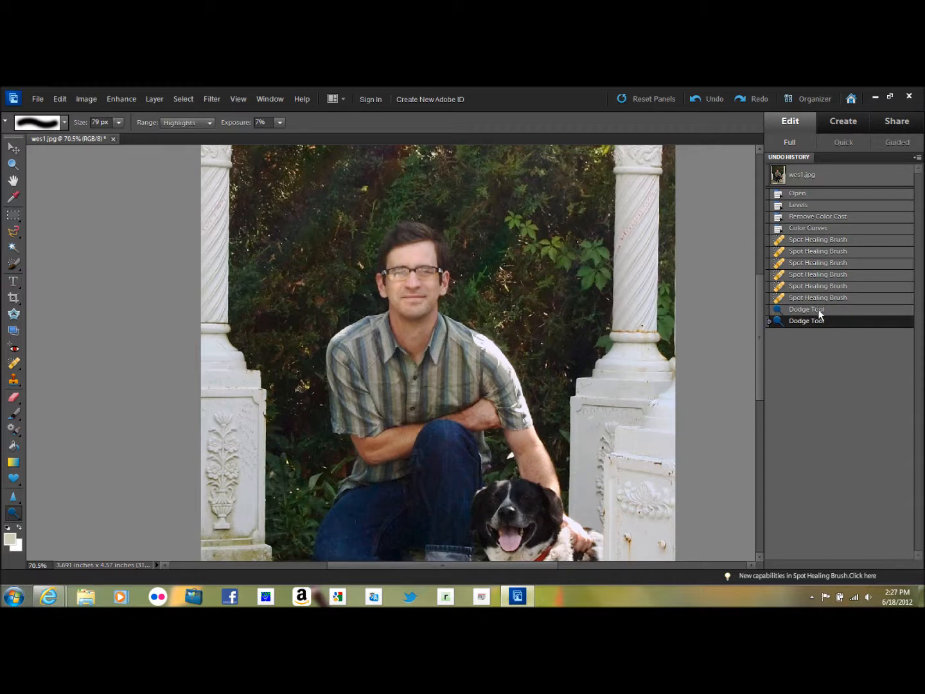
click(807, 309)
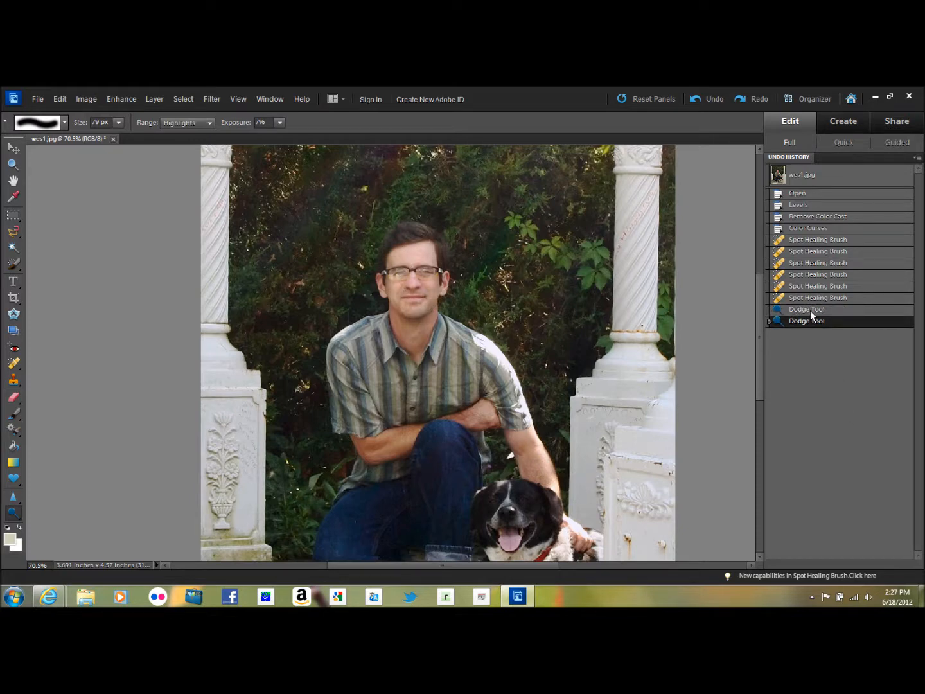
click(806, 309)
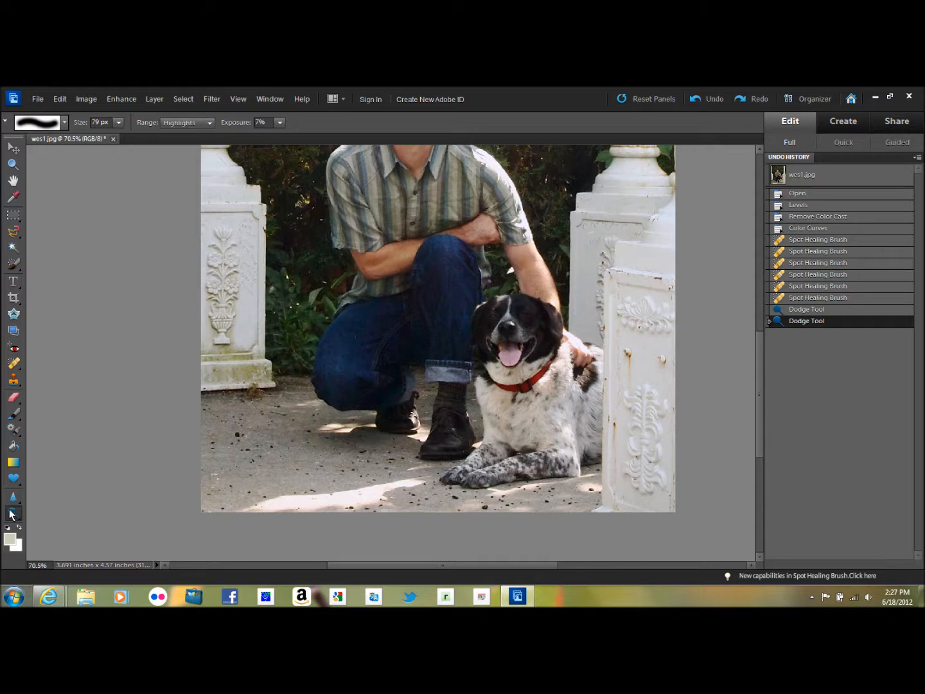
mouse_move(195, 131)
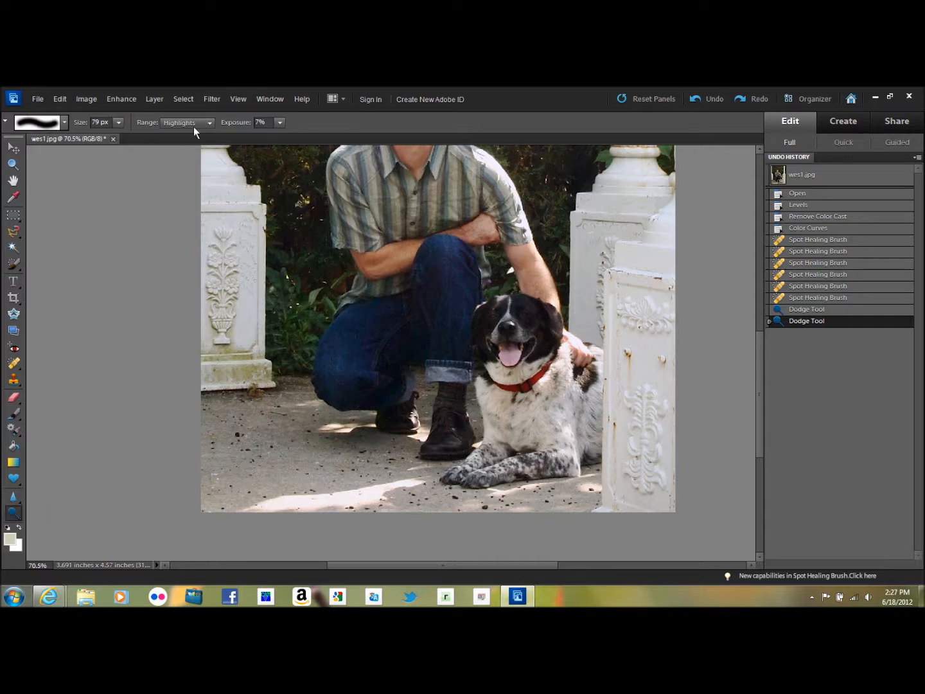
Switch the Dodge range to Midtones and step back the last dodge stroke
click(210, 122)
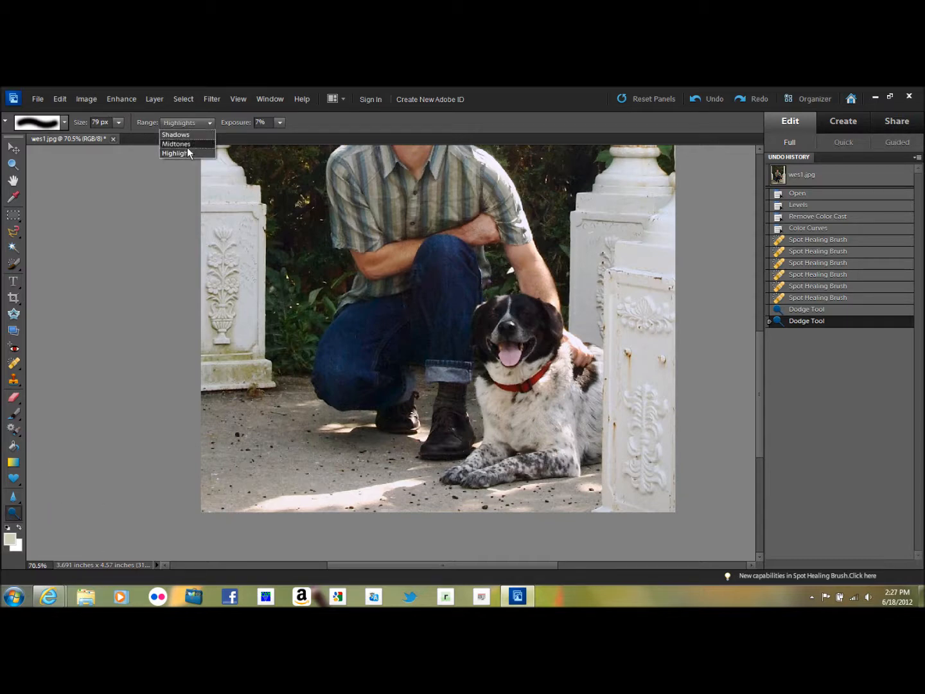
click(176, 143)
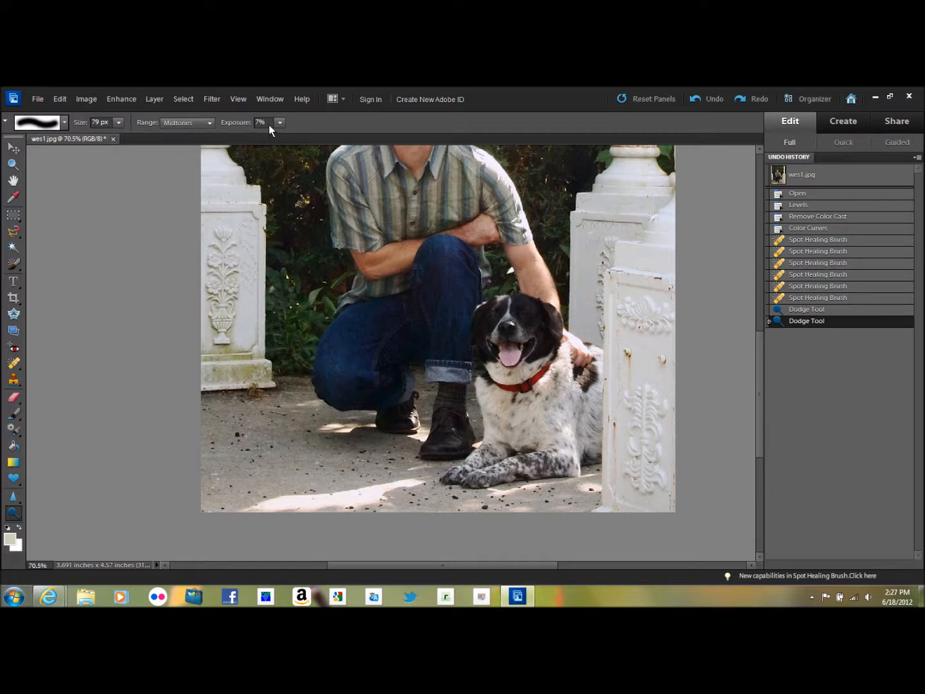
mouse_move(260, 123)
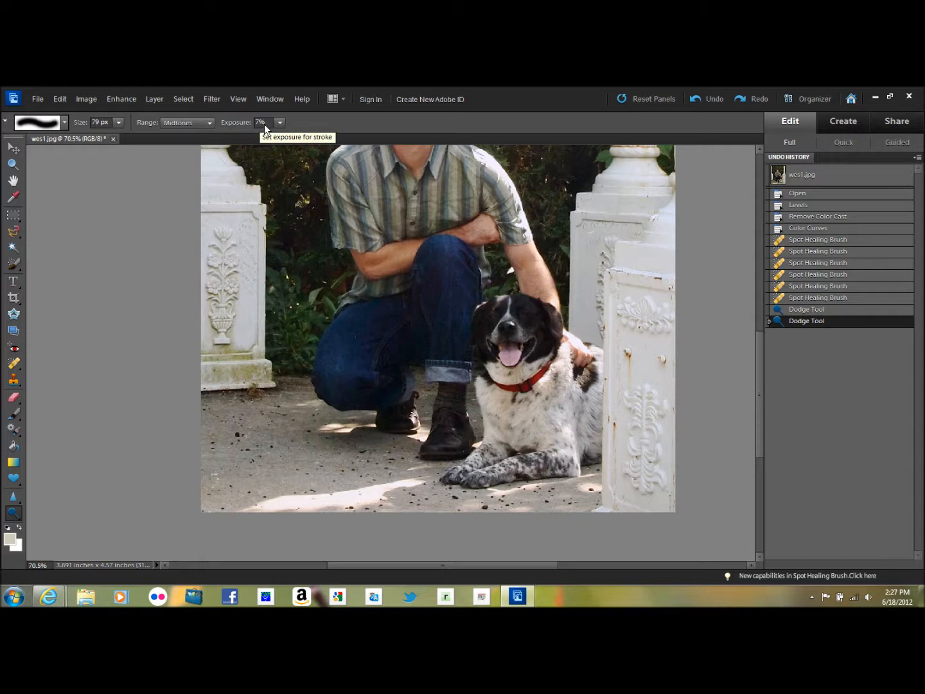
mouse_move(263, 143)
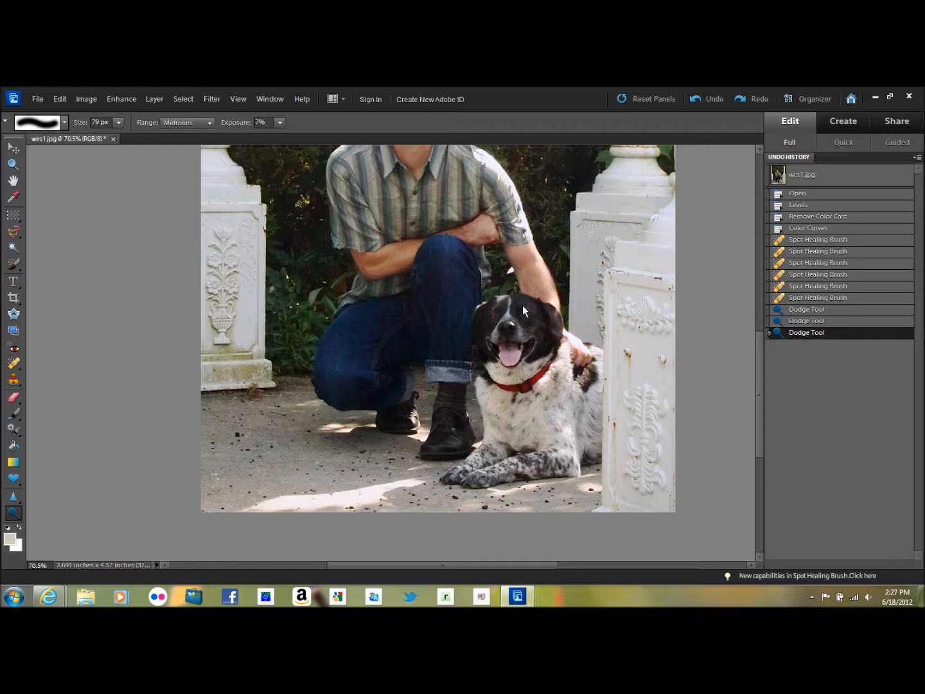
mouse_move(528, 319)
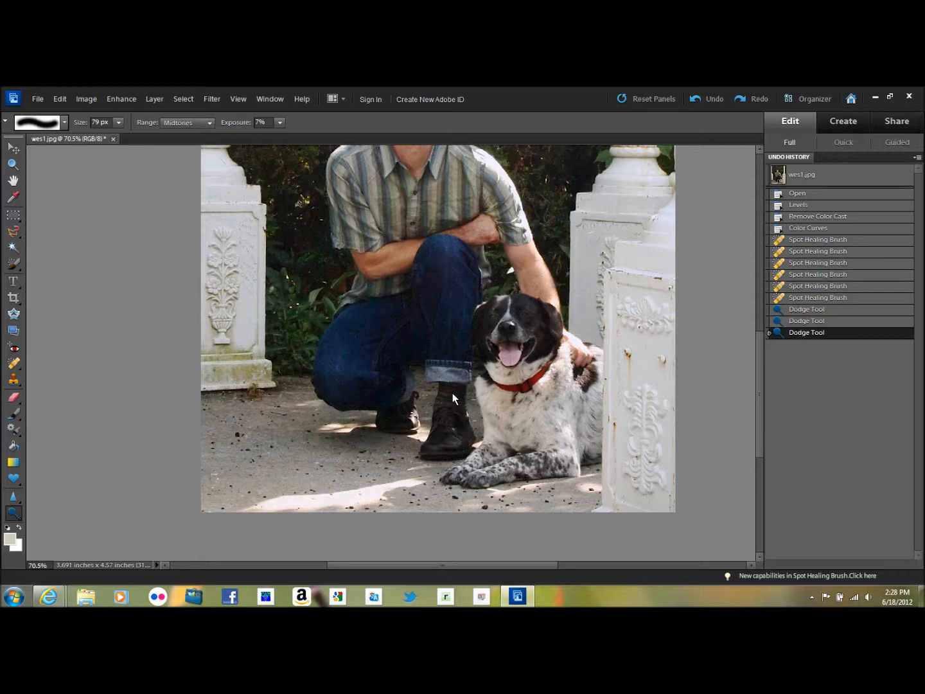
mouse_move(447, 408)
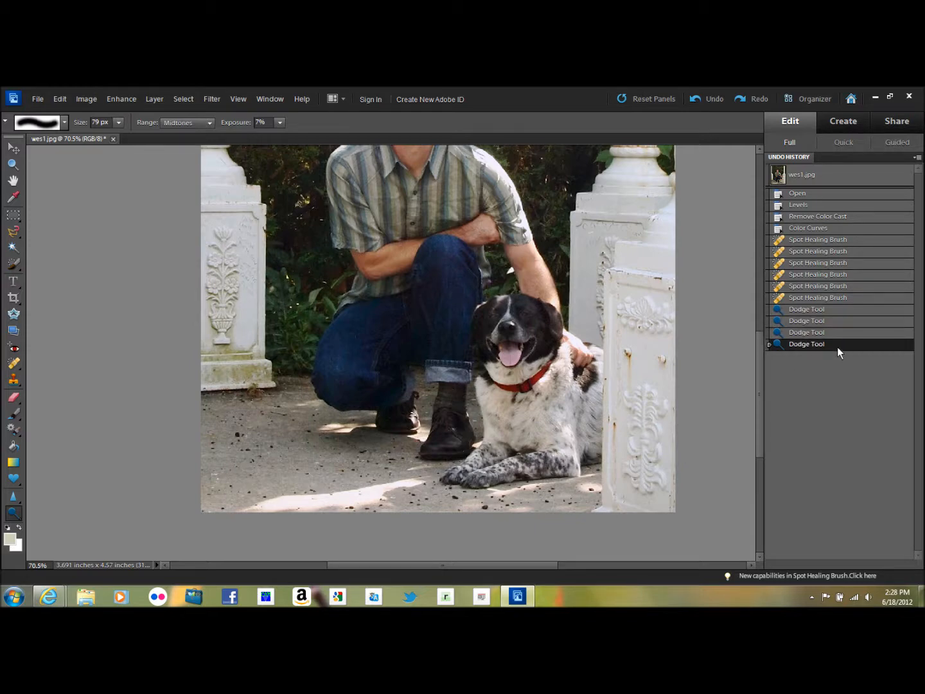
click(807, 332)
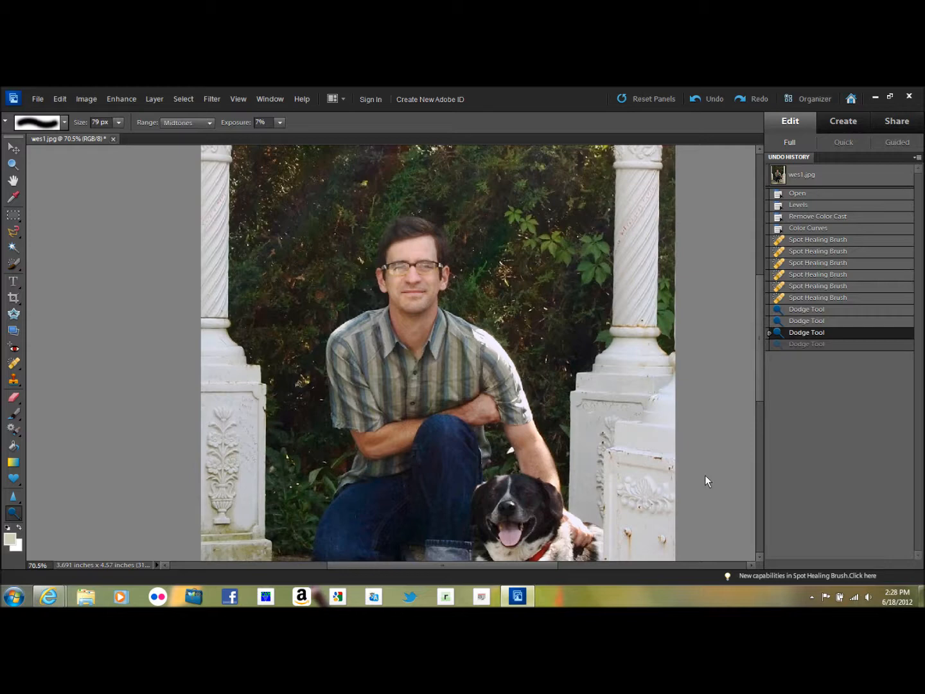
mouse_move(719, 448)
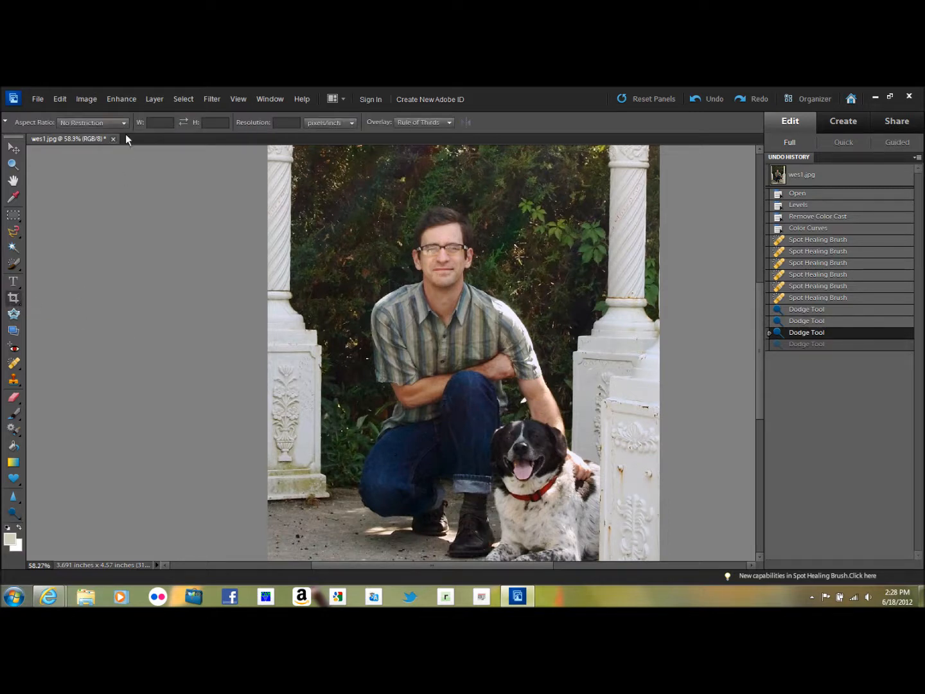
Pick the 8 x 10 in aspect ratio preset for the Crop Tool
click(92, 122)
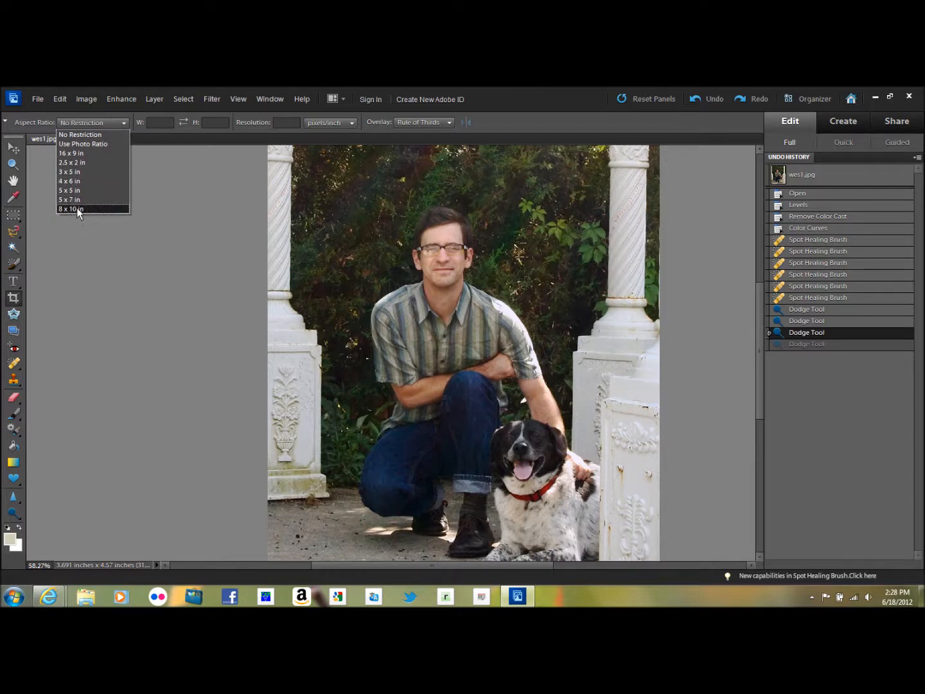
mouse_move(70, 199)
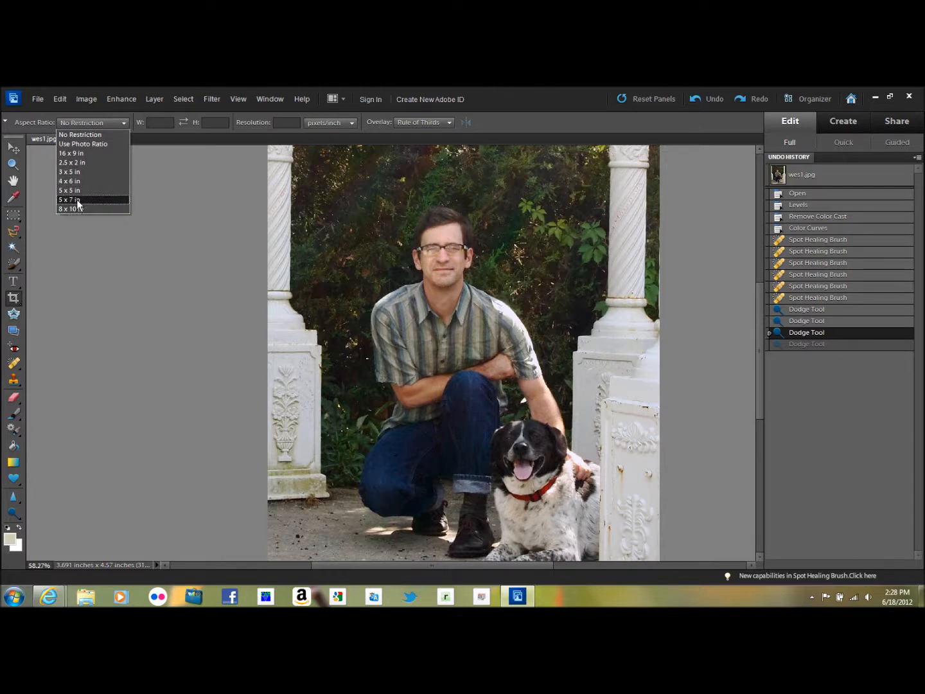
mouse_move(74, 190)
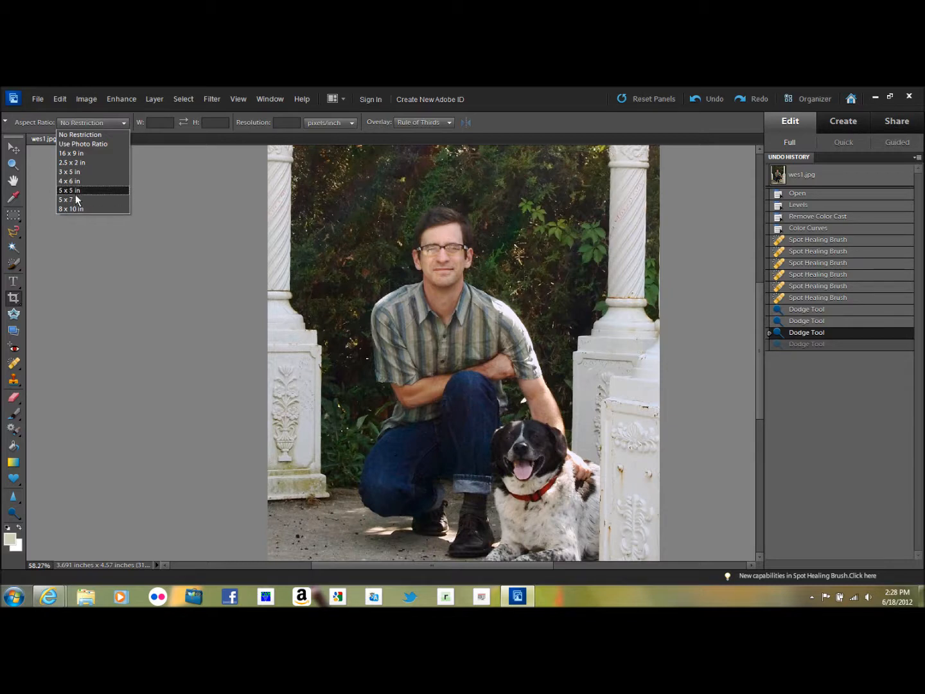
click(66, 199)
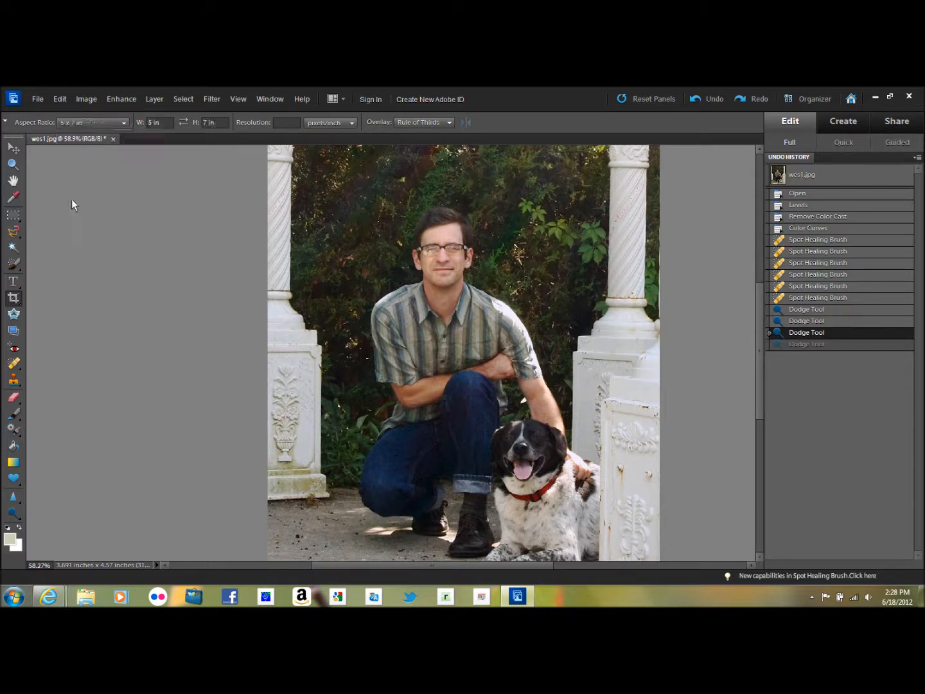
click(92, 122)
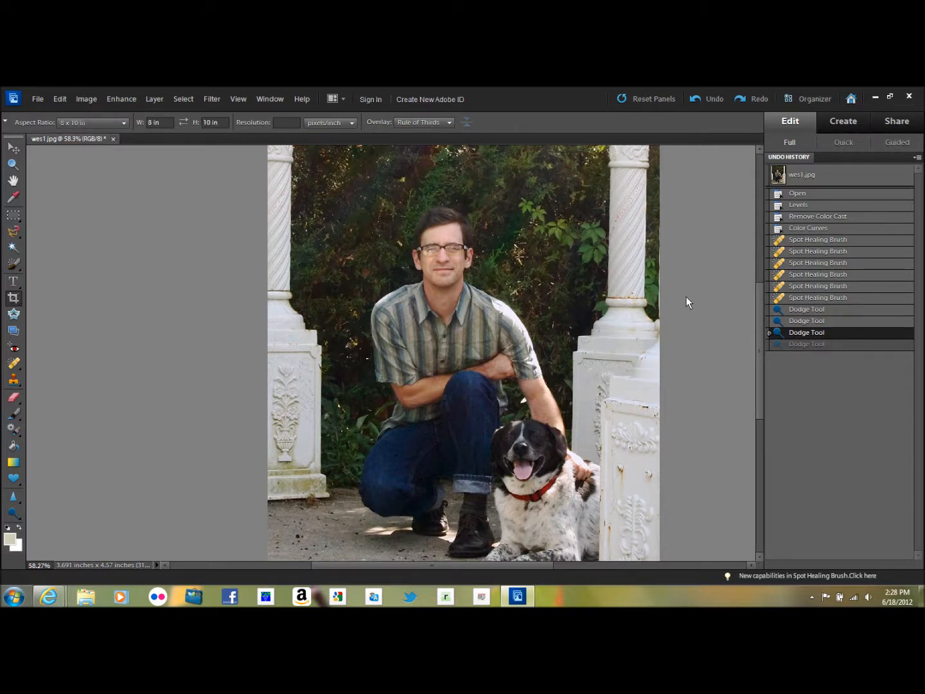
mouse_move(296, 233)
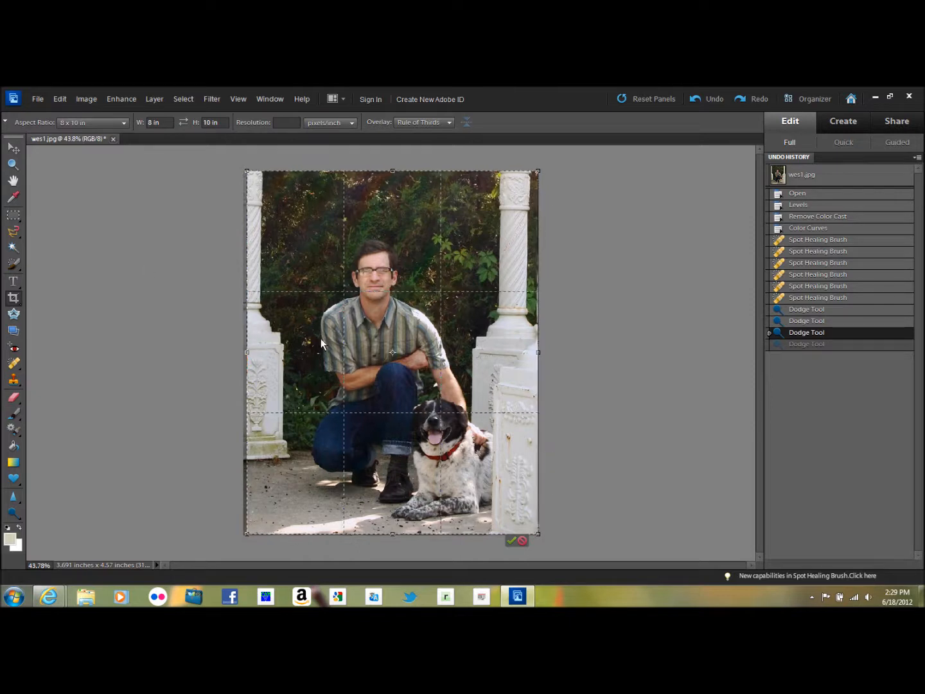
mouse_move(118, 139)
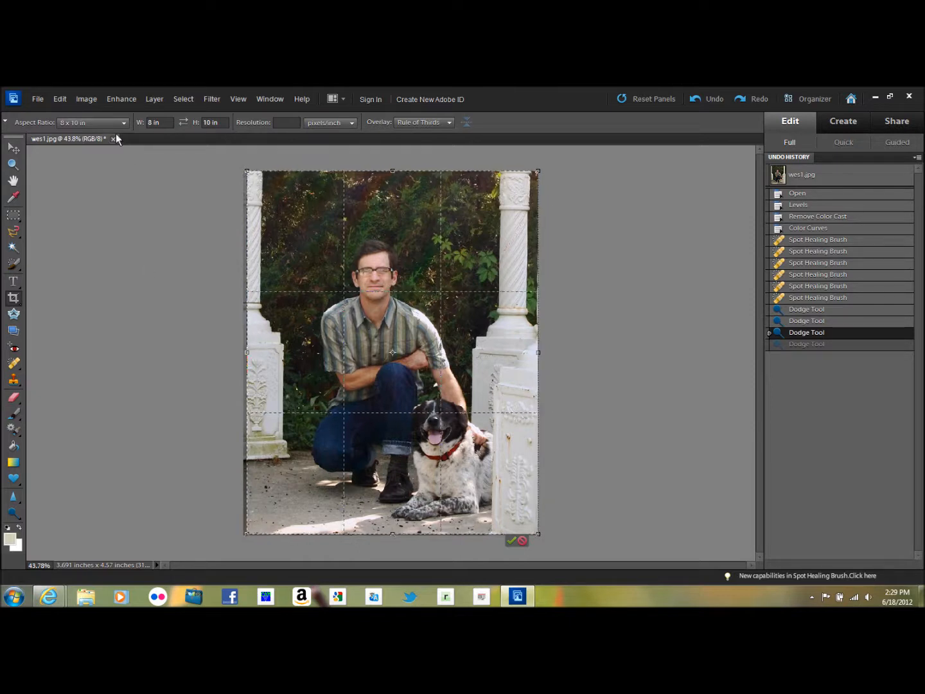
Set the crop aspect ratio to 5 x 7 in and commit the crop
click(92, 122)
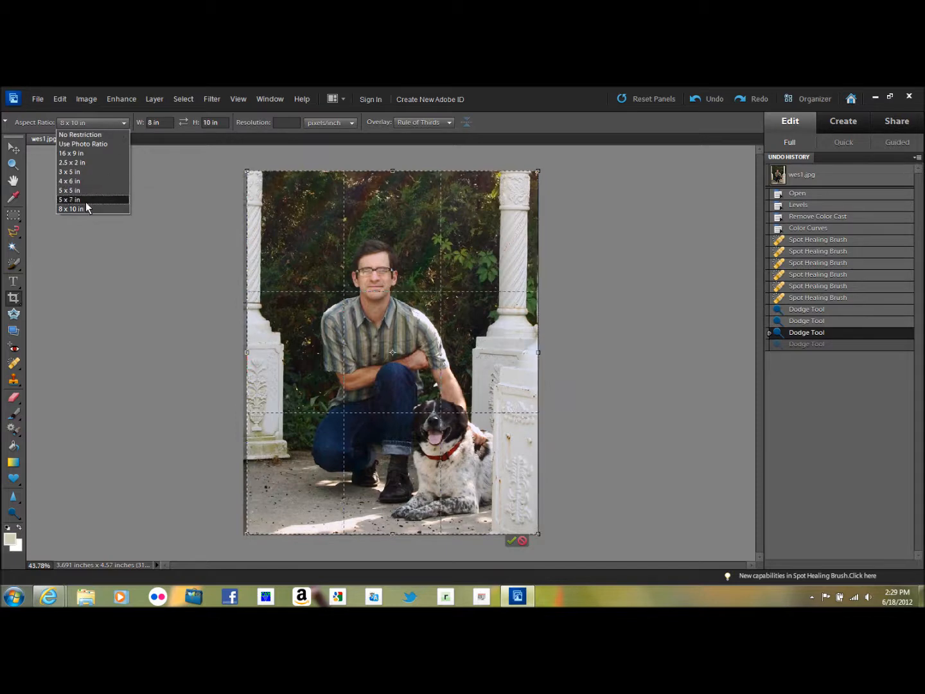
click(69, 199)
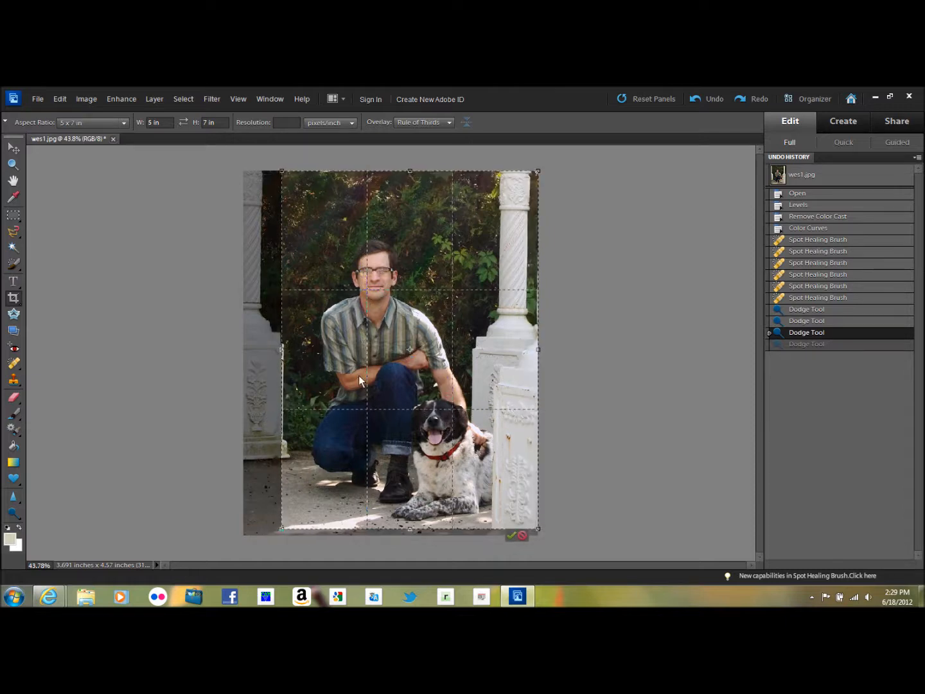
mouse_move(485, 217)
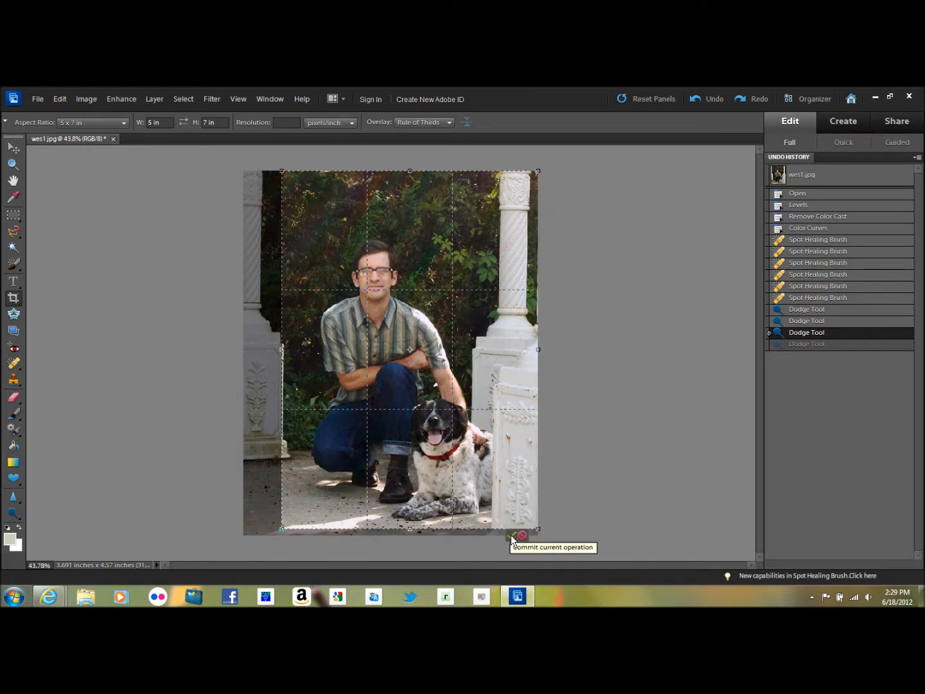
click(519, 535)
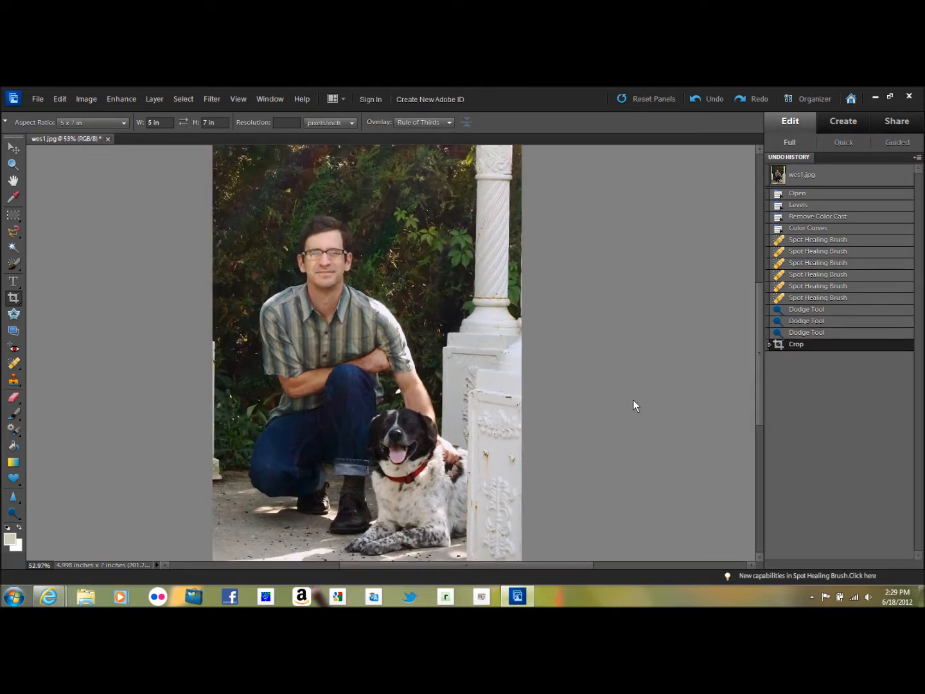
mouse_move(554, 399)
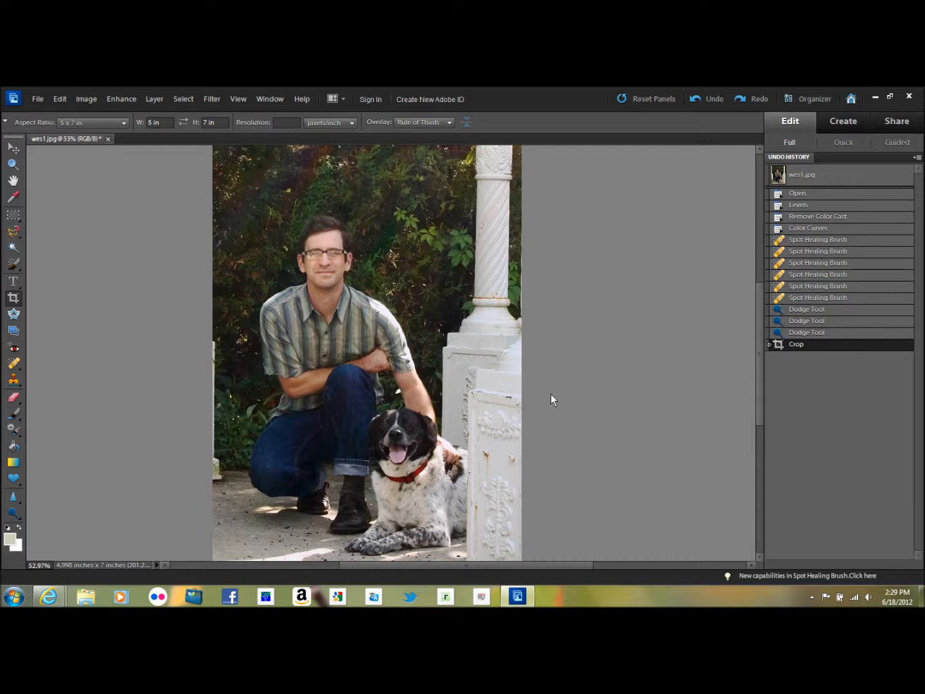
mouse_move(148, 243)
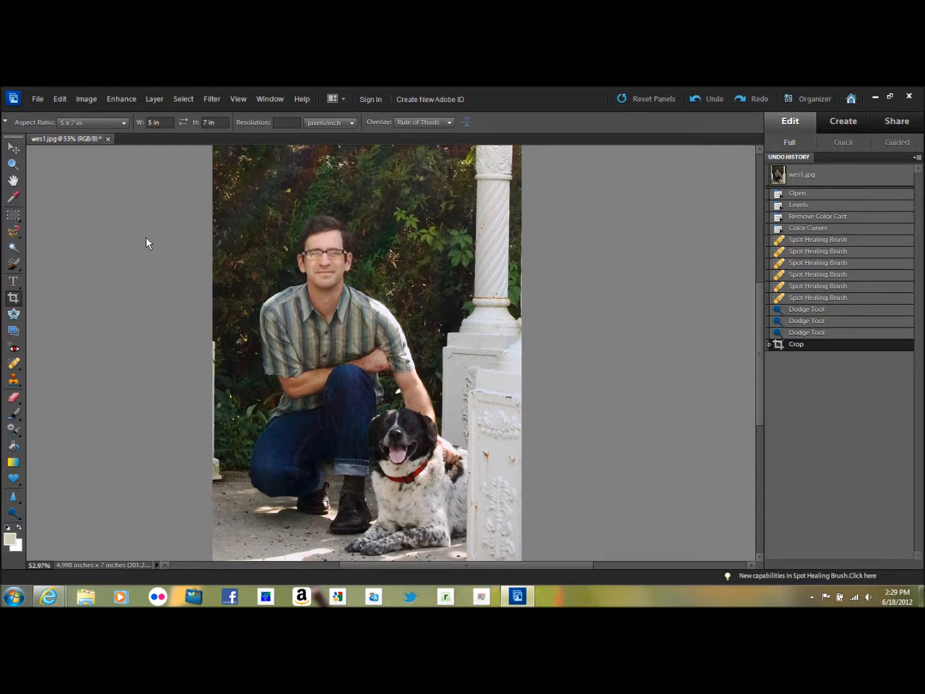
mouse_move(100, 226)
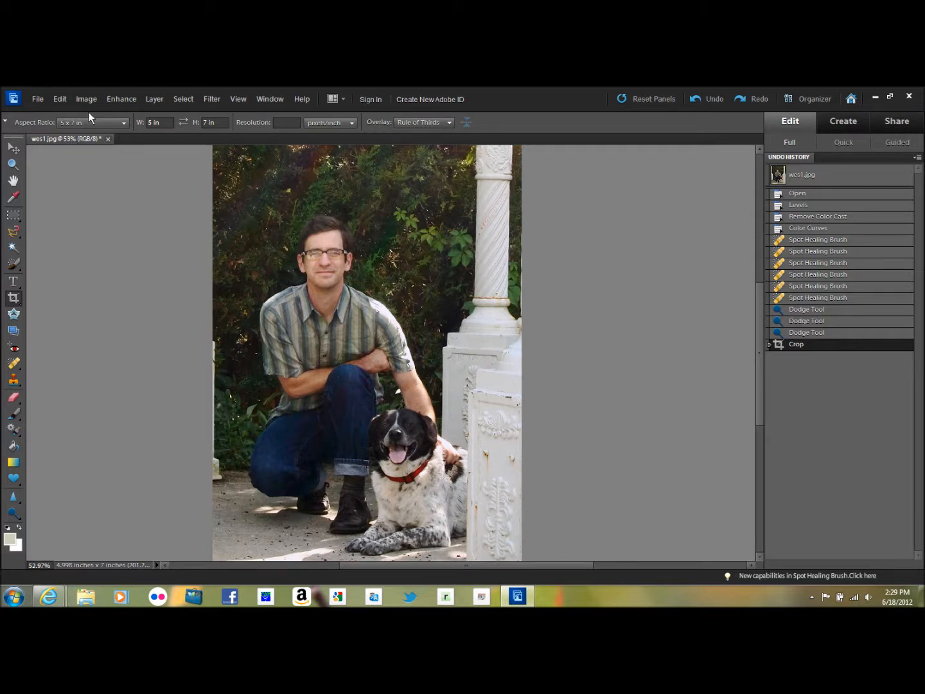
Resize the image to 800 pixels wide (800 x 1120) with proportions constrained
click(86, 99)
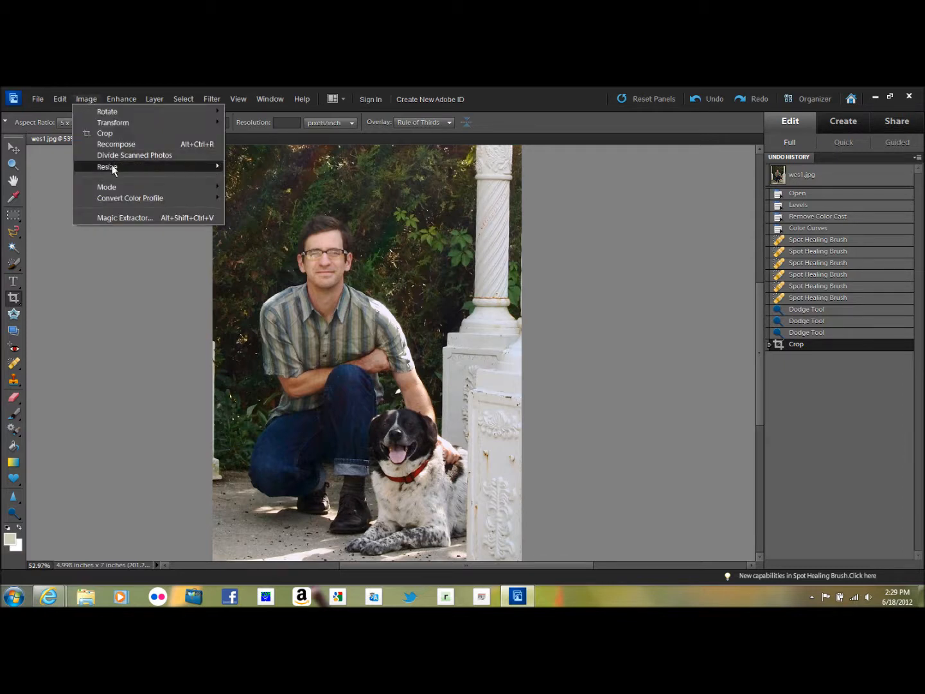
click(107, 167)
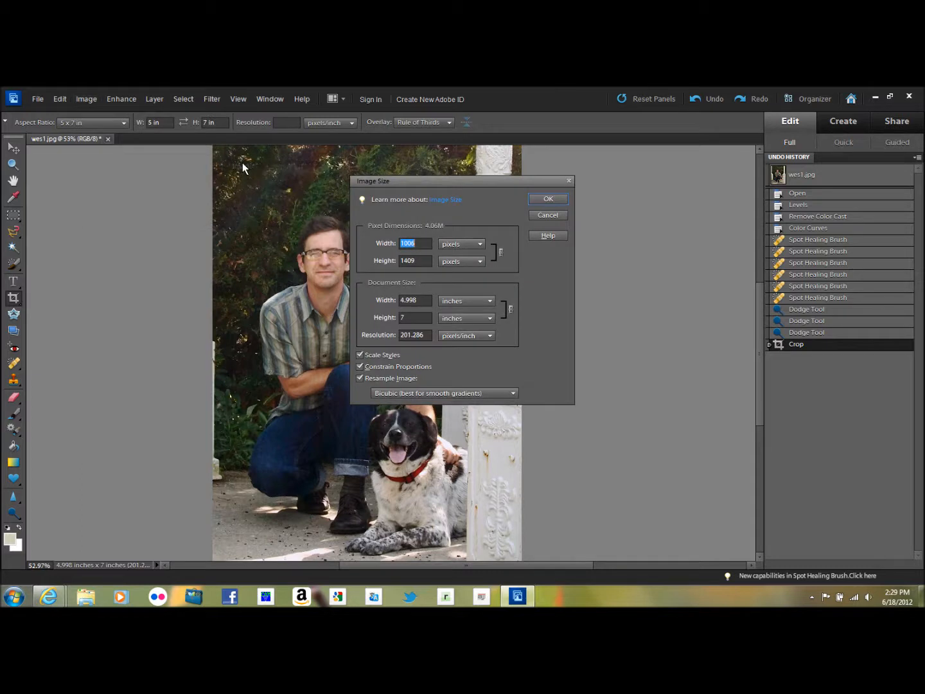
mouse_move(504, 208)
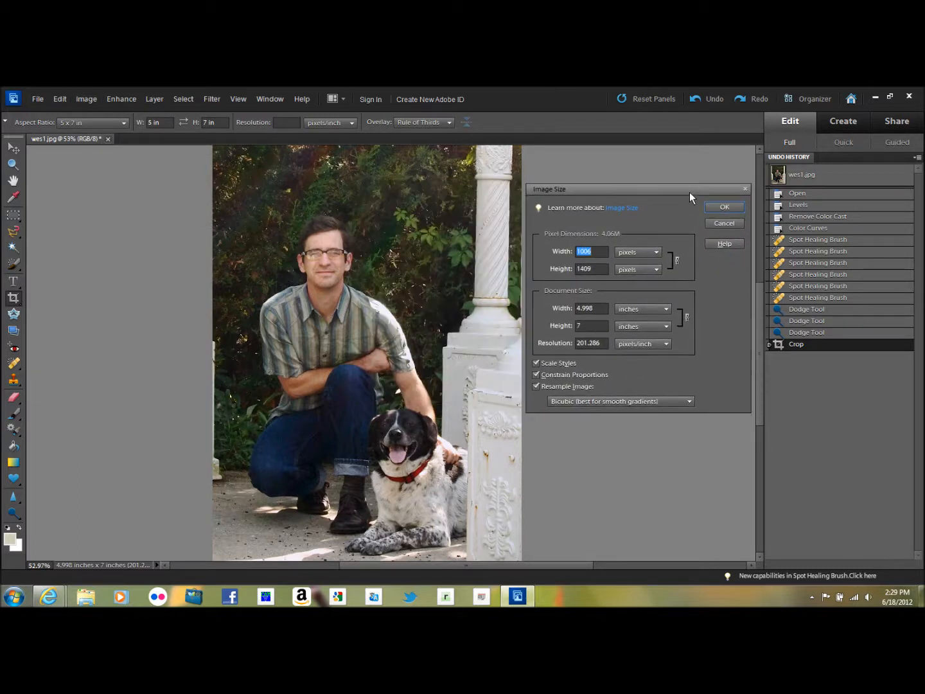
mouse_move(614, 295)
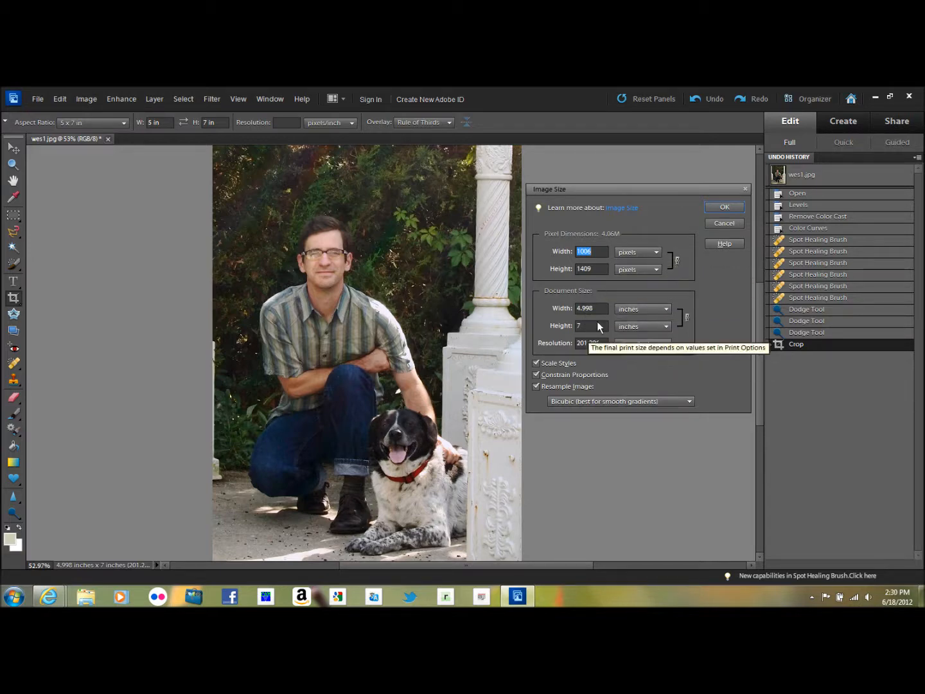
mouse_move(599, 252)
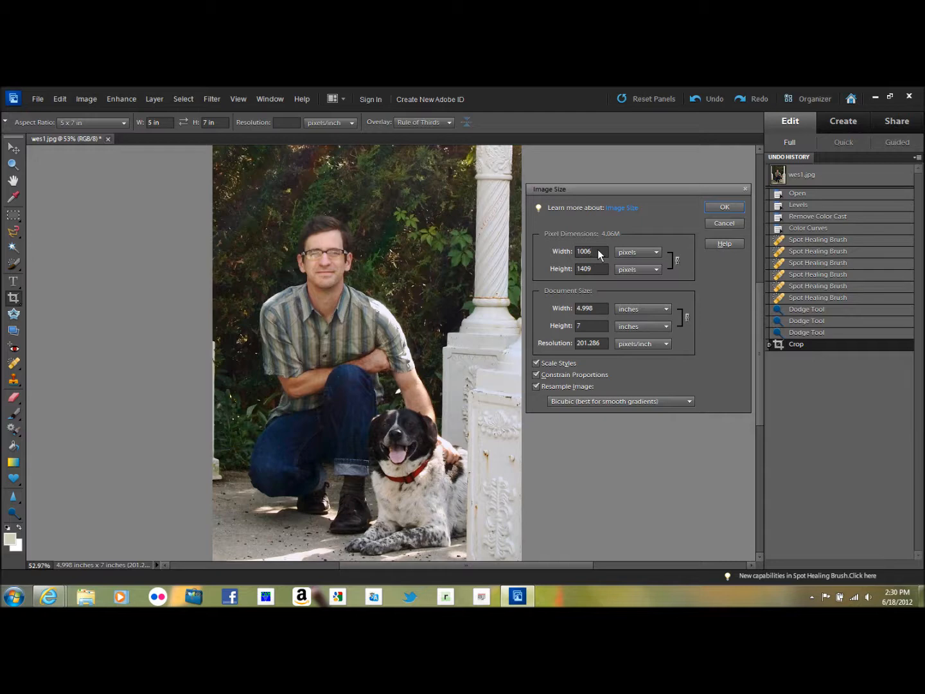
mouse_move(597, 297)
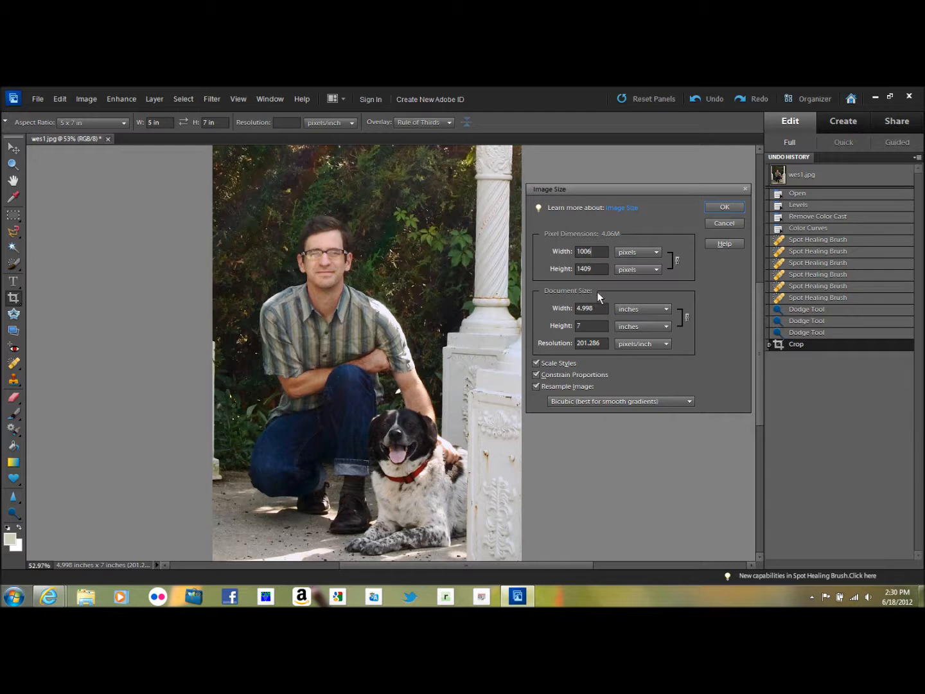
triple_click(590, 251)
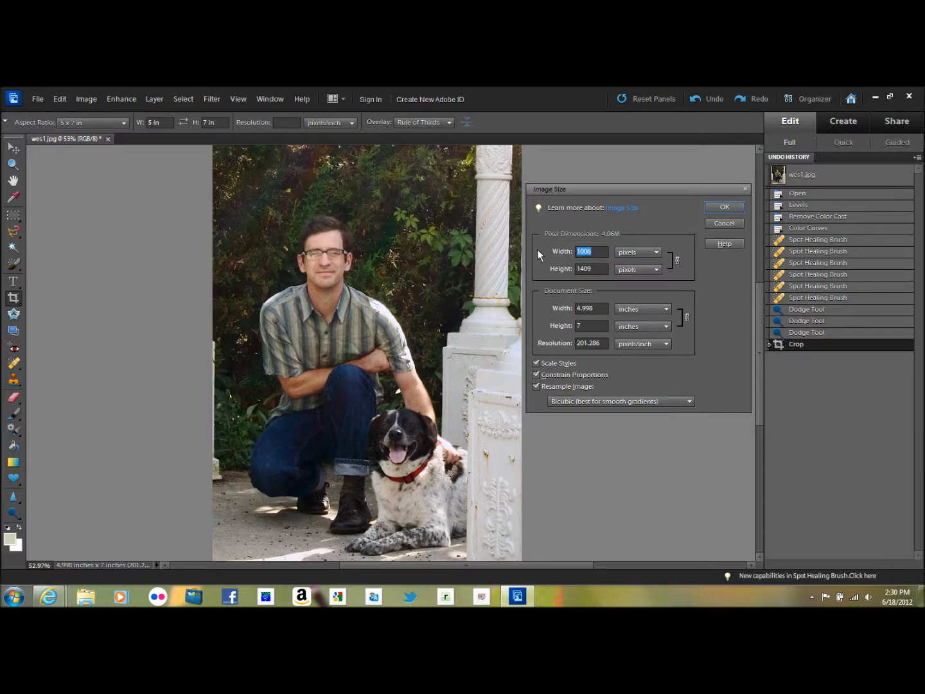
mouse_move(128, 302)
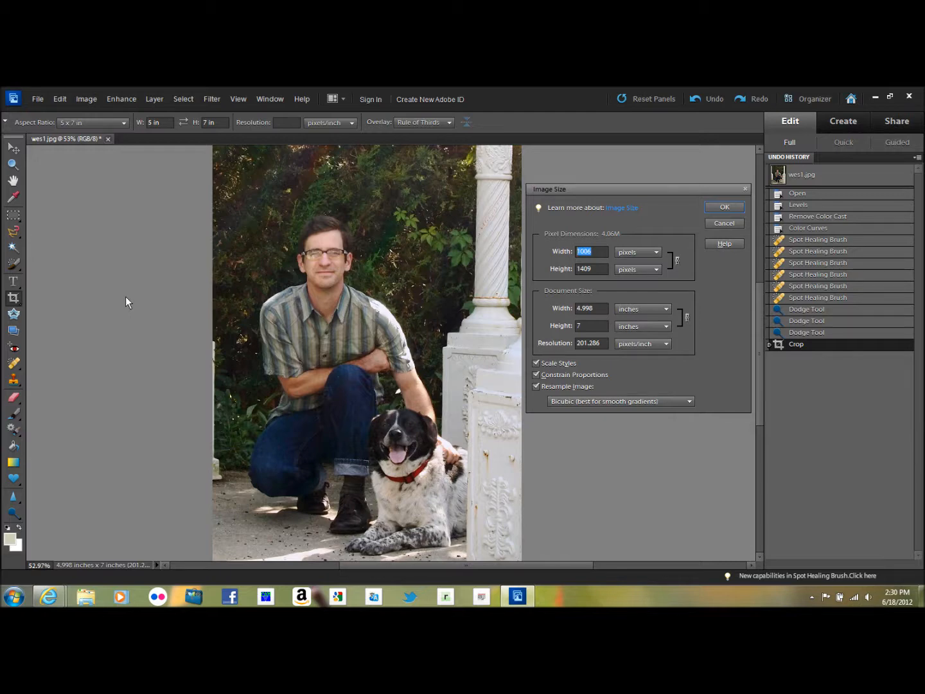
text(800)
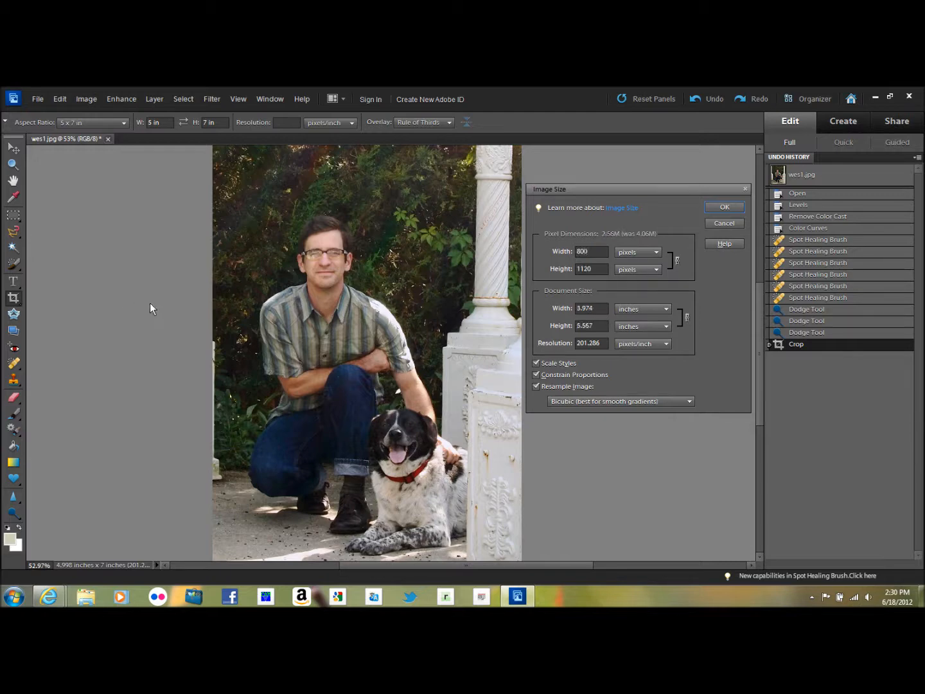
click(724, 207)
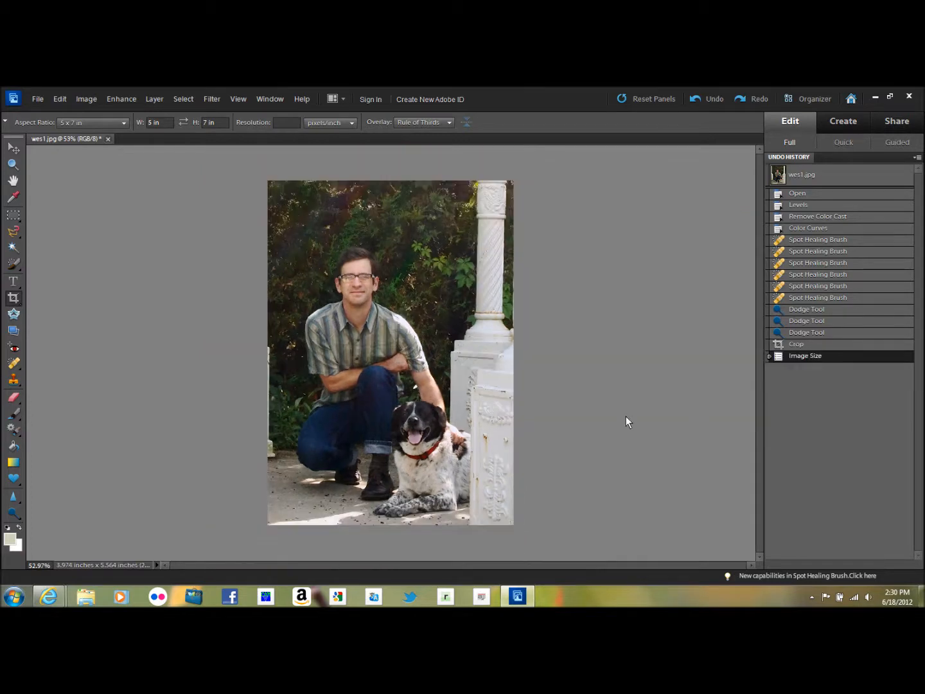
click(238, 99)
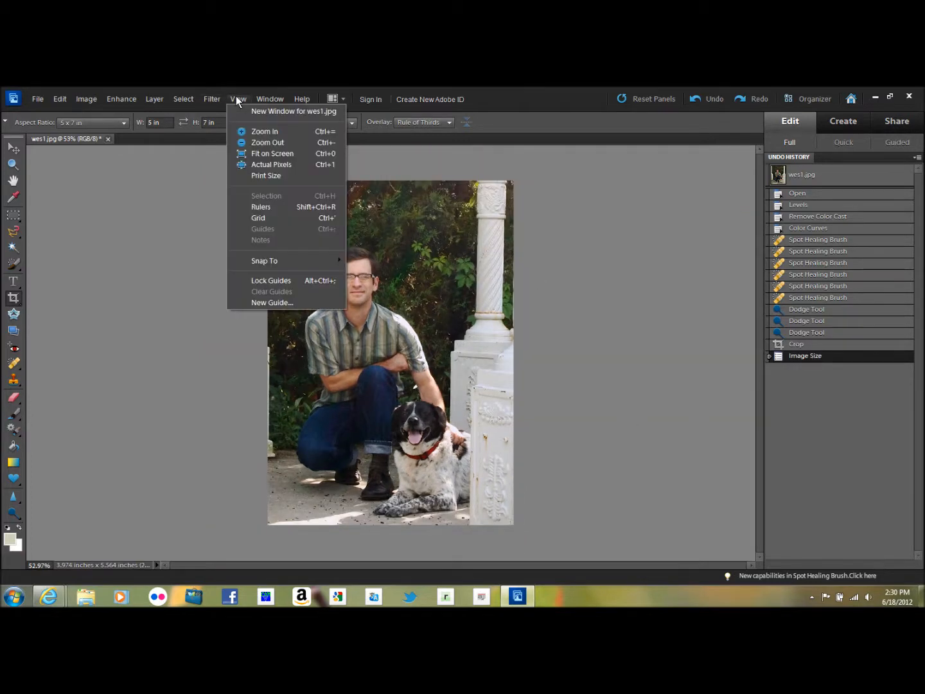
View the 800 x 1120 portrait at Actual Pixels (100%)
click(271, 164)
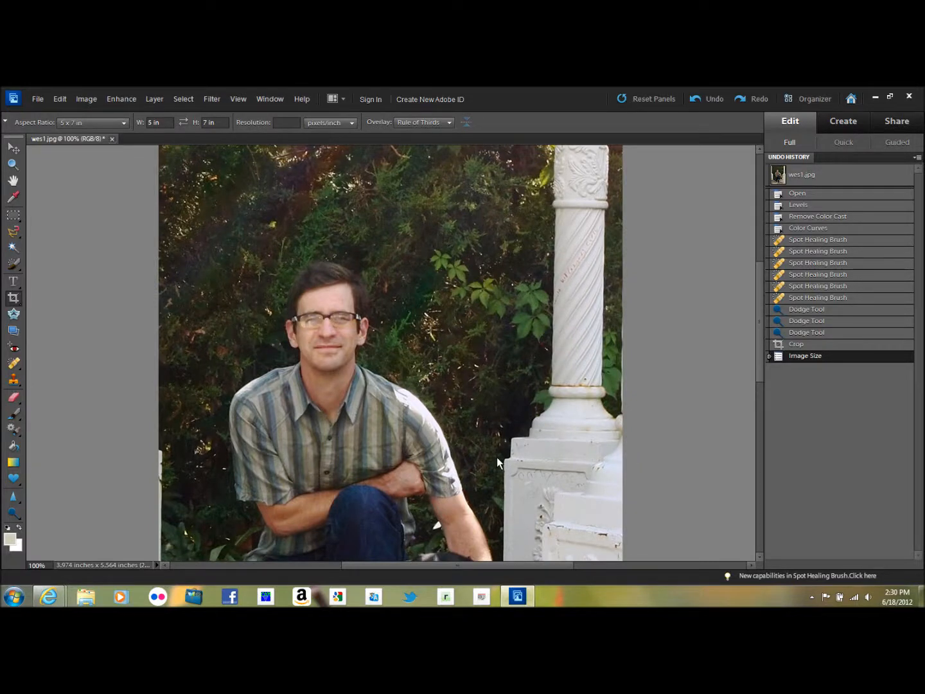
mouse_move(316, 323)
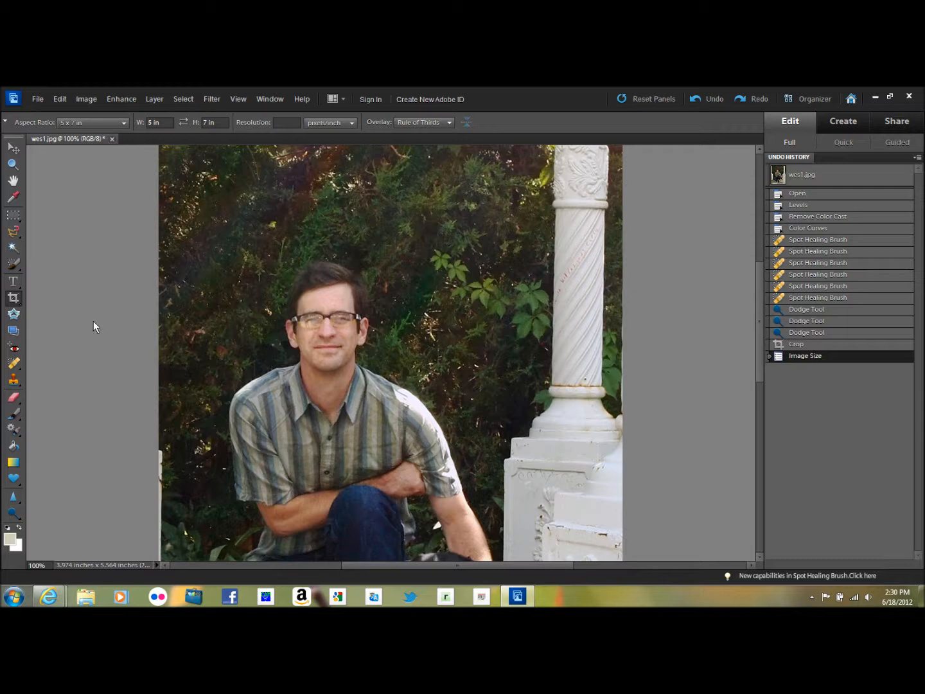
mouse_move(21, 268)
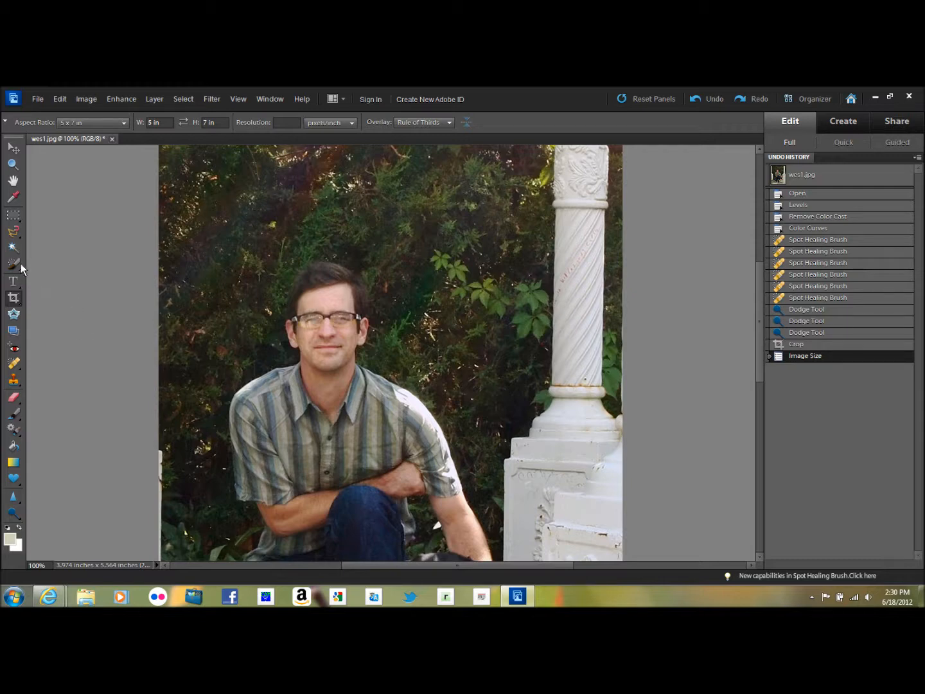
Paint a Selection Brush selection around the man's head and face
click(12, 264)
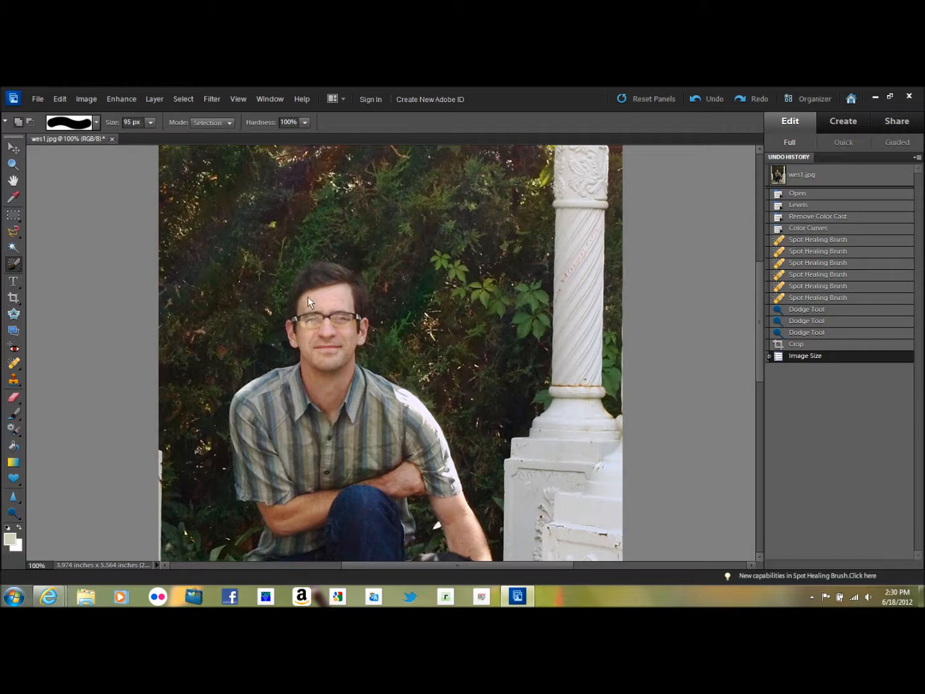
drag(312, 298, 324, 376)
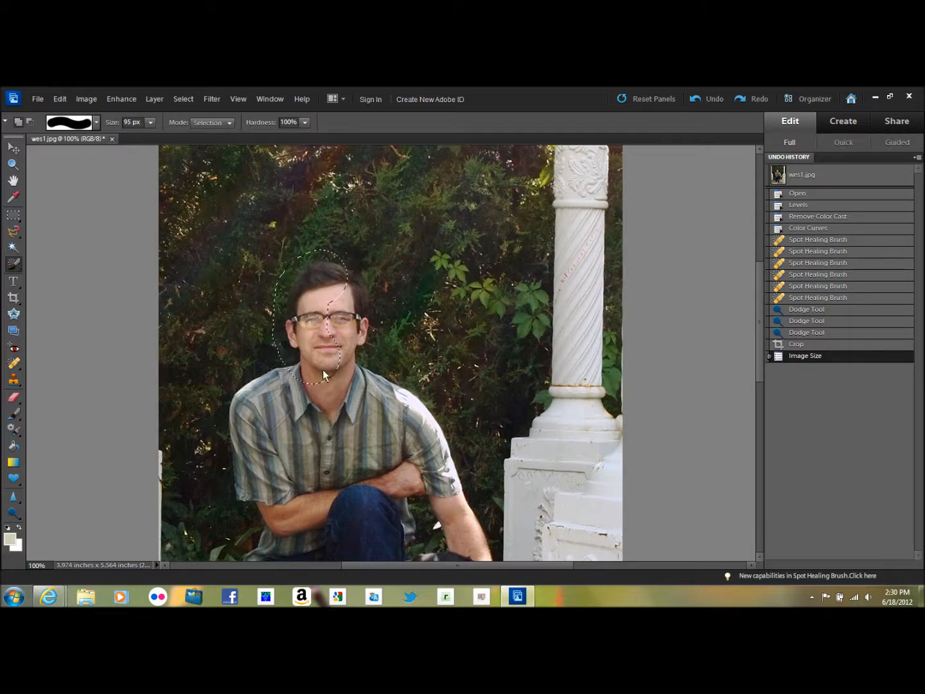
drag(324, 376, 346, 380)
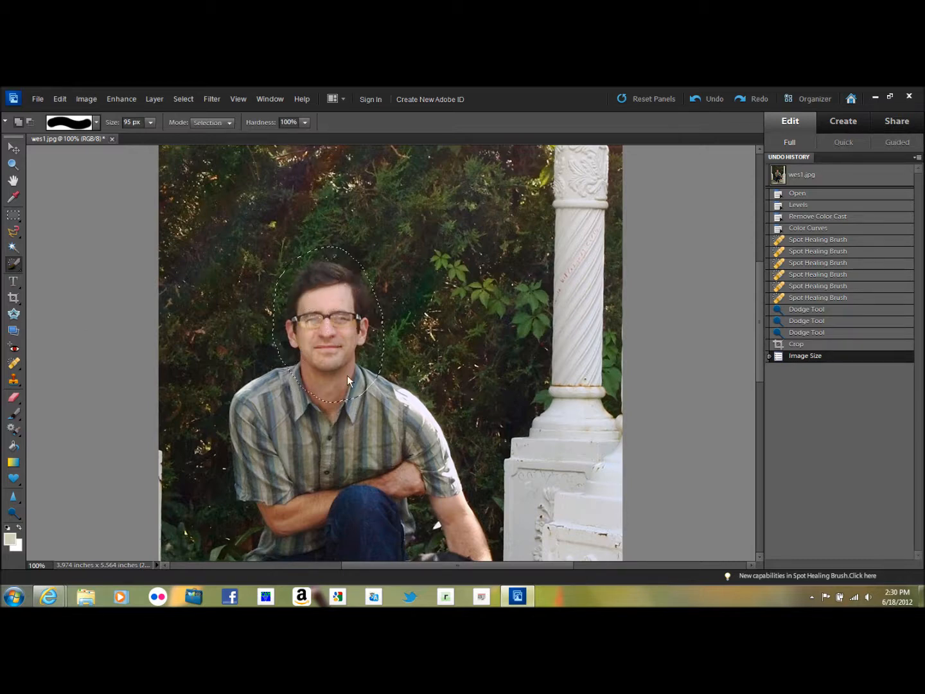
drag(347, 379, 420, 397)
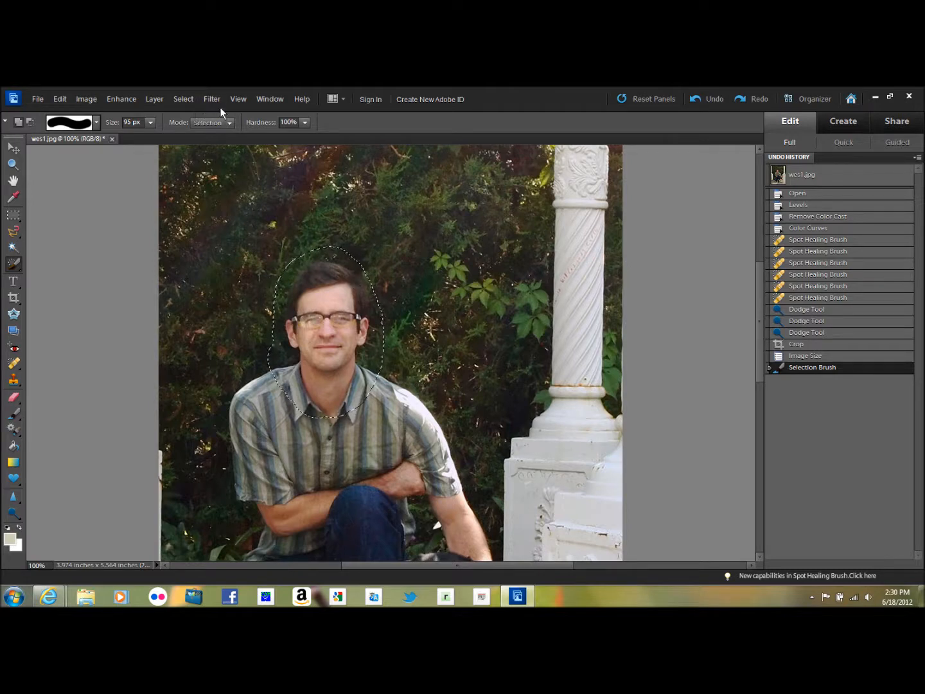
click(183, 99)
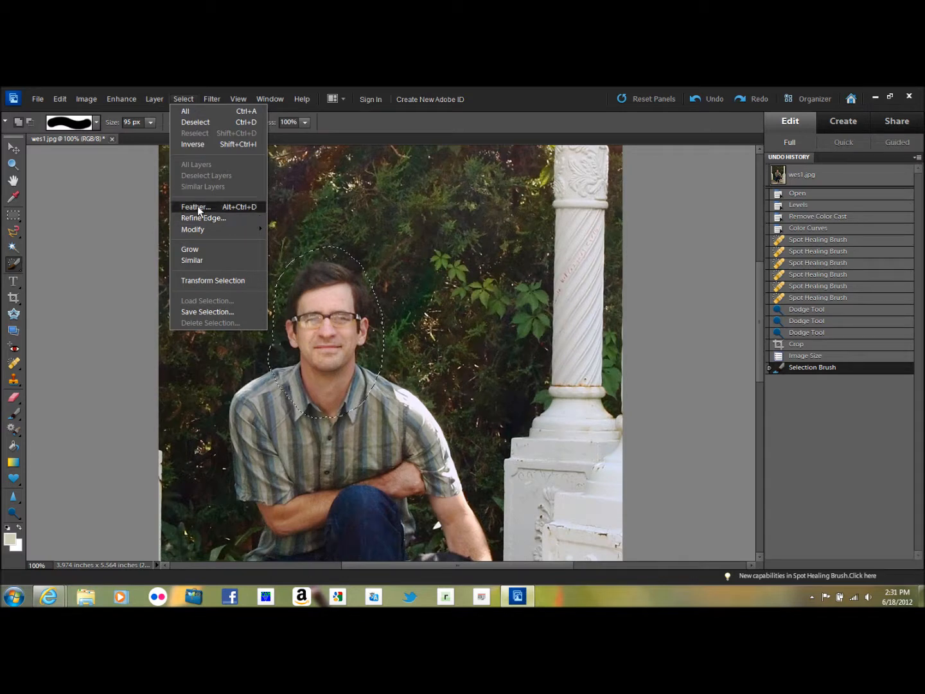
Feather the face selection with an 11-pixel radius
click(196, 206)
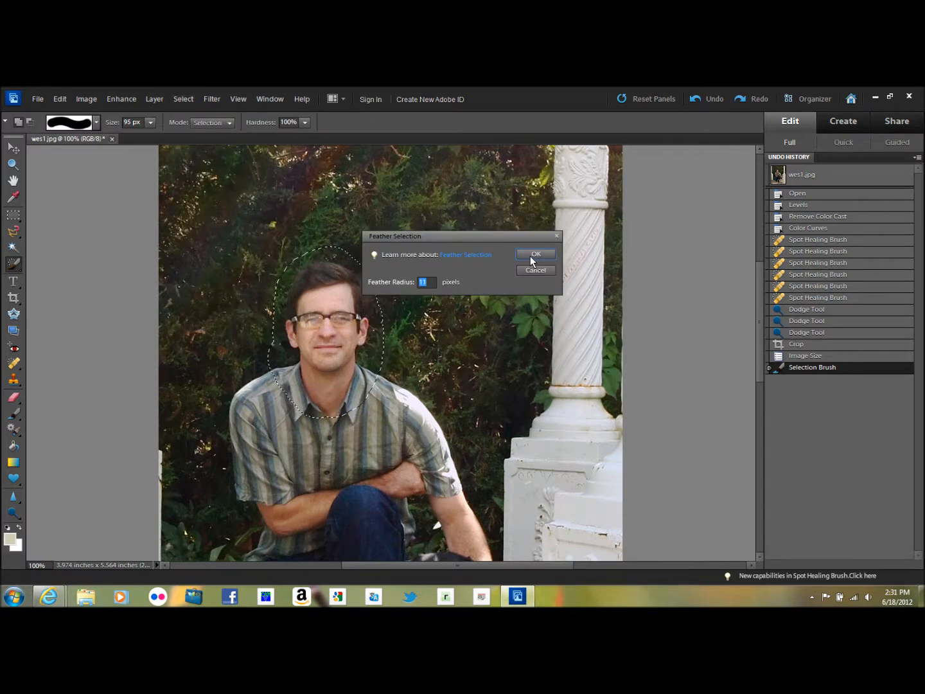
click(535, 254)
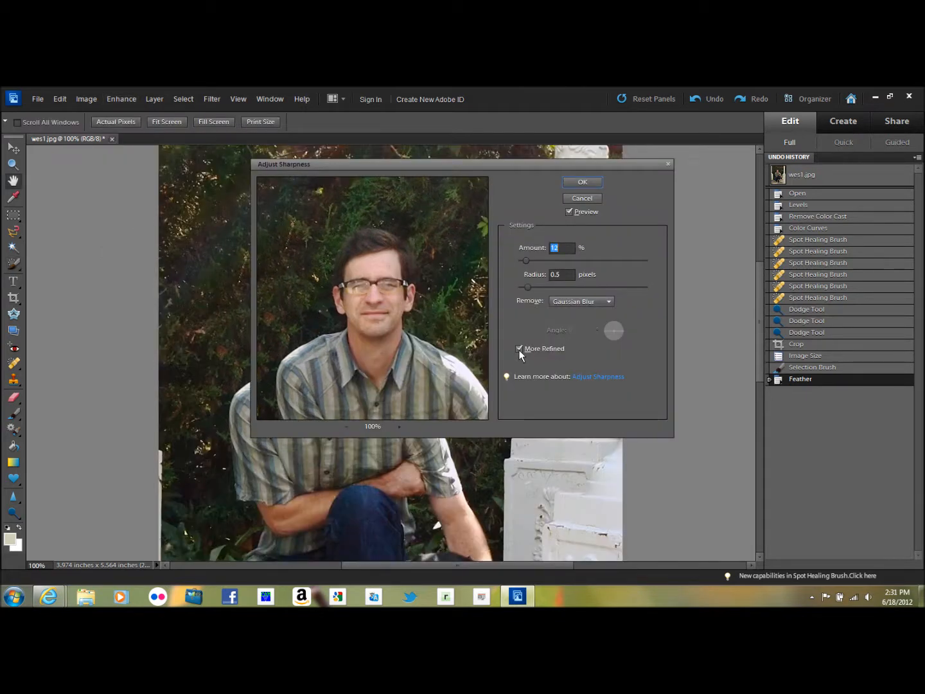
mouse_move(568, 287)
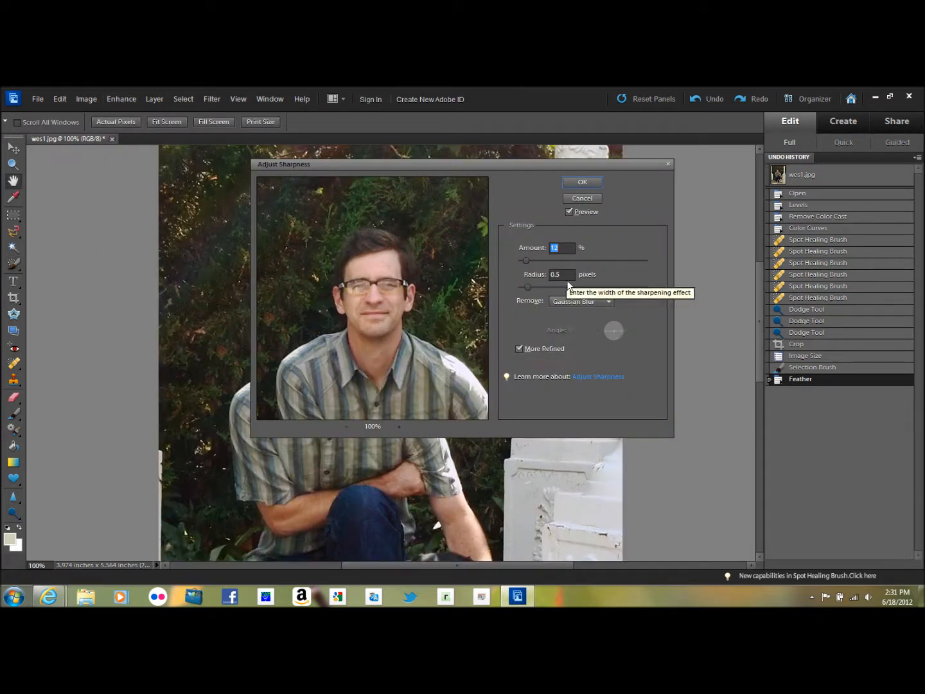
mouse_move(569, 260)
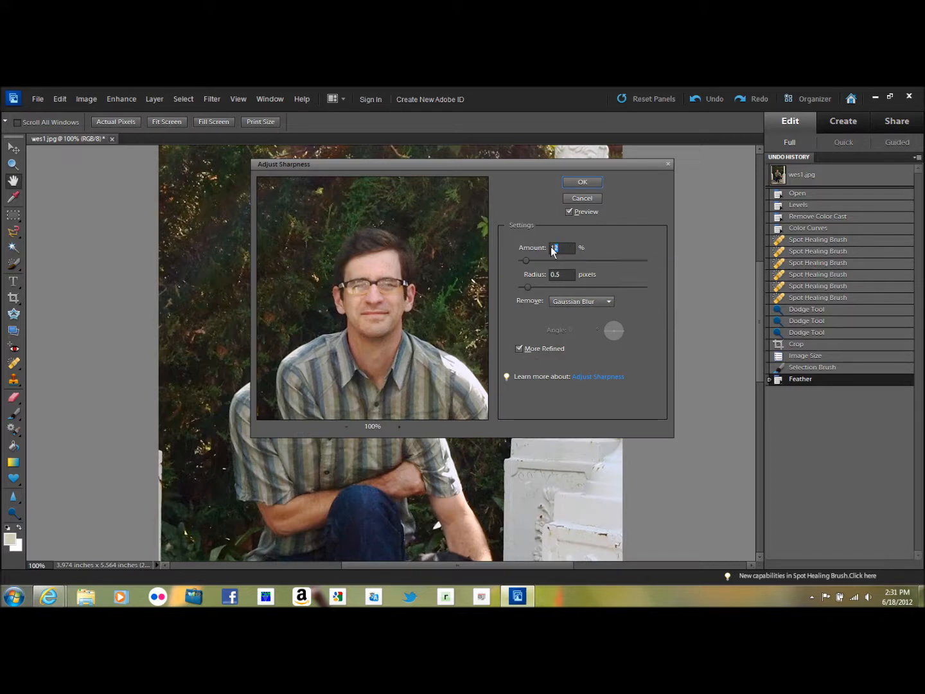
Apply Adjust Sharpness to the face at amount 21% and radius 0.5 pixels
text(21)
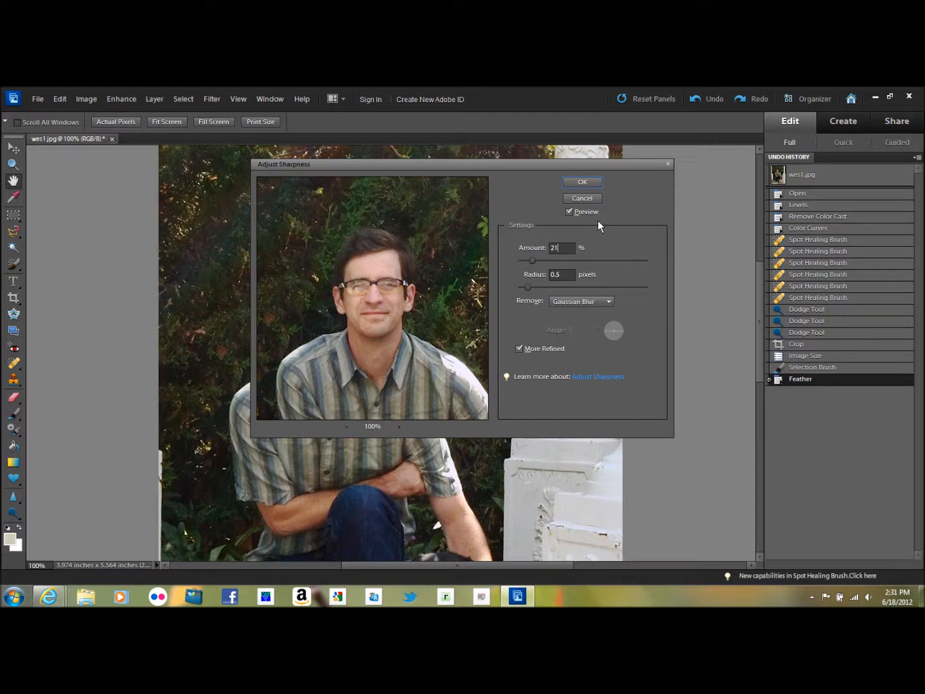
click(581, 182)
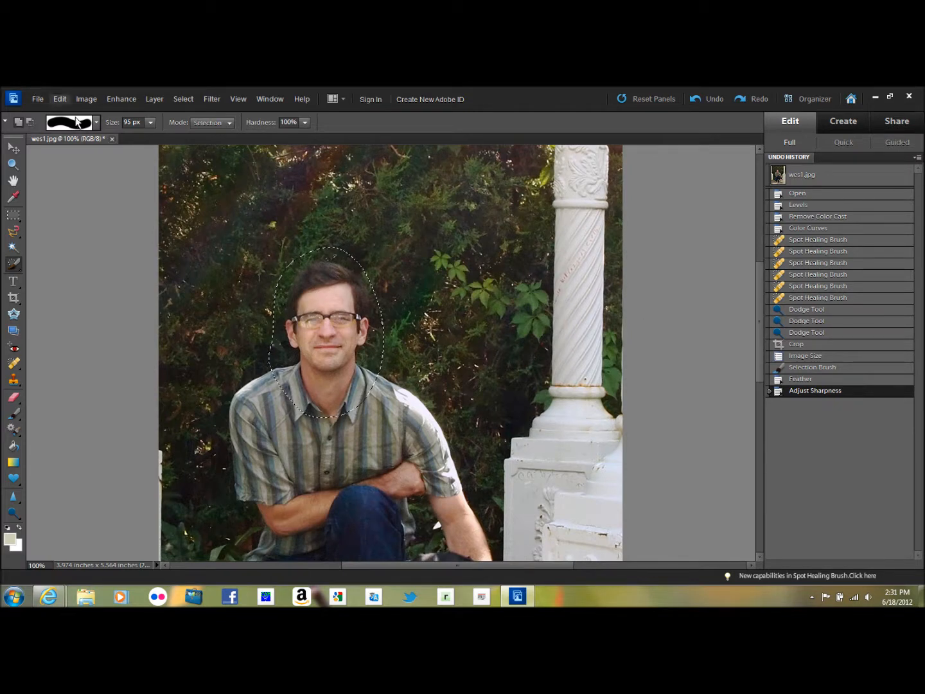
Clear the face selection using Select > Deselect
click(183, 99)
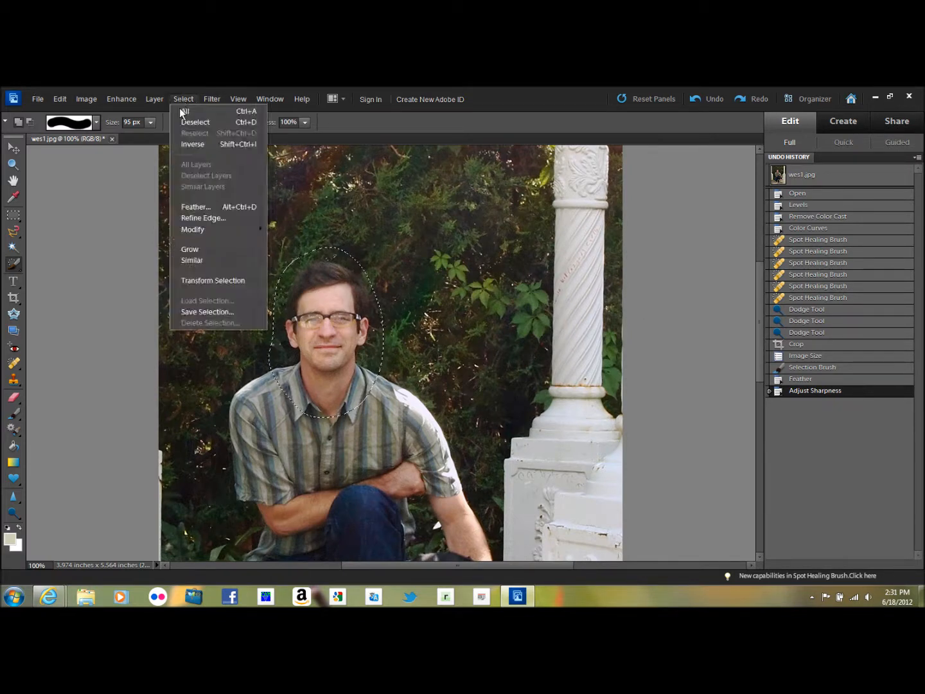
mouse_move(194, 122)
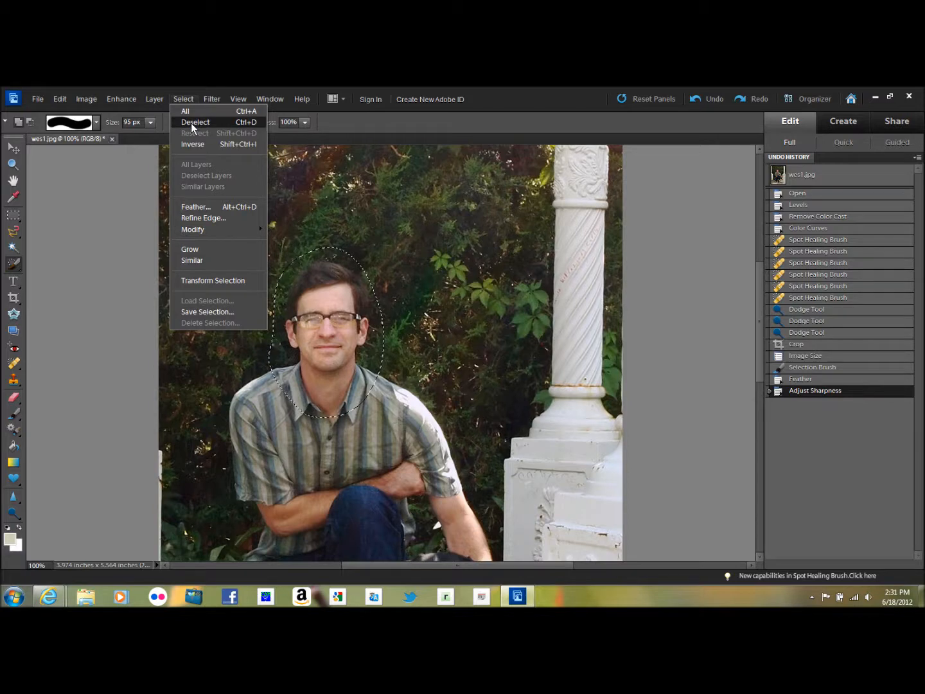
click(196, 122)
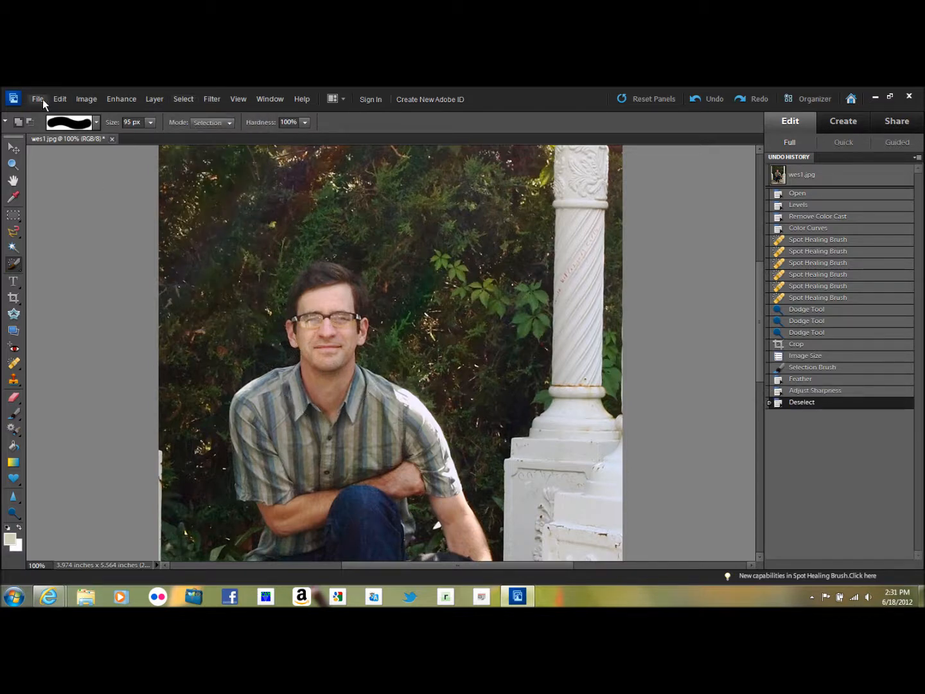
Save the portrait as a JPEG file named 'Sample'
click(37, 99)
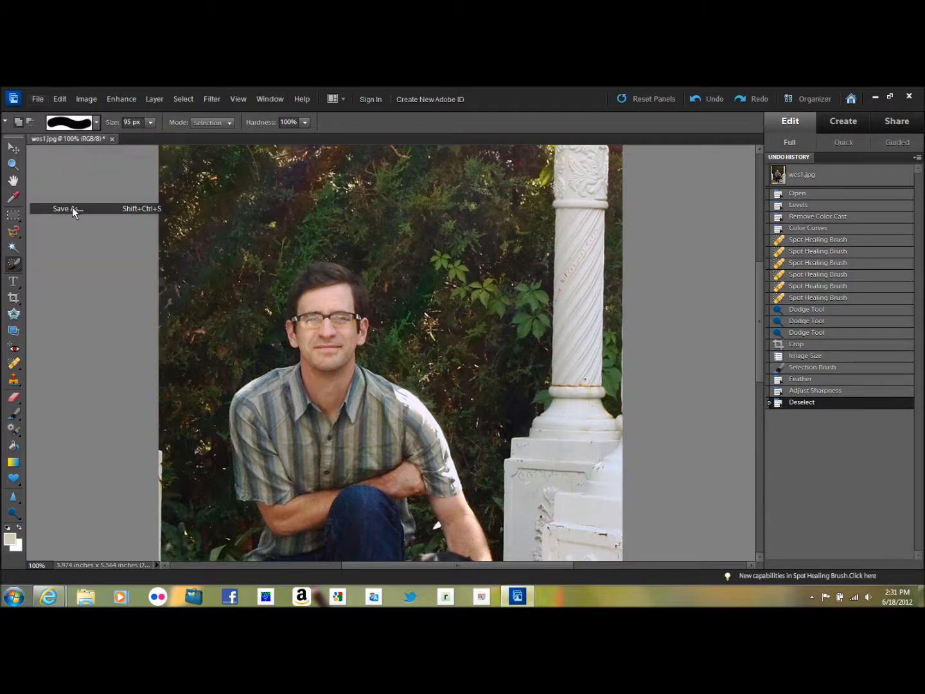
click(64, 208)
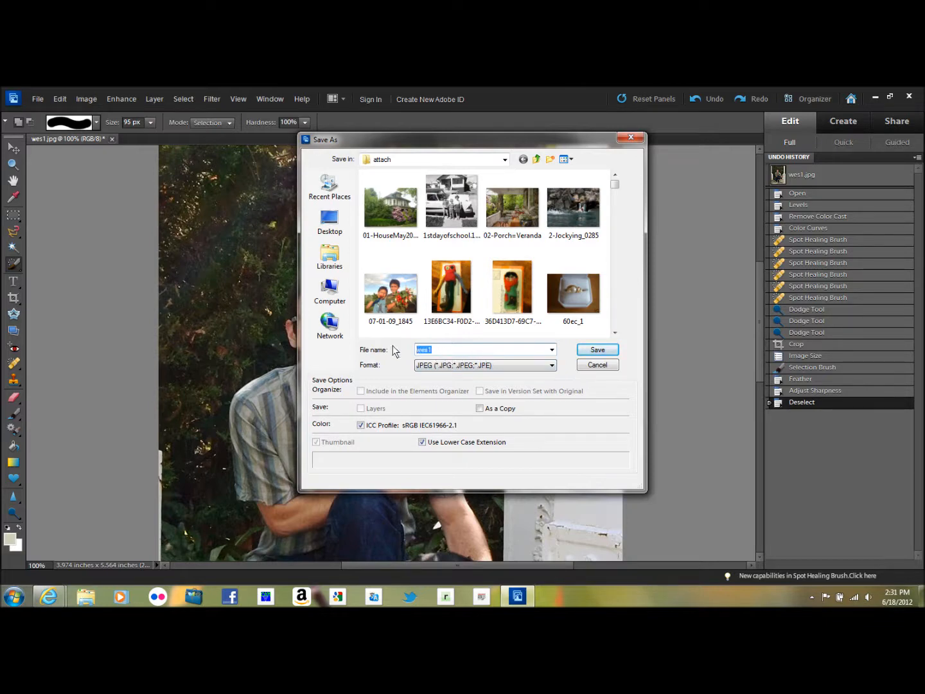
text(Sample)
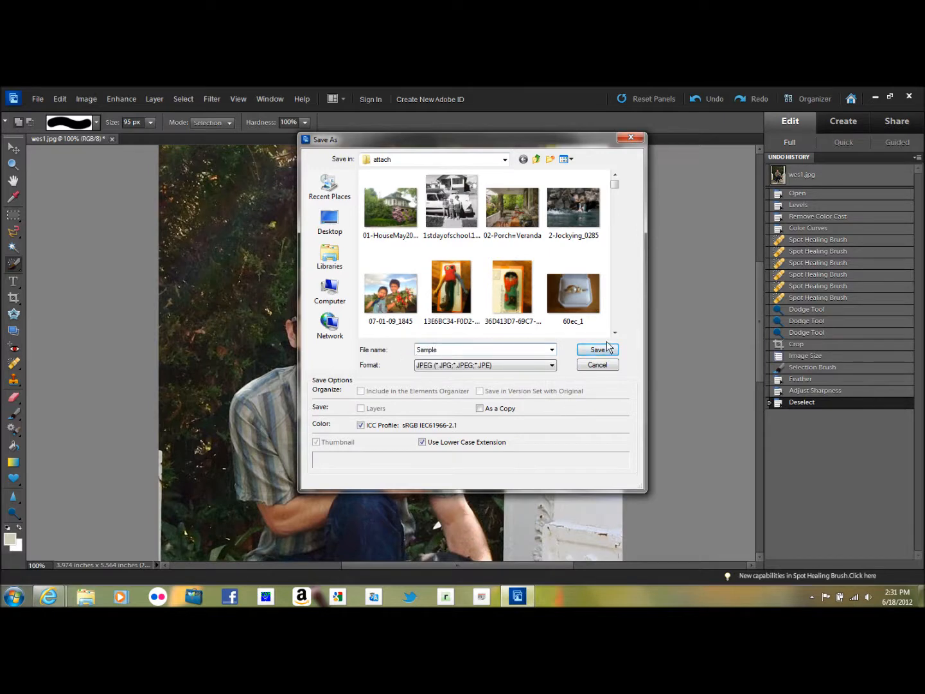
click(597, 349)
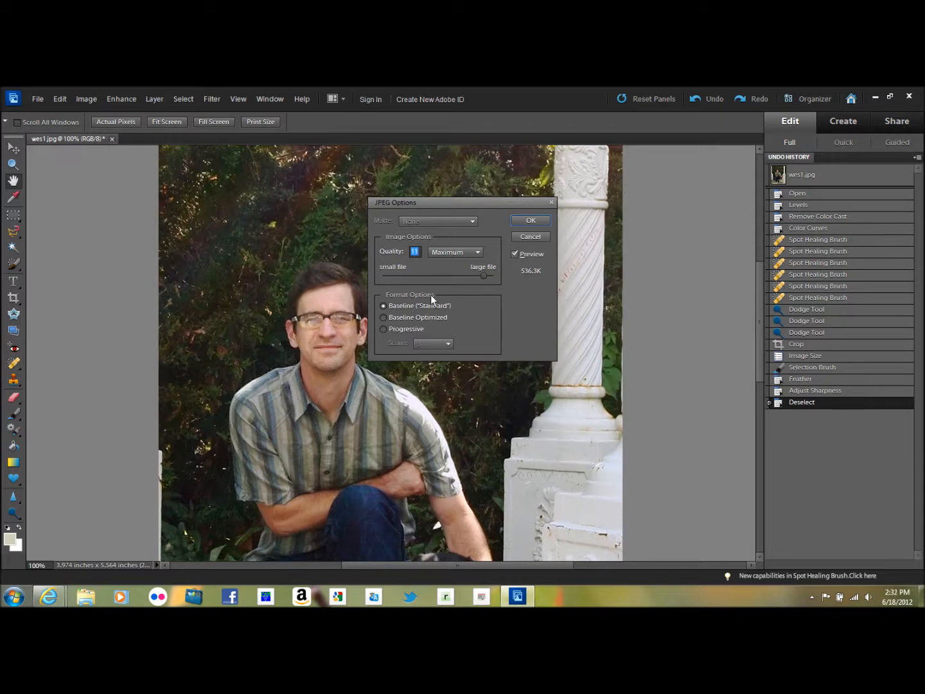
mouse_move(477, 291)
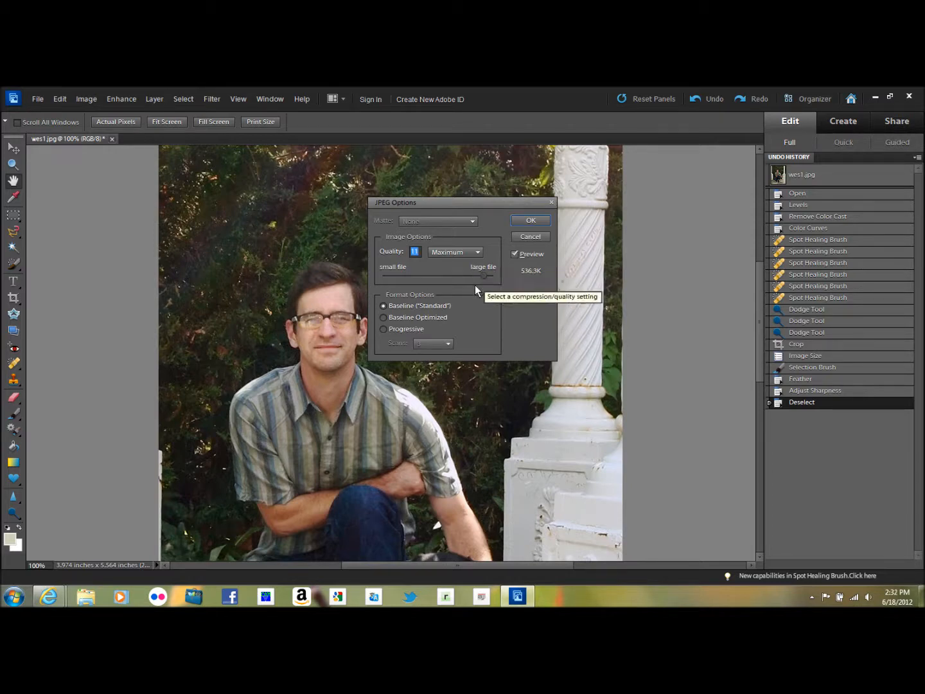
Set JPEG quality to 11 (Maximum) and finish saving Sample.jpg
drag(485, 275, 448, 275)
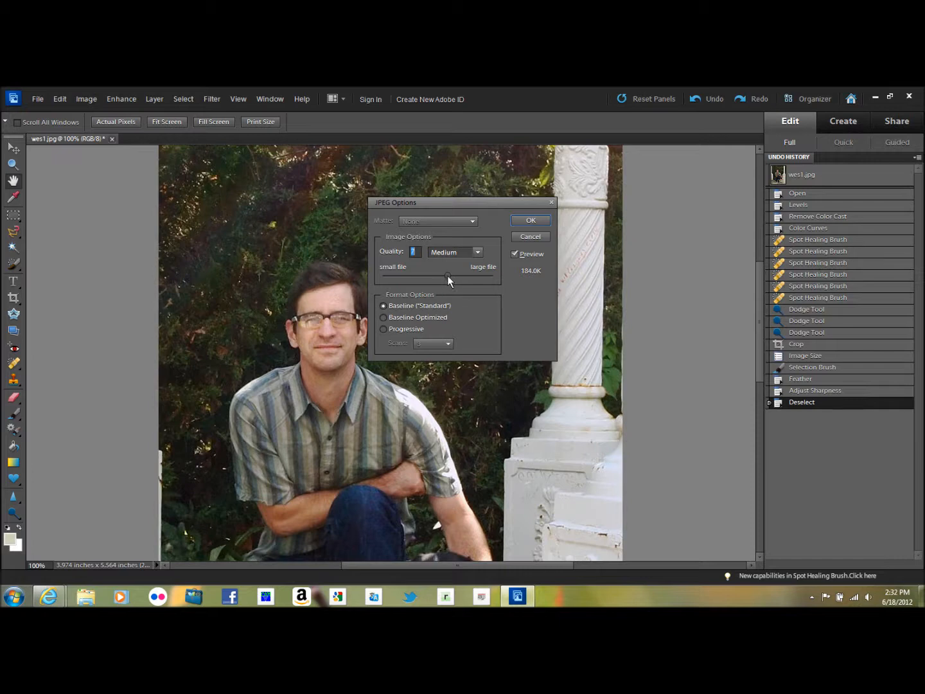
drag(448, 276, 492, 276)
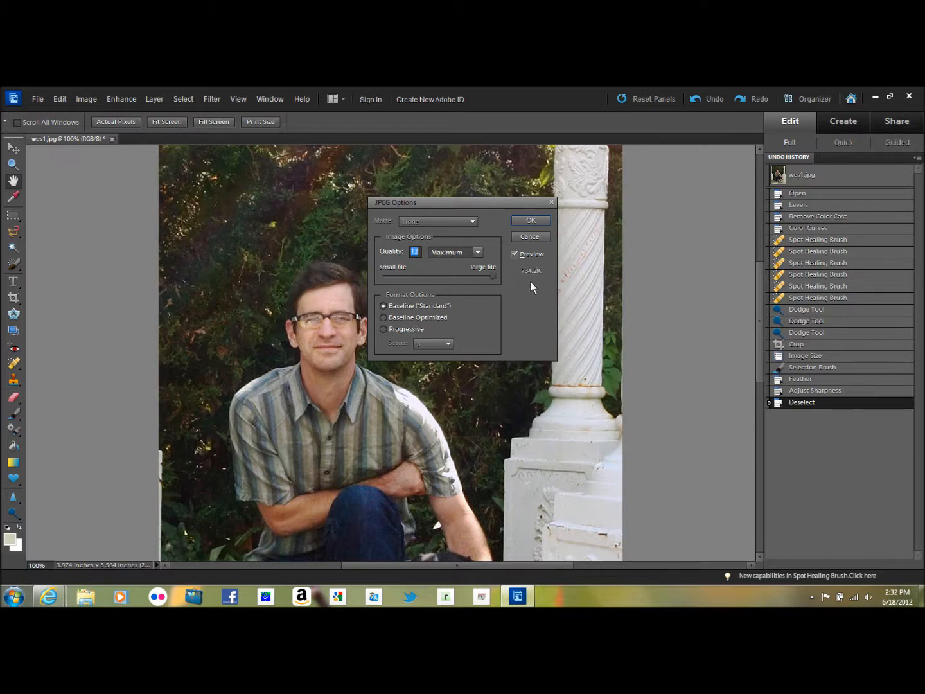
mouse_move(537, 282)
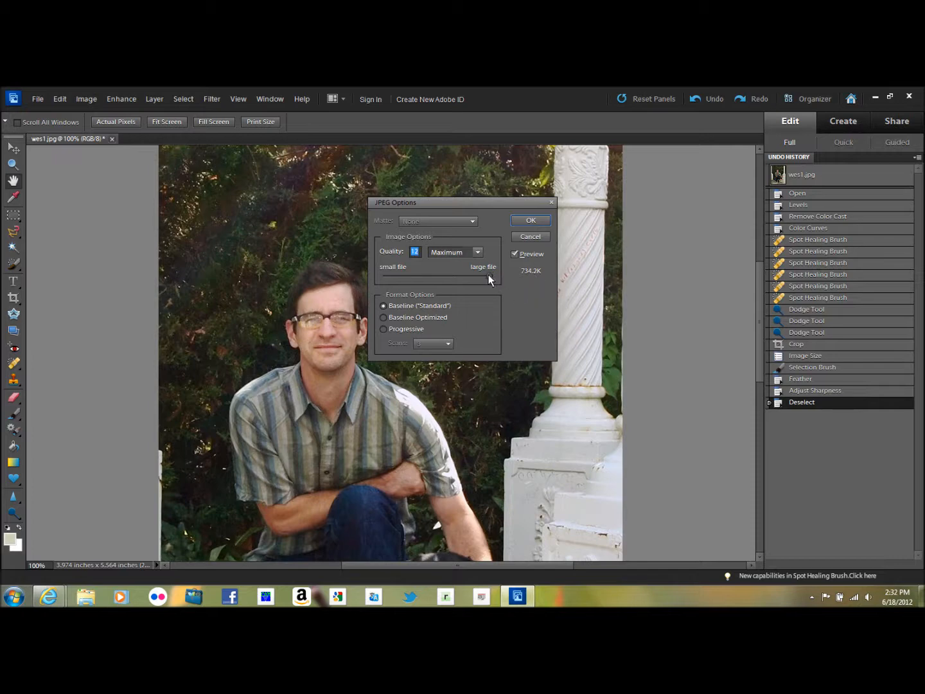
drag(488, 275, 484, 275)
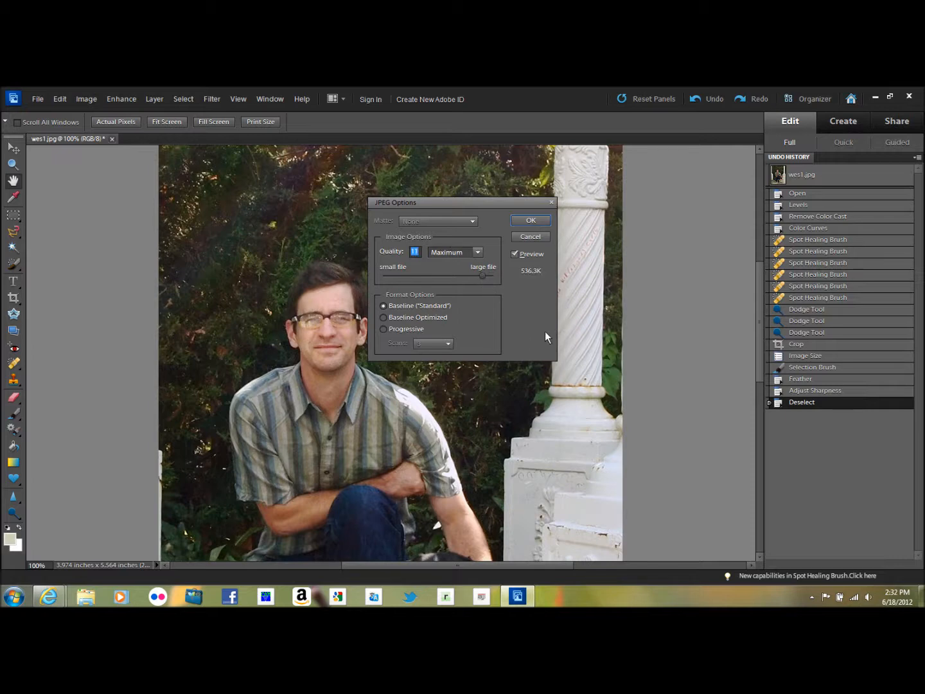
mouse_move(539, 281)
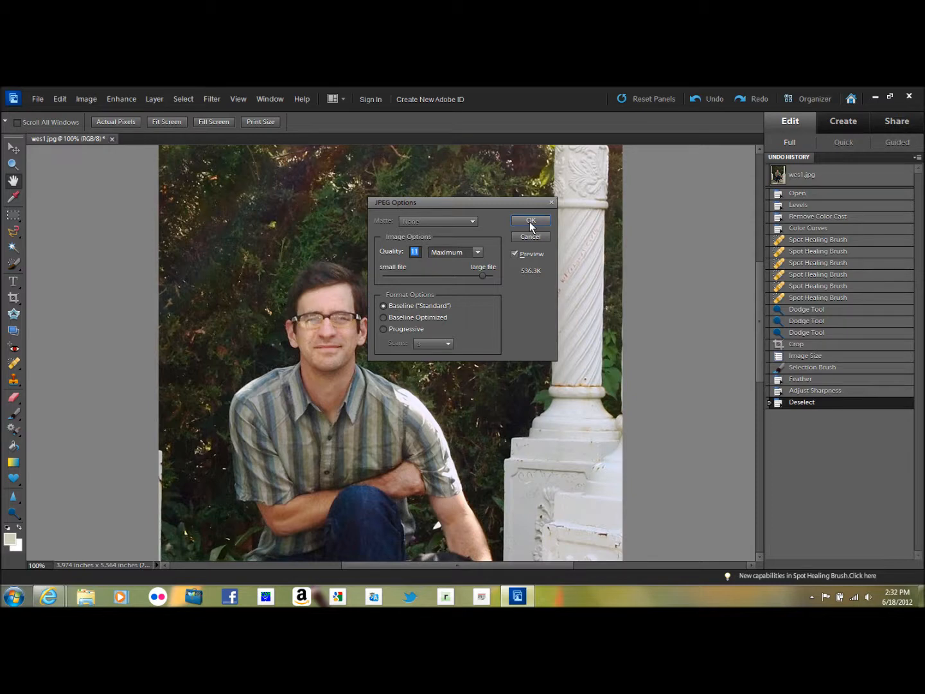
click(530, 221)
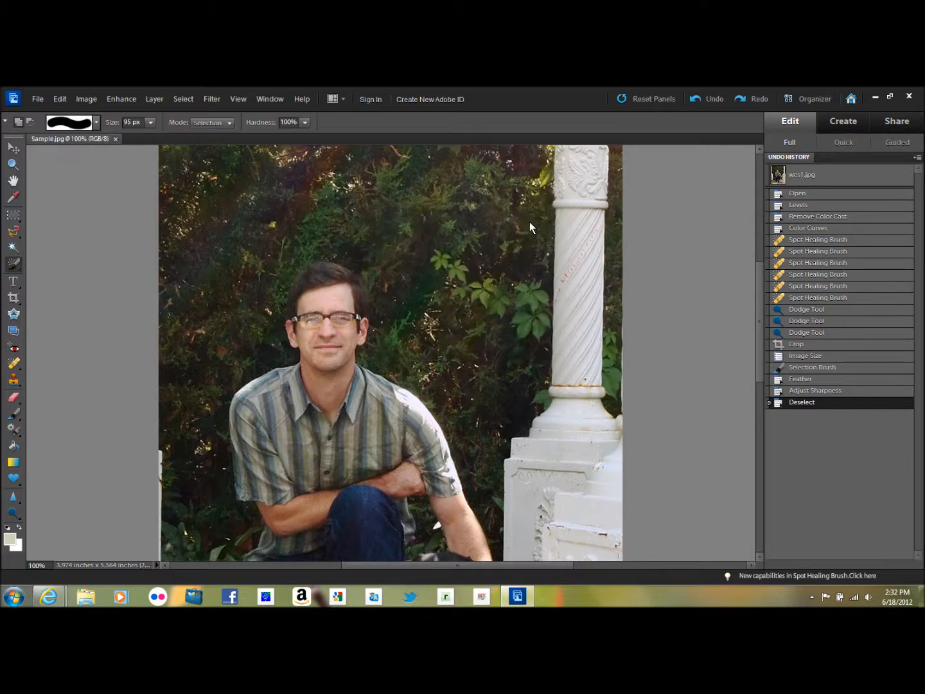
mouse_move(676, 352)
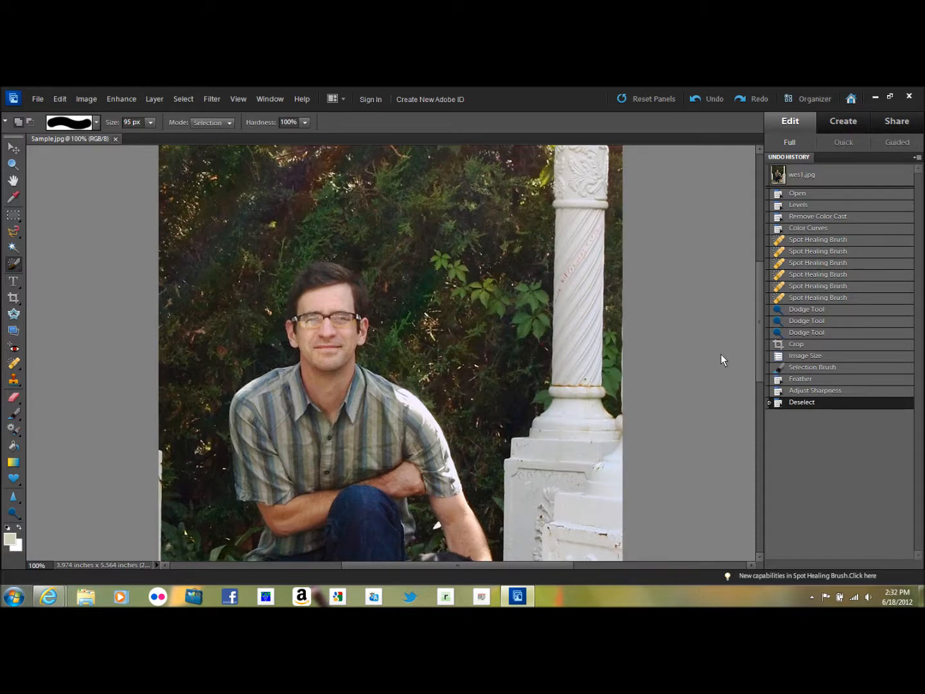
mouse_move(808, 415)
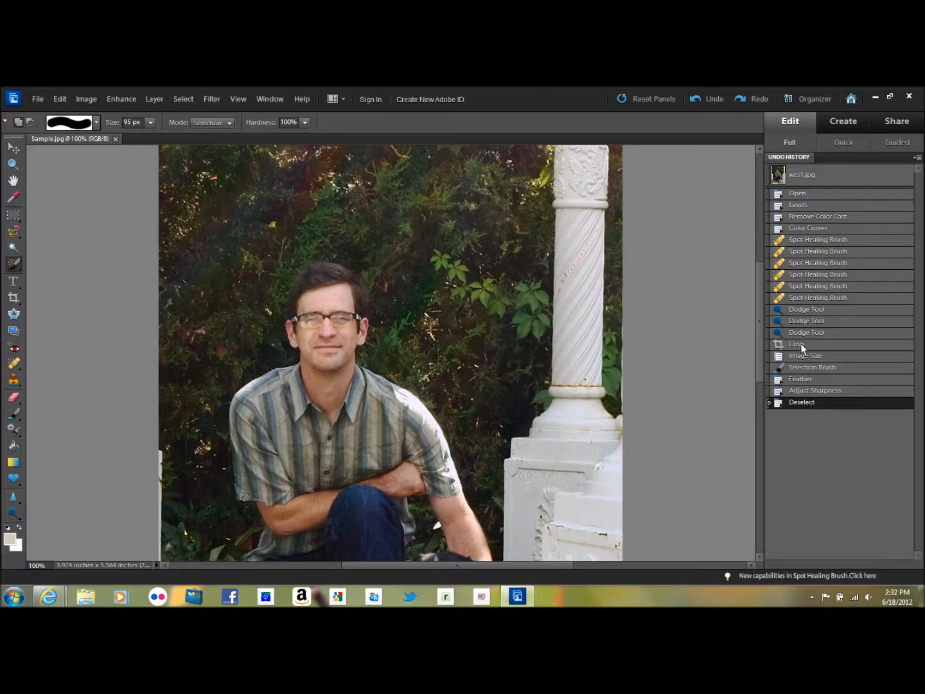
Revert the history to the Crop step, discarding the resize and sharpening
click(796, 344)
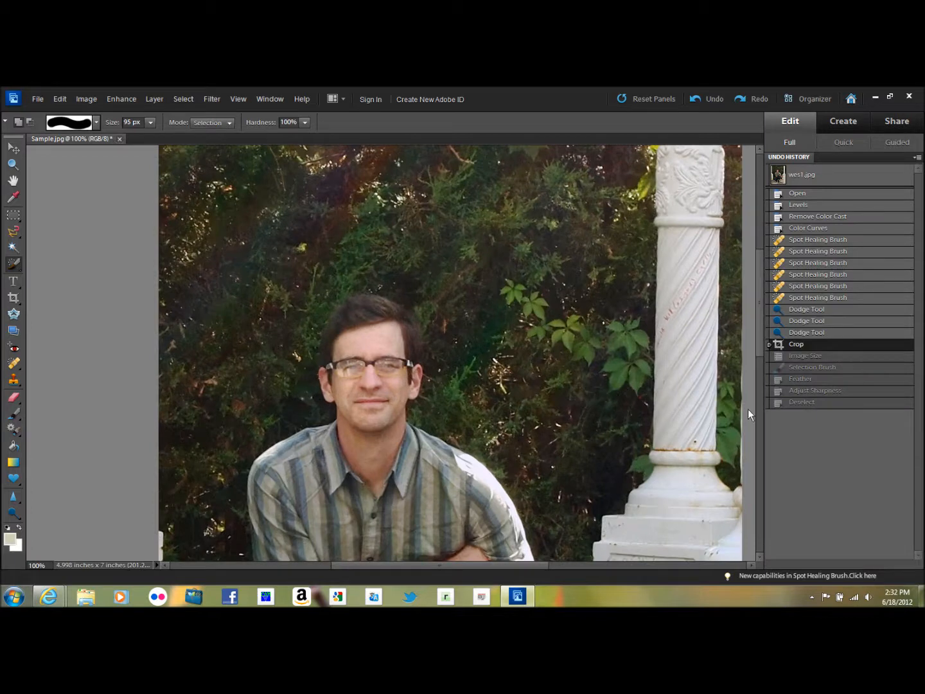
mouse_move(413, 470)
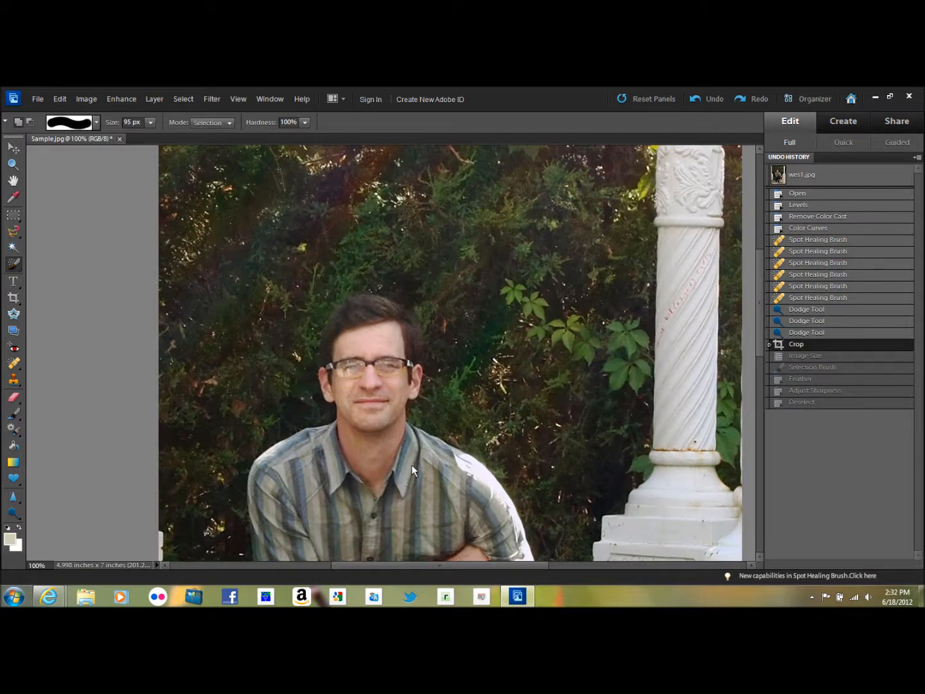
mouse_move(371, 317)
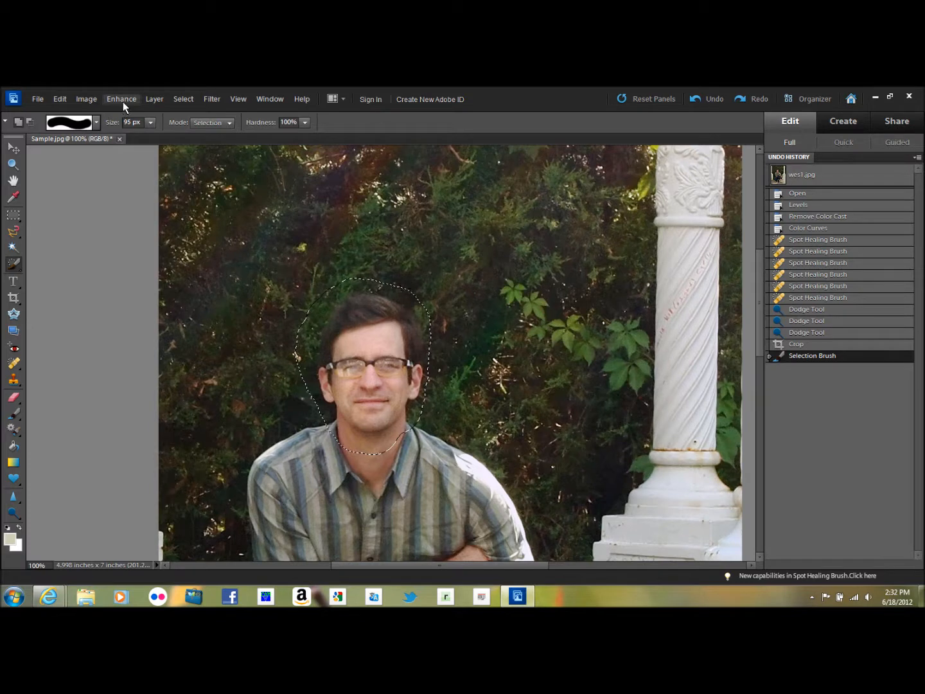
Feather the head selection to soften its edges
click(120, 99)
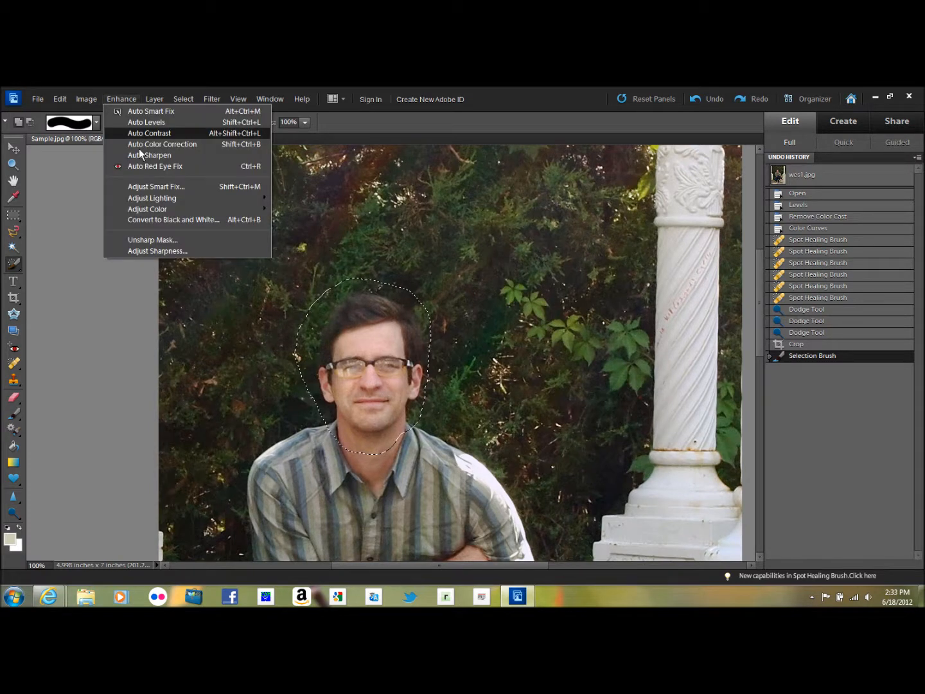
click(183, 99)
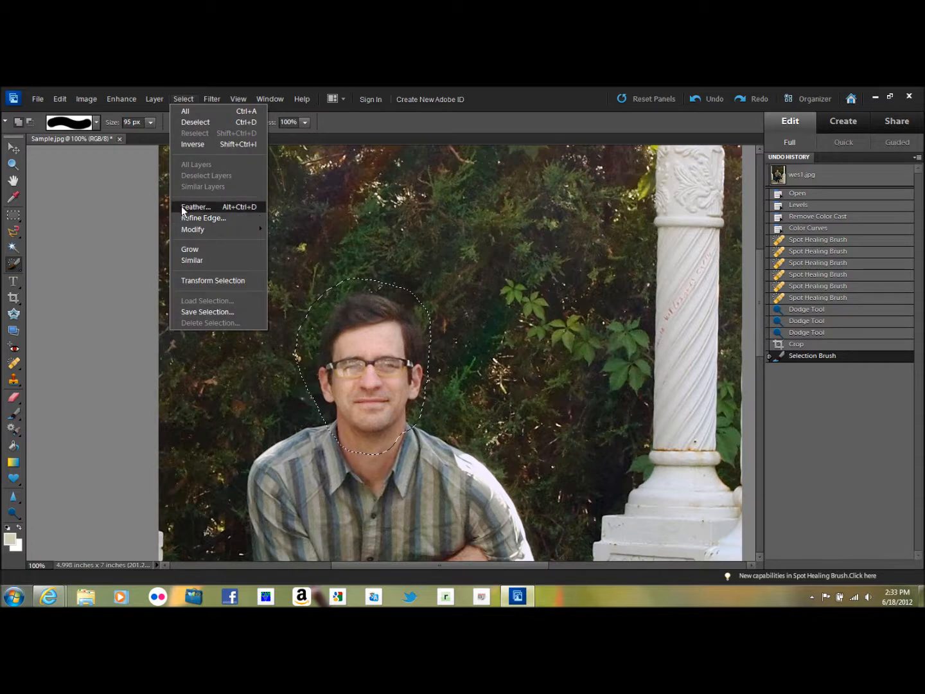
click(196, 207)
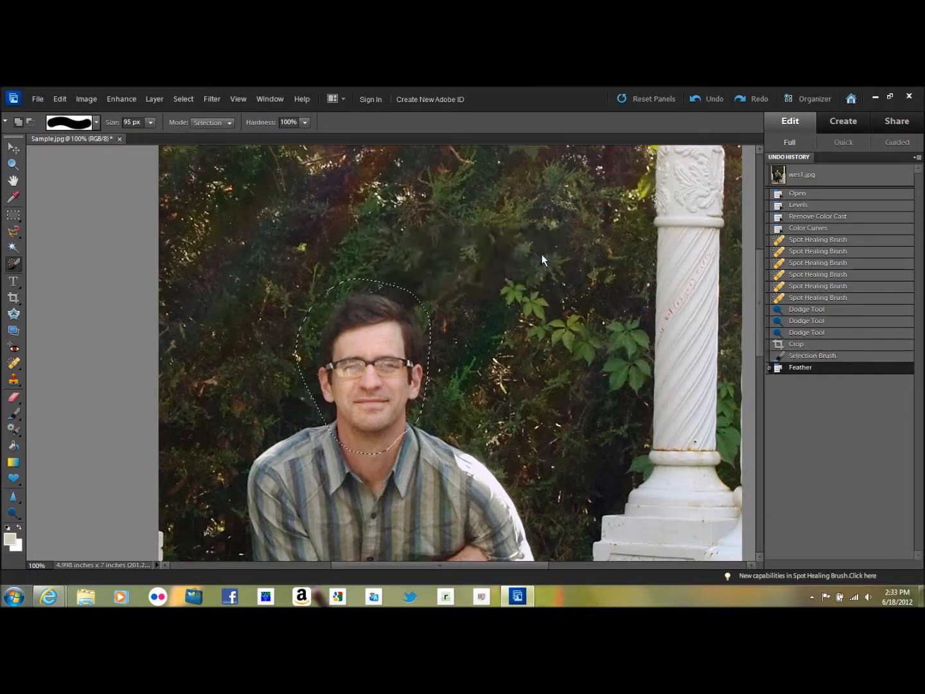
Sharpen the face with Adjust Sharpness at amount 21, then deselect
click(121, 99)
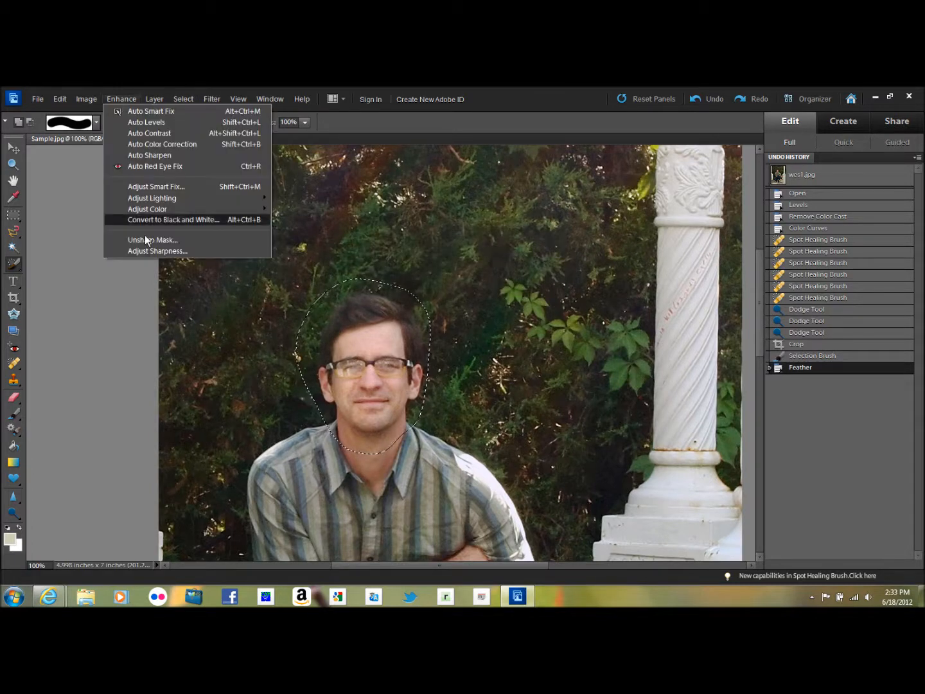
click(157, 250)
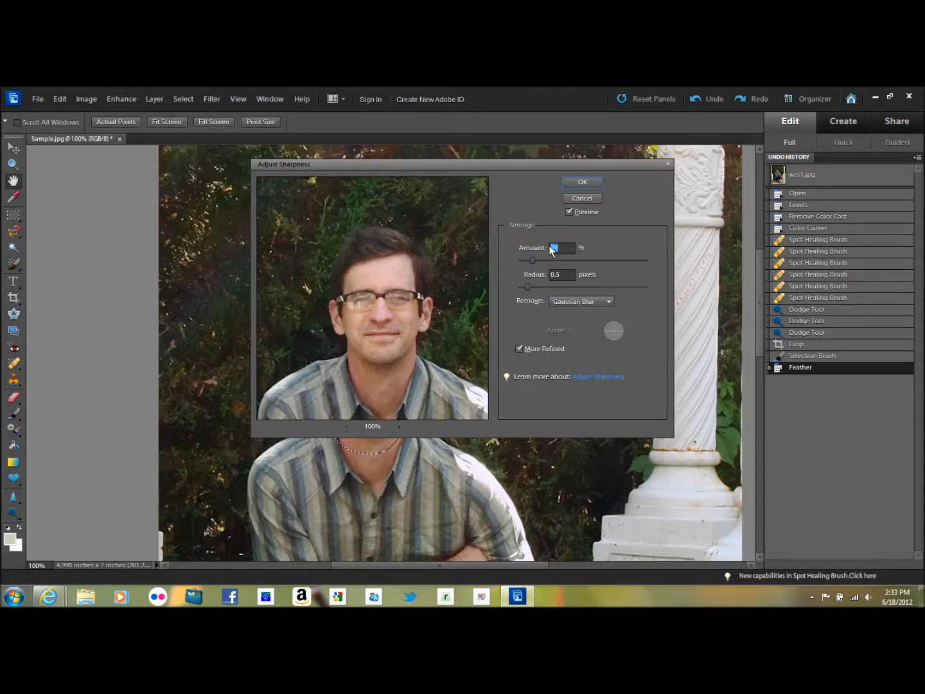
text(21)
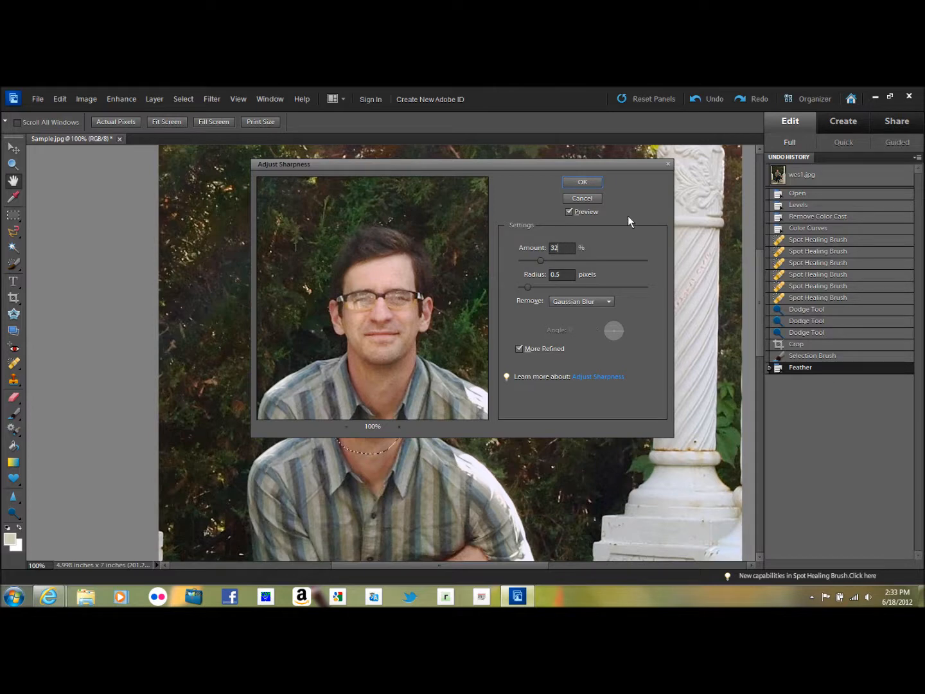
click(581, 182)
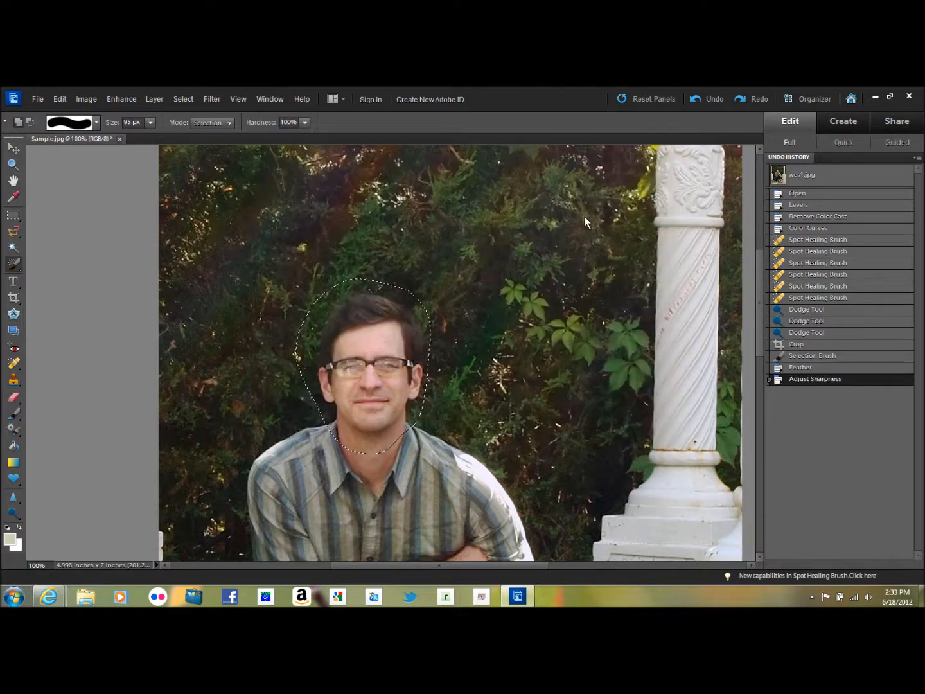
click(183, 99)
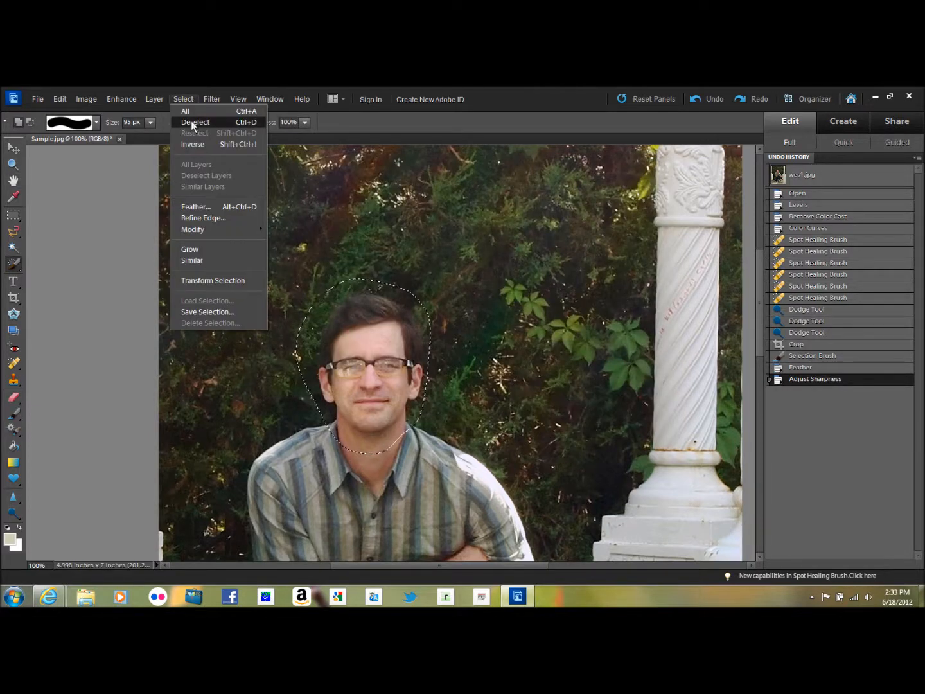
click(194, 122)
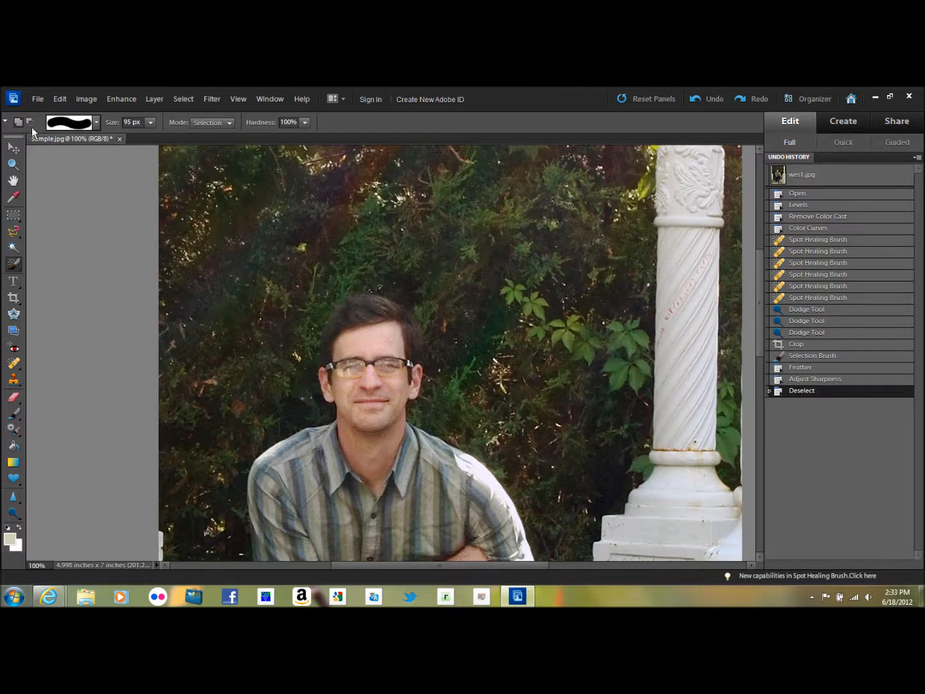
Save the portrait as a TIFF named 'Sample-Print' with no compression
click(37, 98)
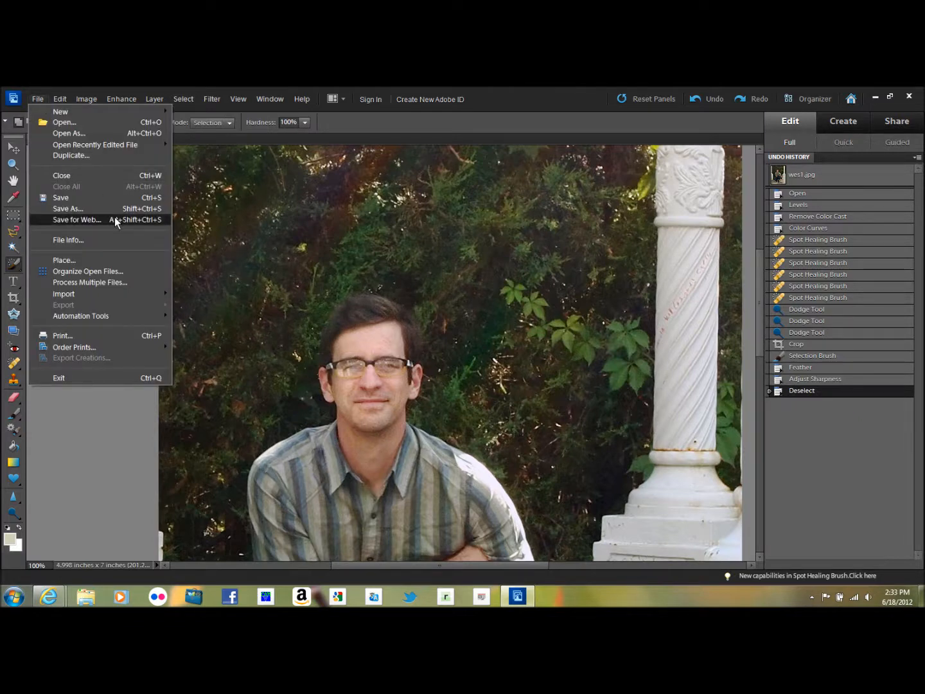
mouse_move(87, 240)
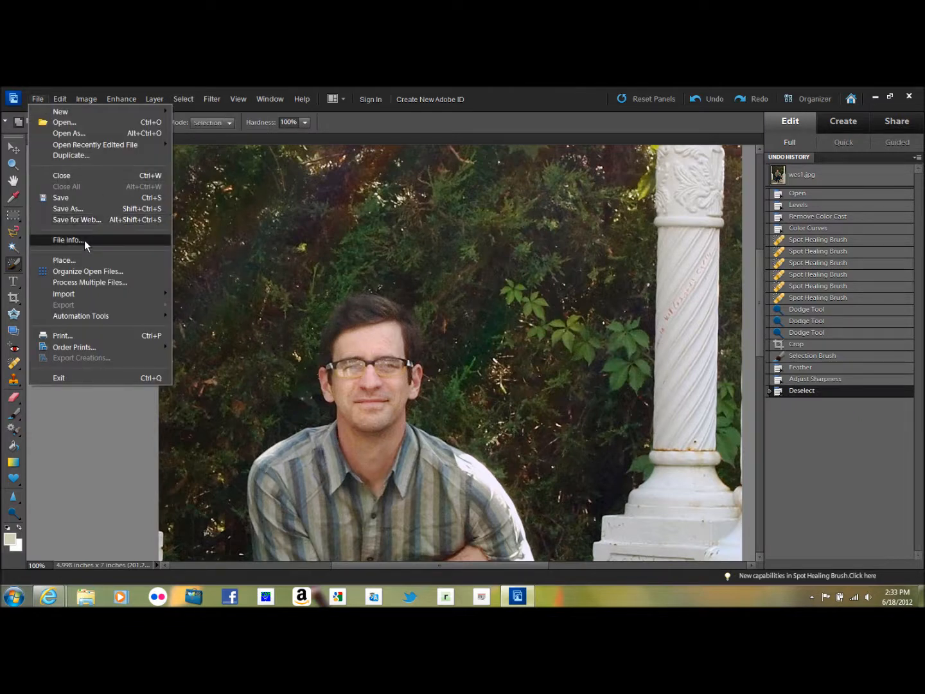
click(68, 209)
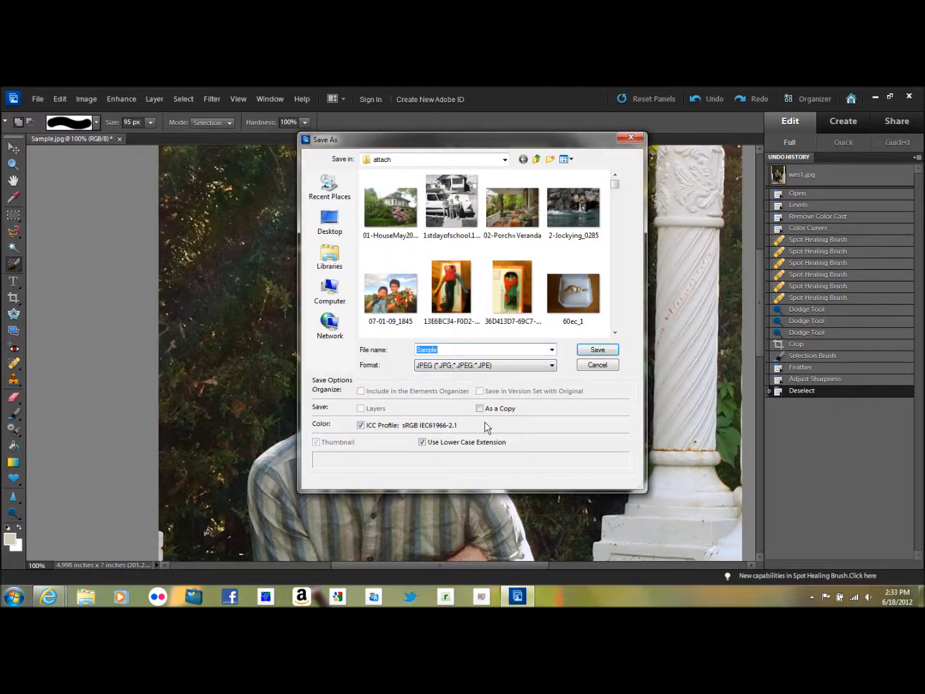
click(551, 365)
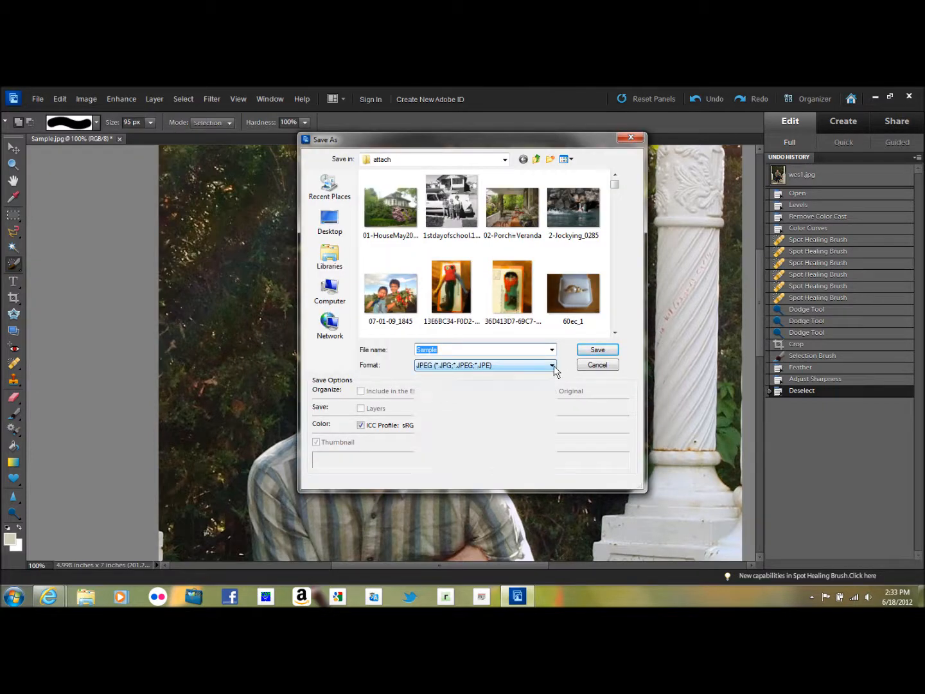
click(551, 365)
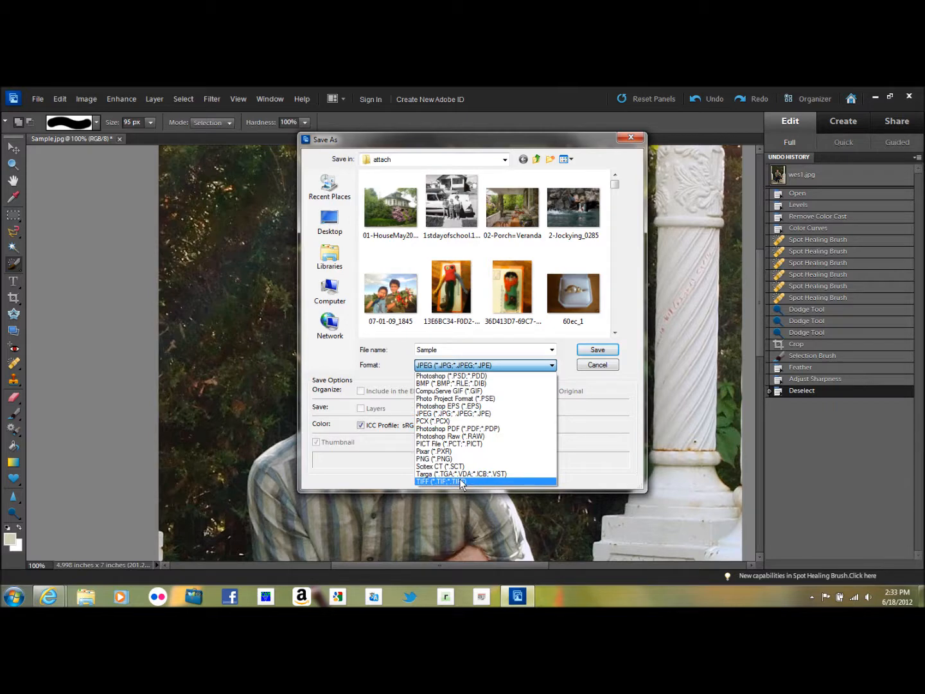
click(463, 481)
text(-)
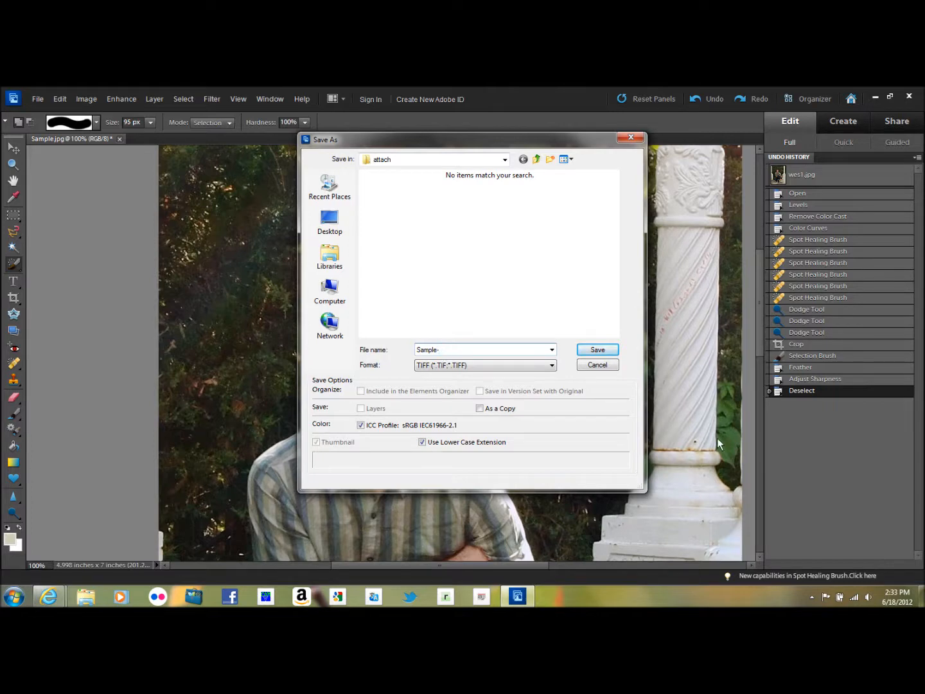
text(Print)
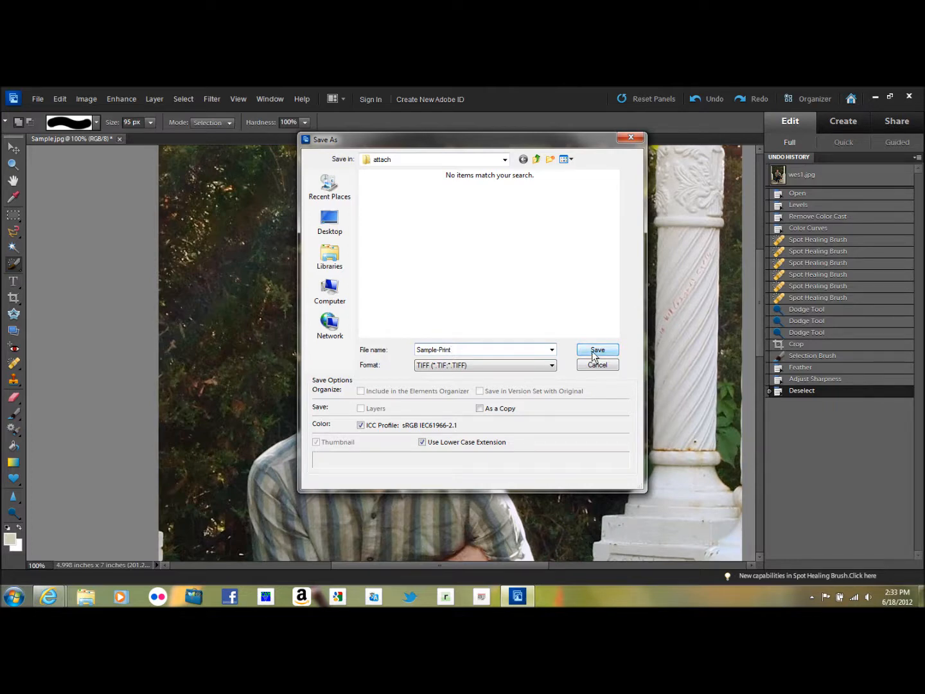
click(597, 349)
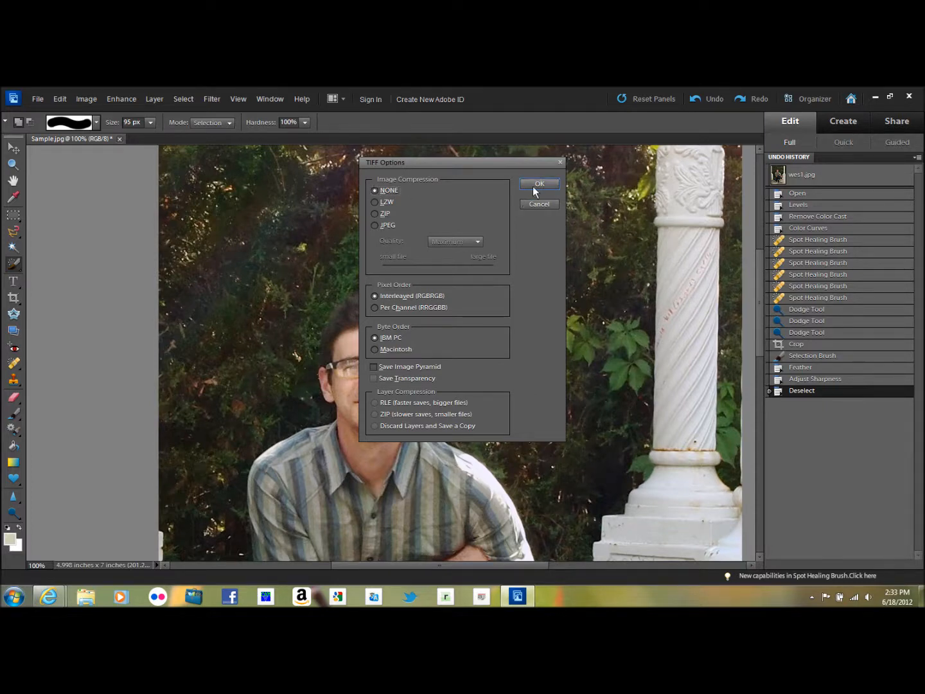
click(539, 184)
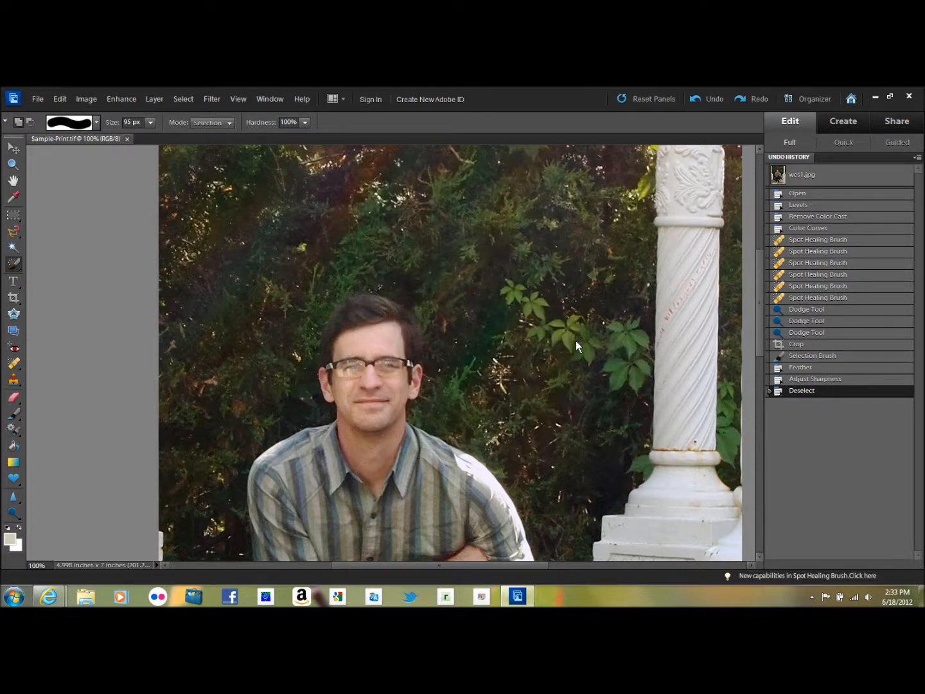
mouse_move(559, 403)
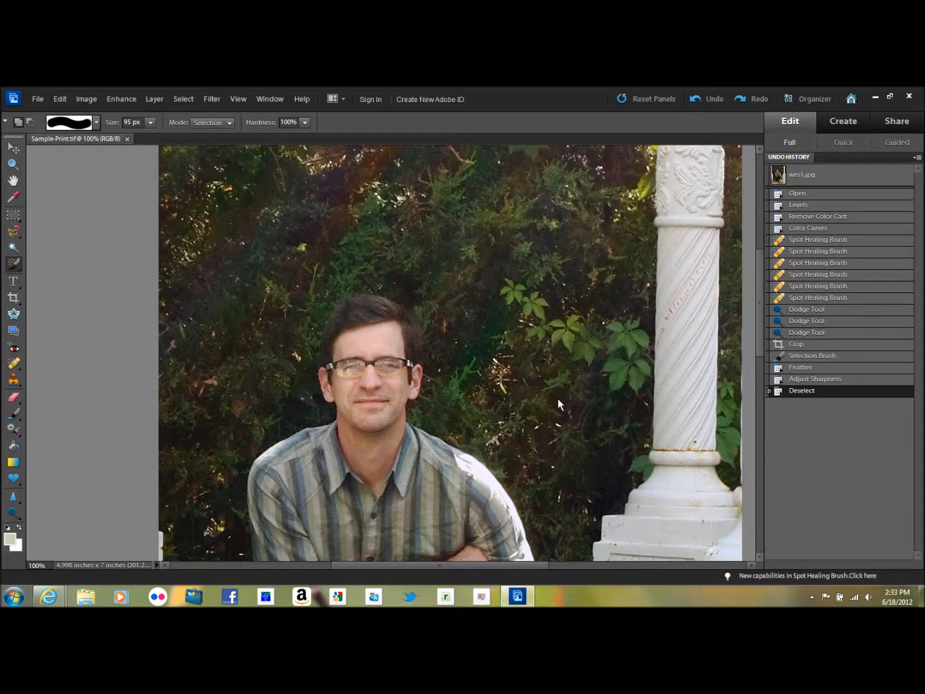